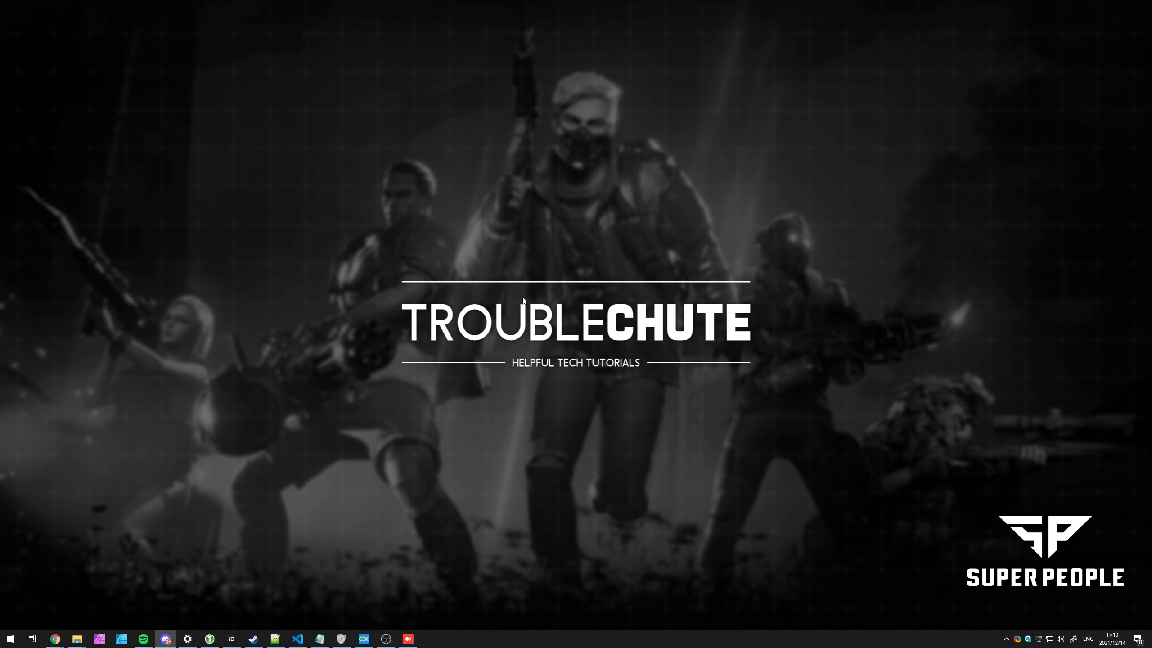
pyautogui.moveTo(685, 263)
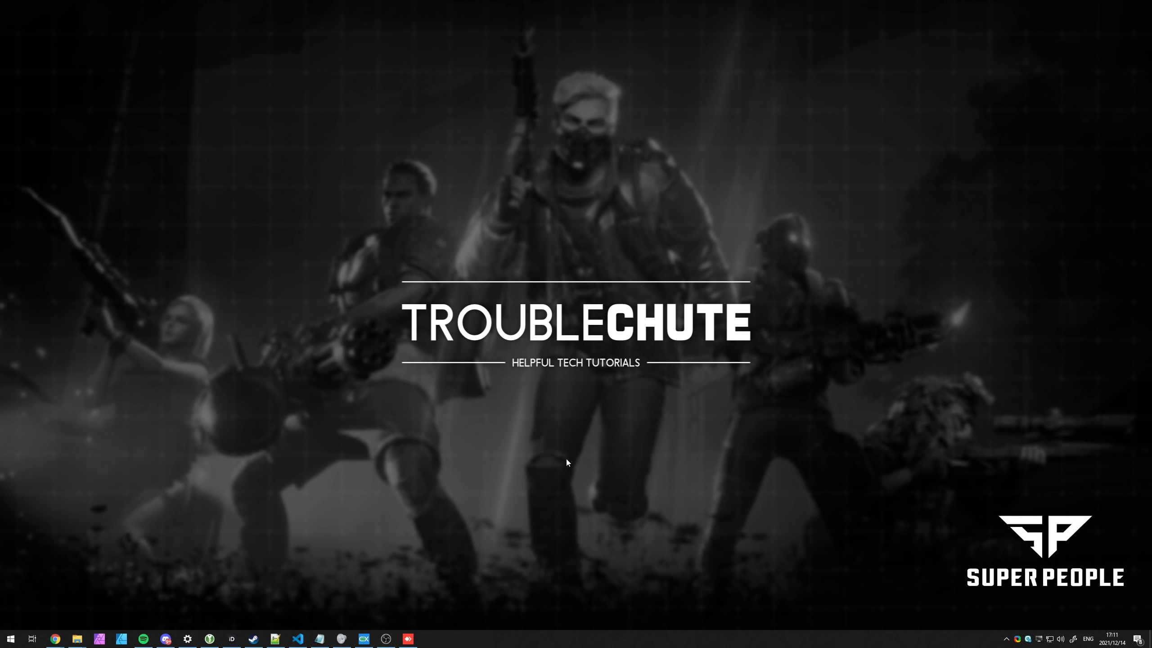
pyautogui.moveTo(501, 534)
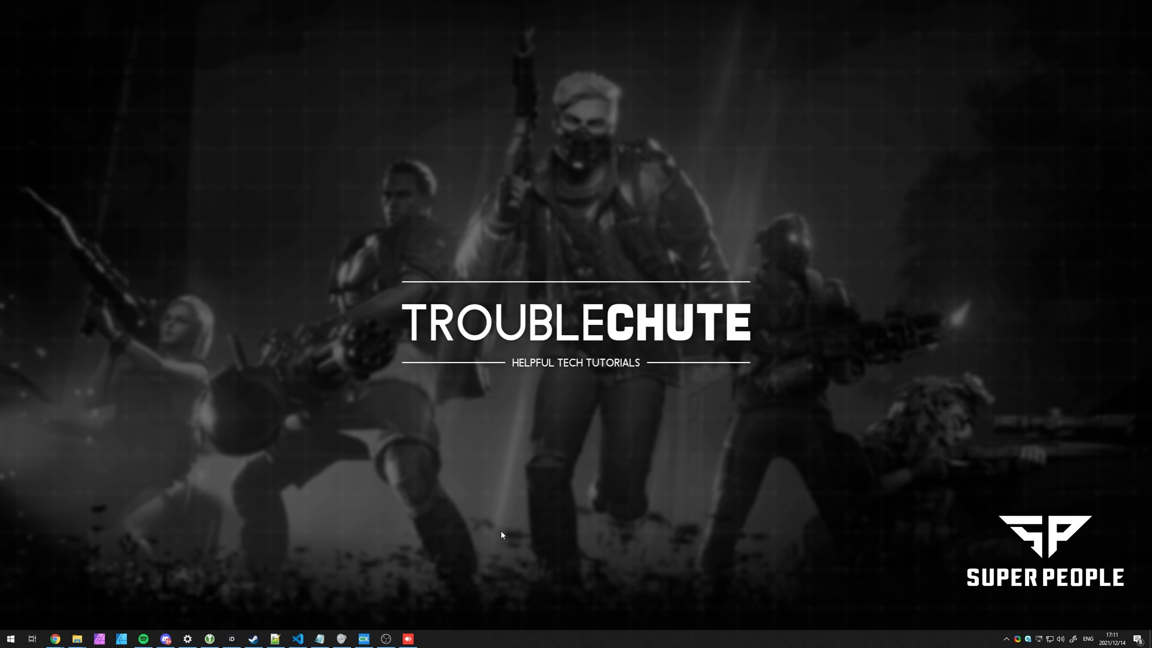
pyautogui.moveTo(342, 579)
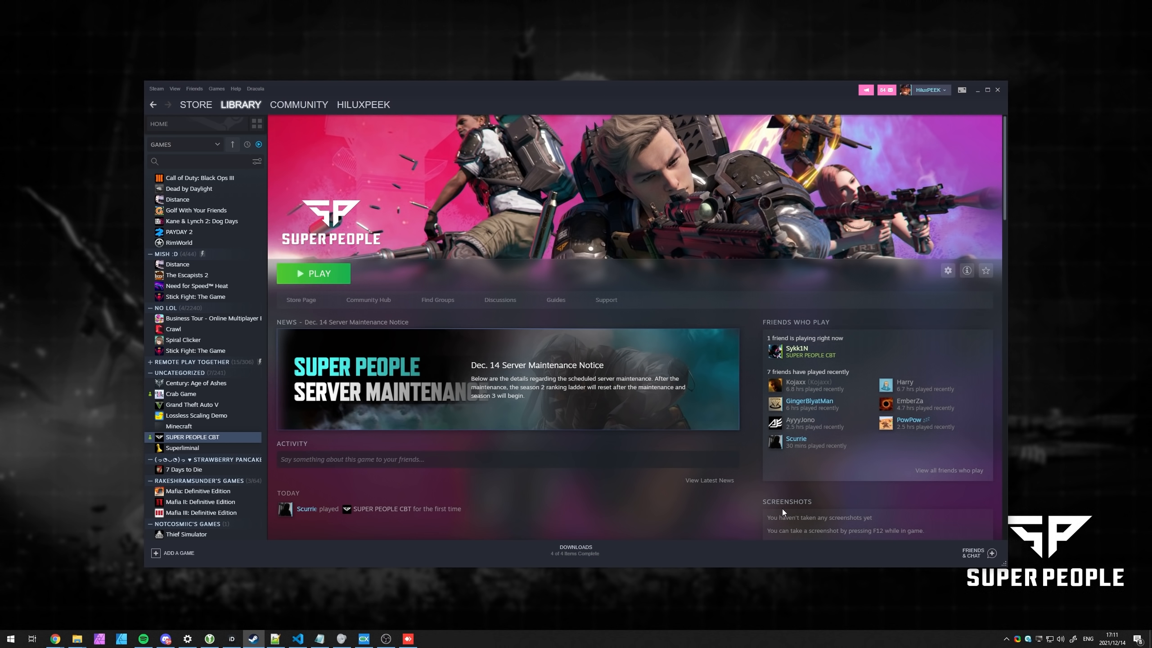
pyautogui.moveTo(648, 213)
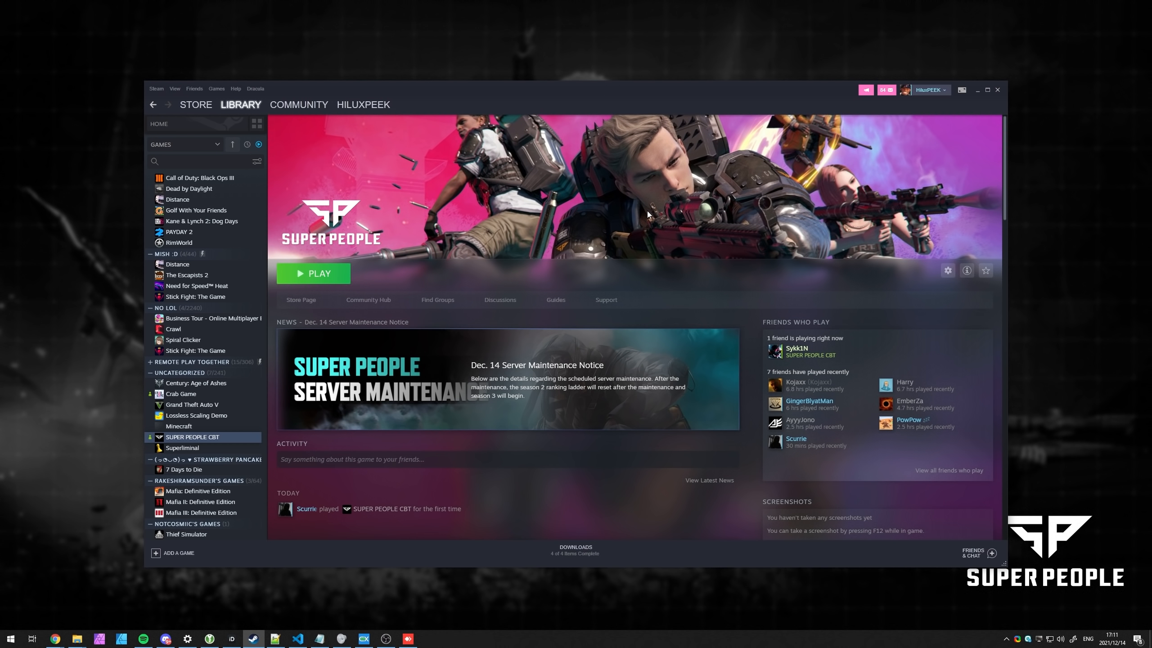
pyautogui.moveTo(603, 185)
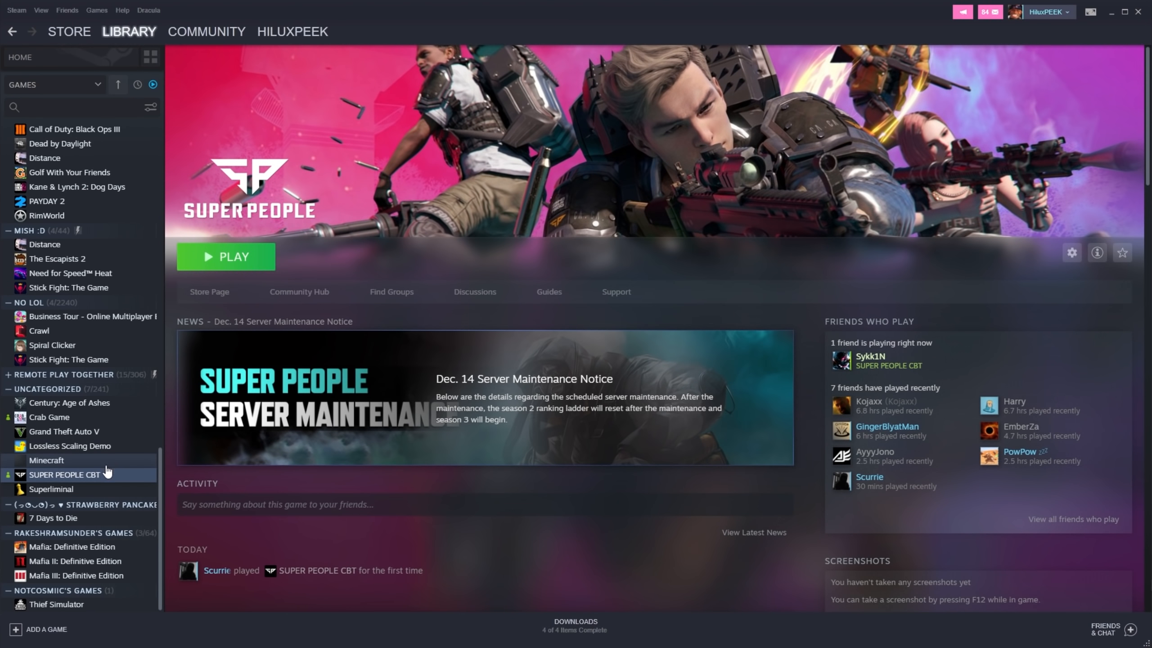
# - Browse the local files of SUPER PEOPLE CBT from its Steam Manage menu
pyautogui.rightClick(65, 474)
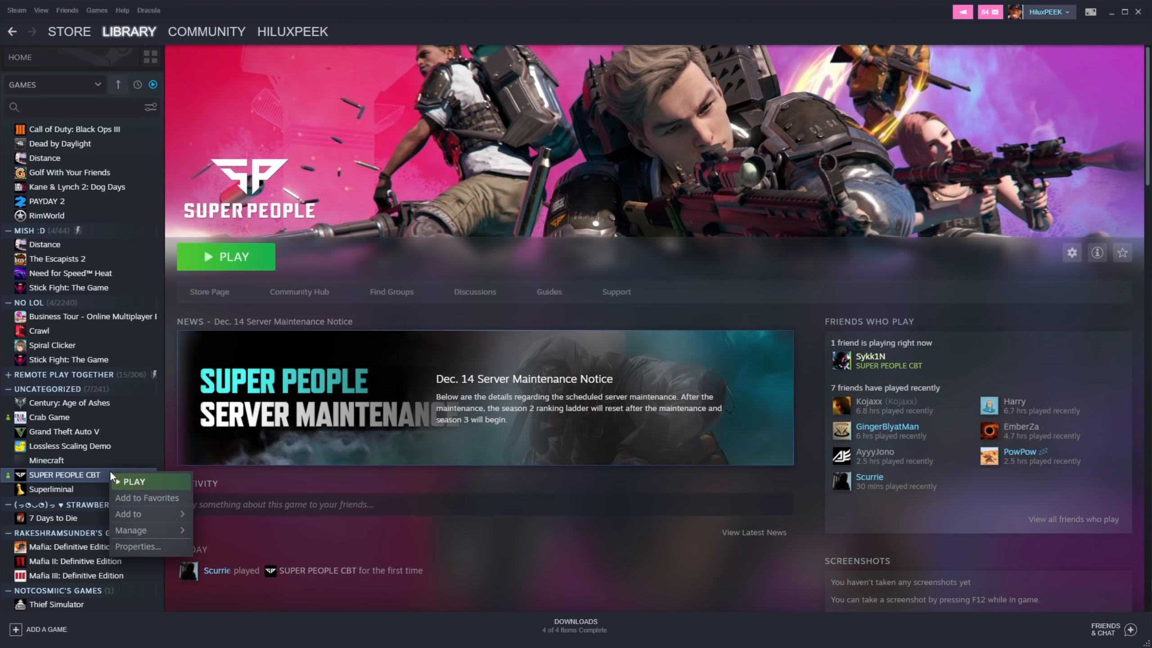
pyautogui.moveTo(131, 529)
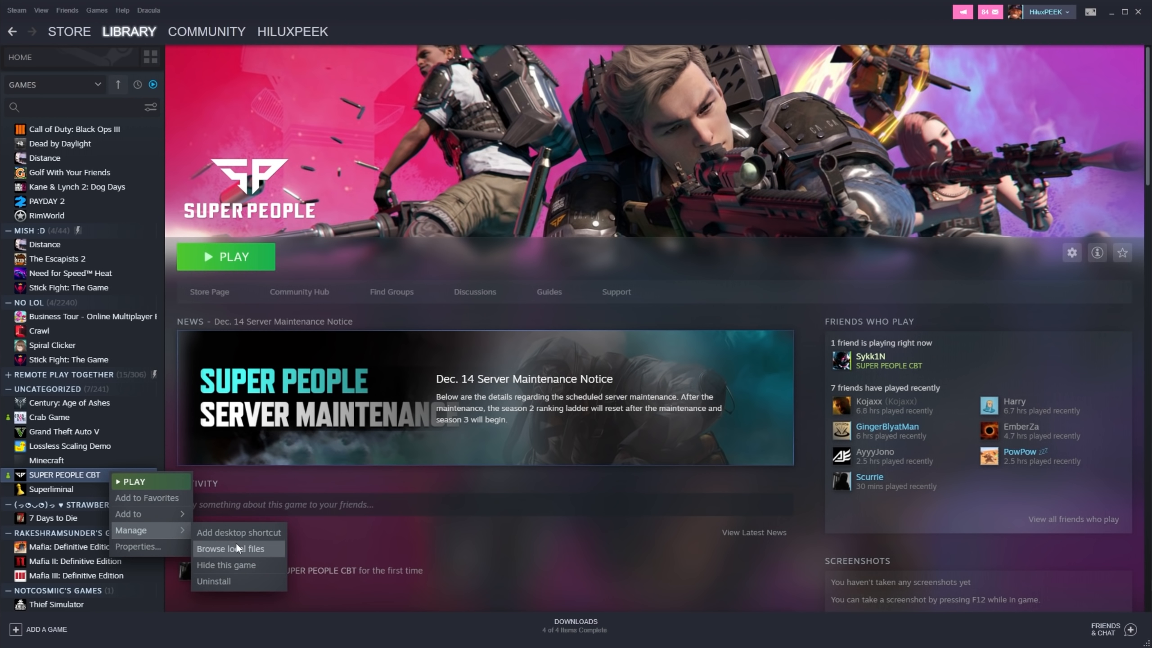
pyautogui.click(231, 549)
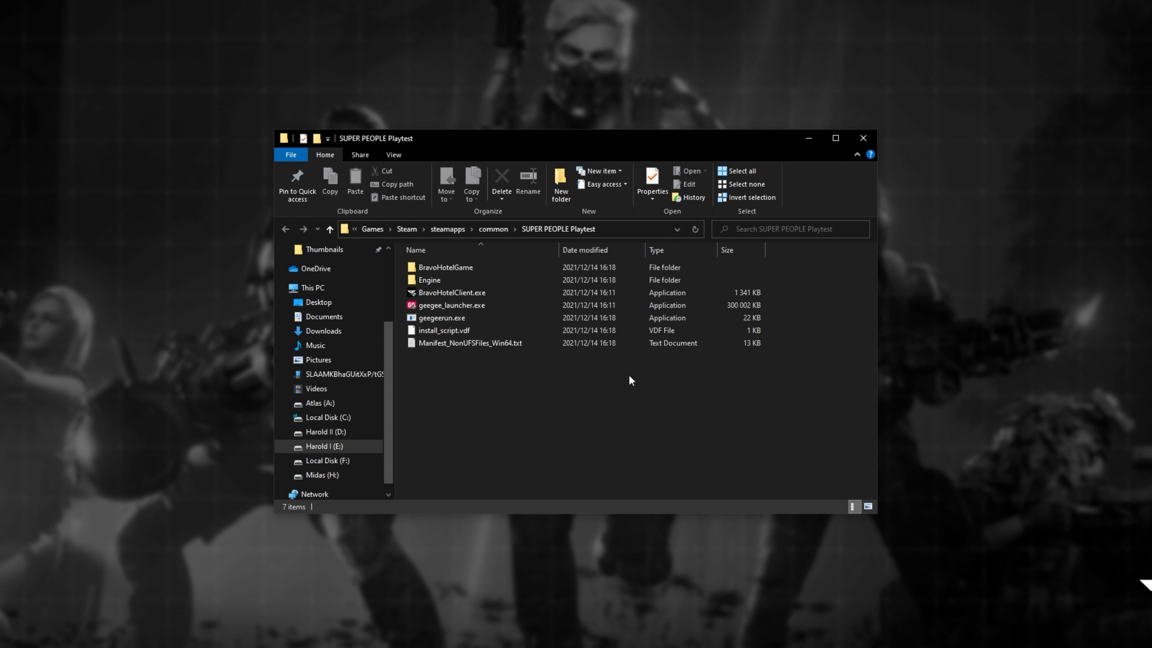
# - Open BravoHotelGame > Binaries > Win64 and widen the Name column to show full file names
pyautogui.click(453, 292)
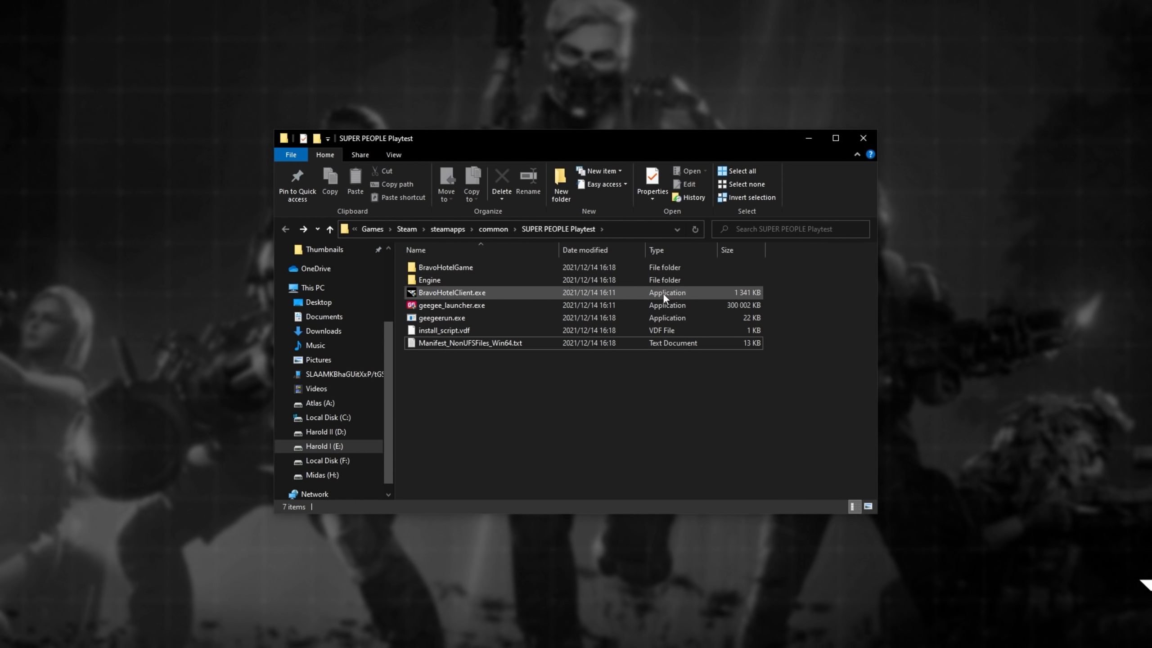
pyautogui.click(444, 267)
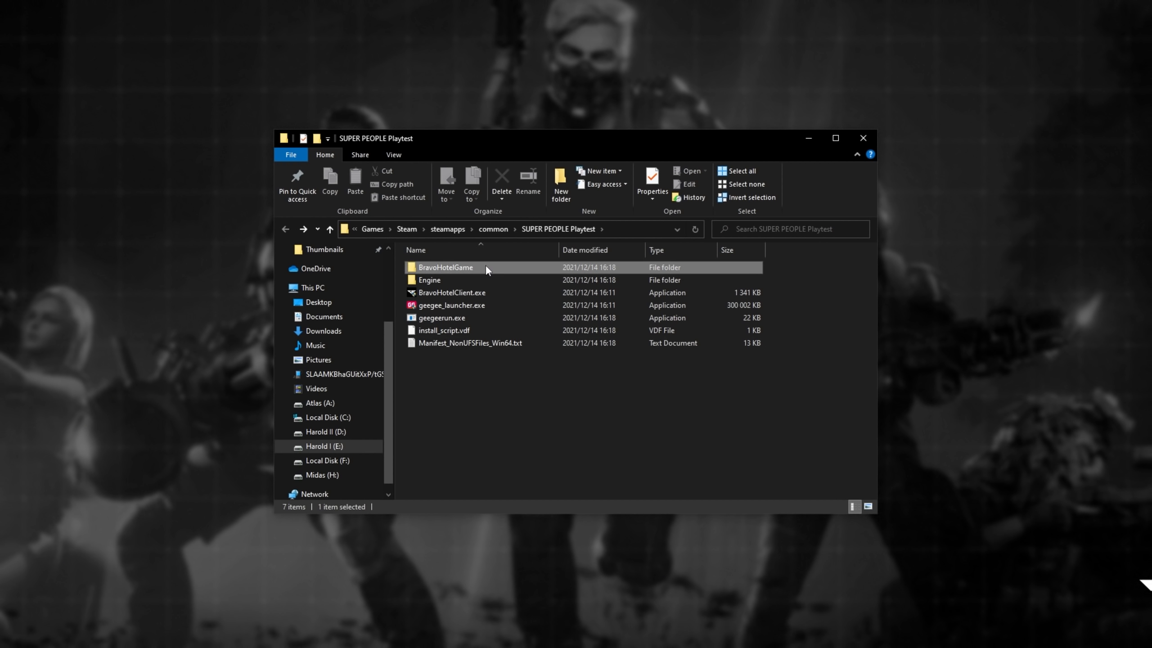
pyautogui.doubleClick(444, 267)
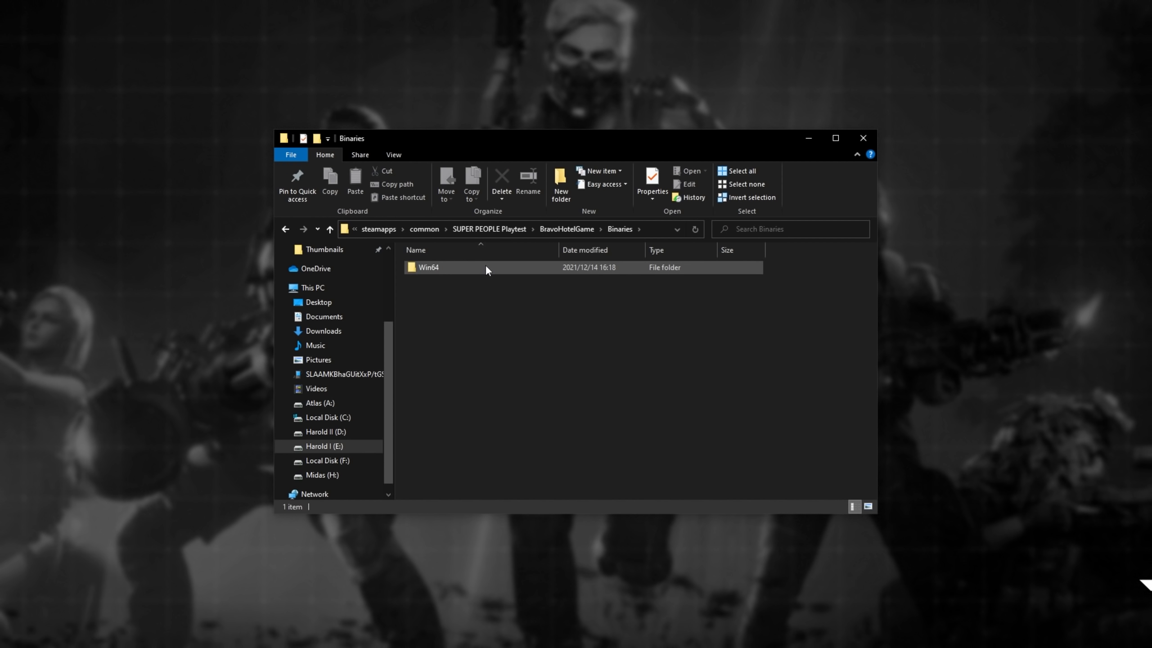
pyautogui.doubleClick(429, 266)
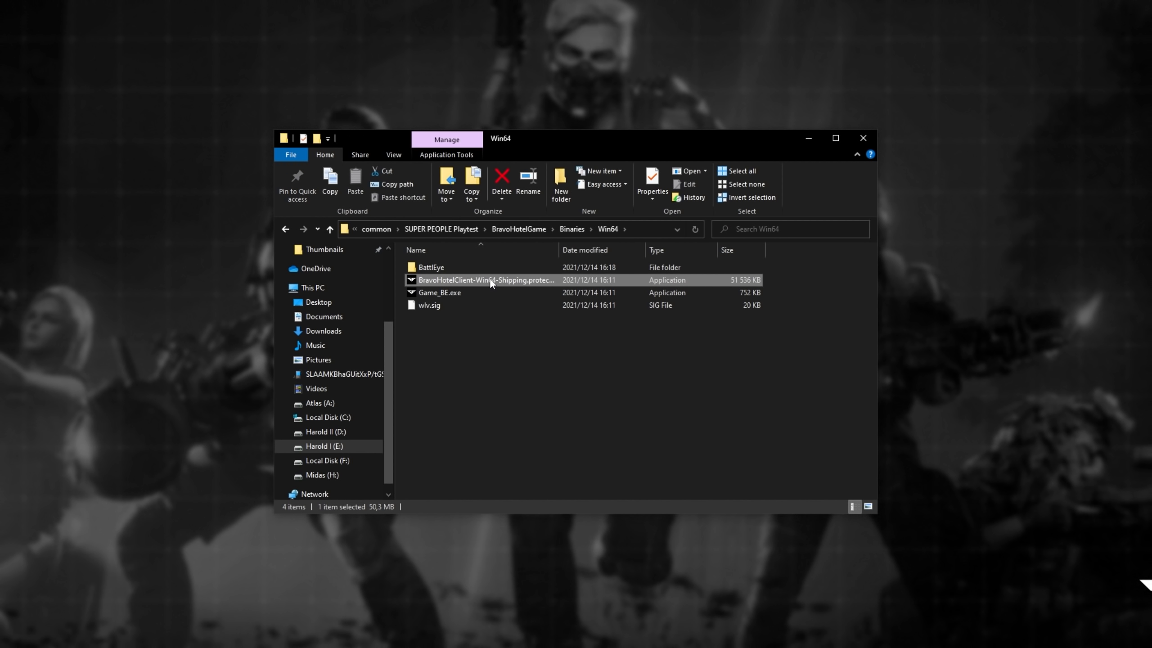
pyautogui.moveTo(523, 287)
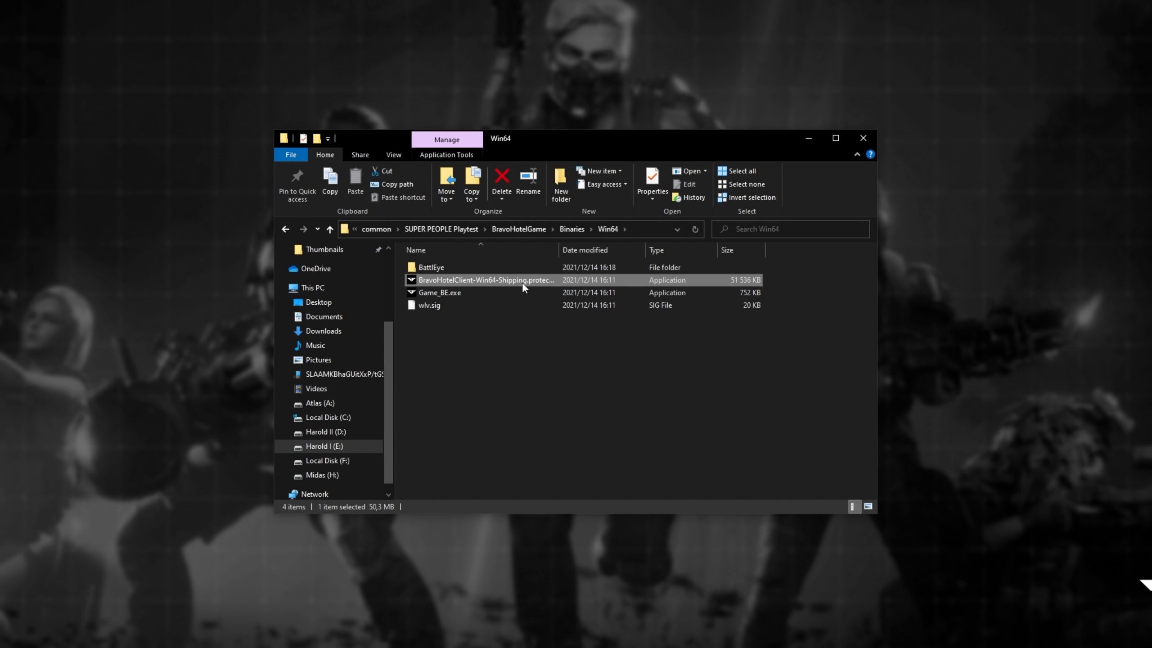
pyautogui.moveTo(558, 250); pyautogui.dragTo(609, 250)
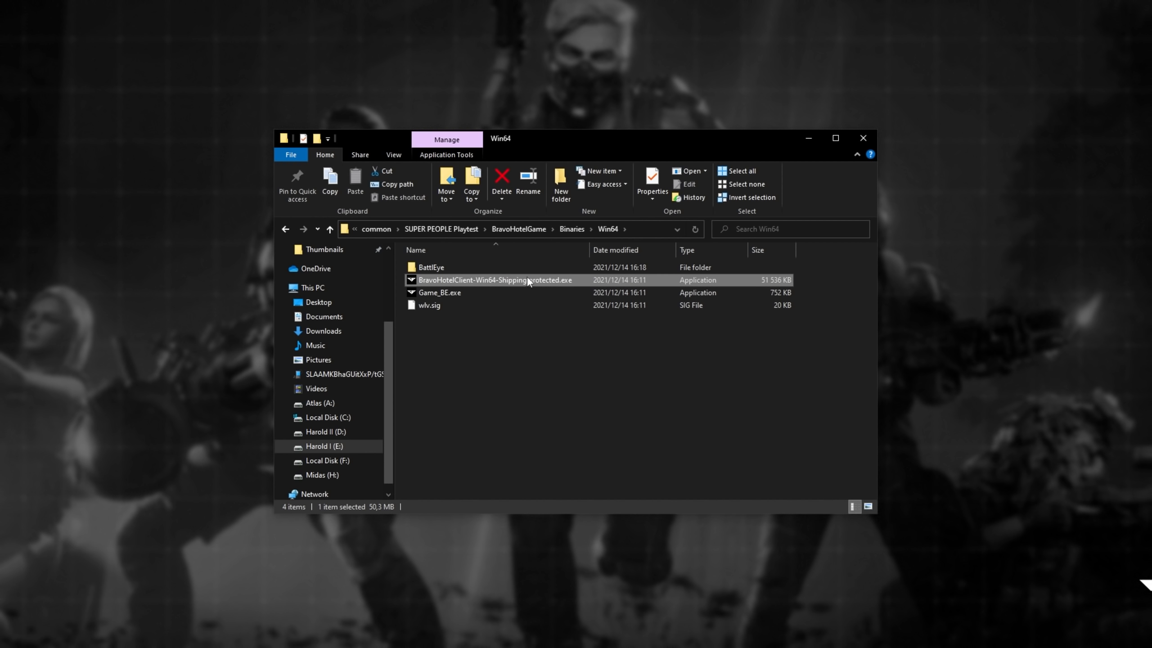
pyautogui.click(439, 292)
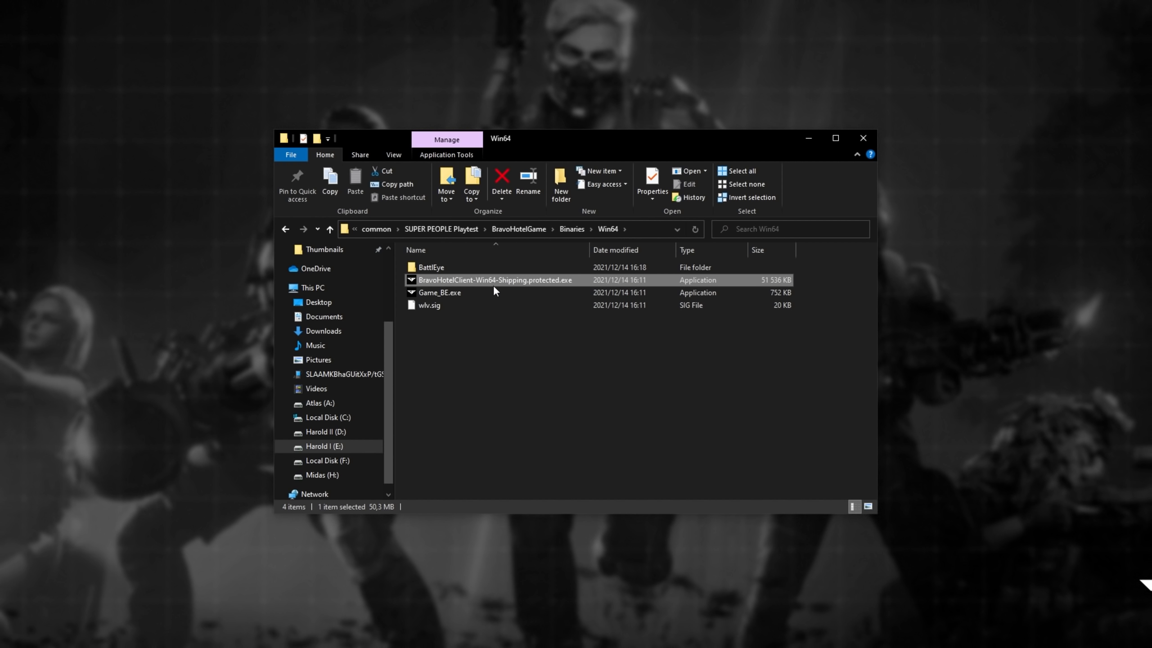
pyautogui.moveTo(470, 284)
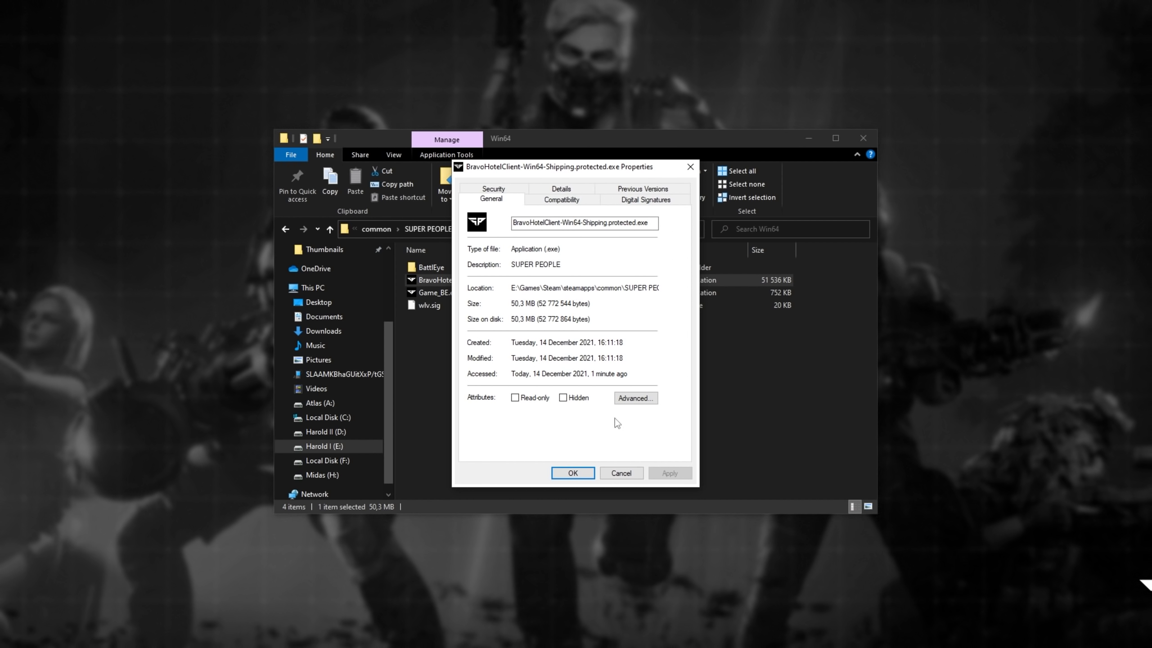
# - Disable fullscreen optimizations on BravoHotelClient-Win64-Shipping.protected.exe's Compatibility tab and confirm with OK
pyautogui.click(561, 199)
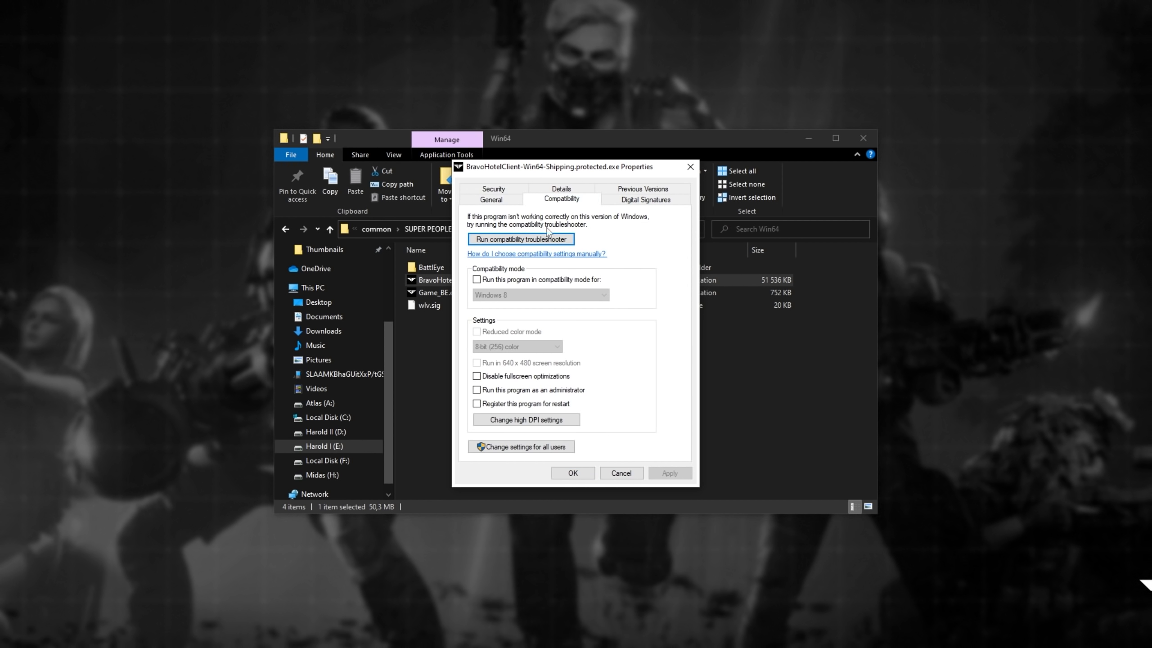
pyautogui.click(476, 376)
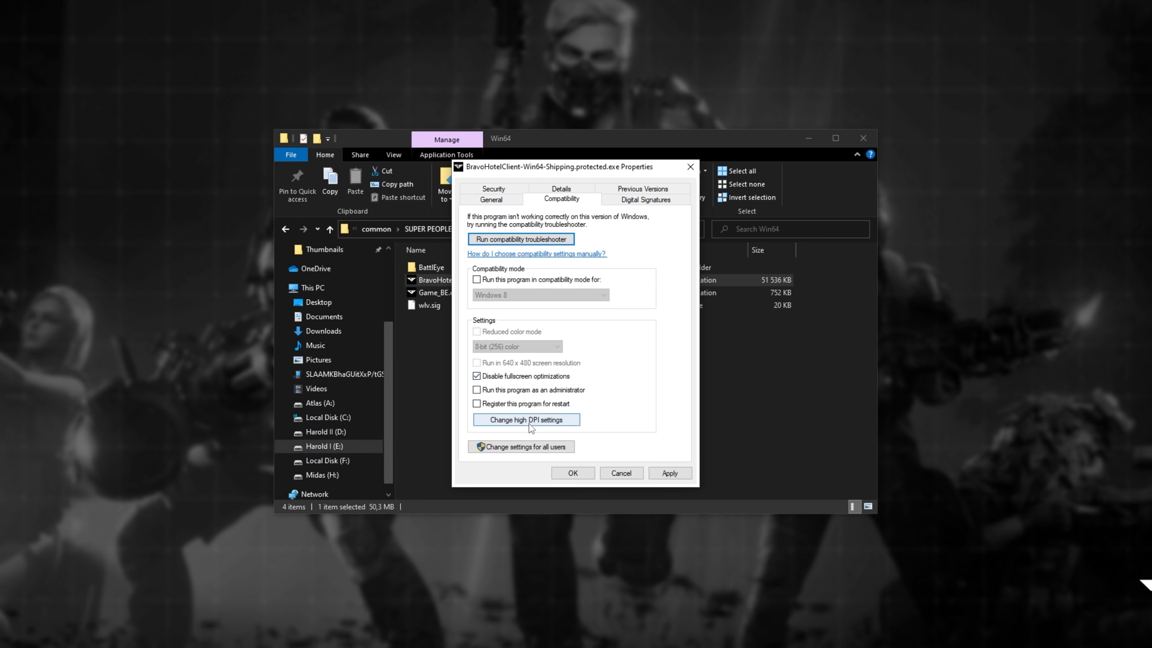
pyautogui.click(525, 419)
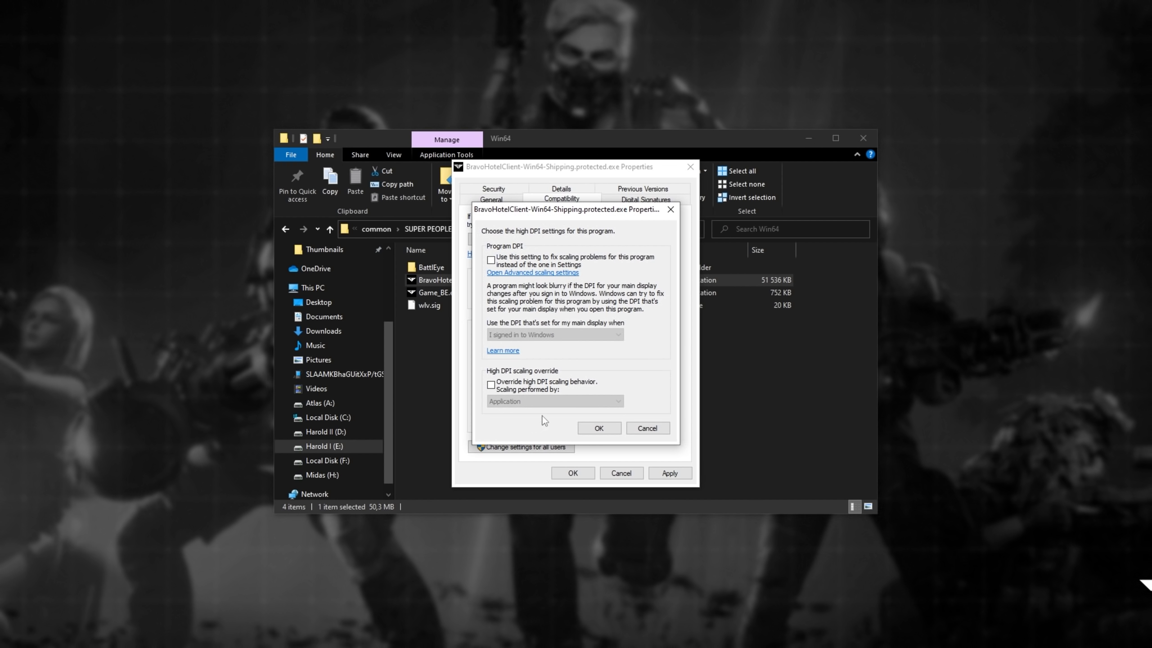
pyautogui.click(490, 385)
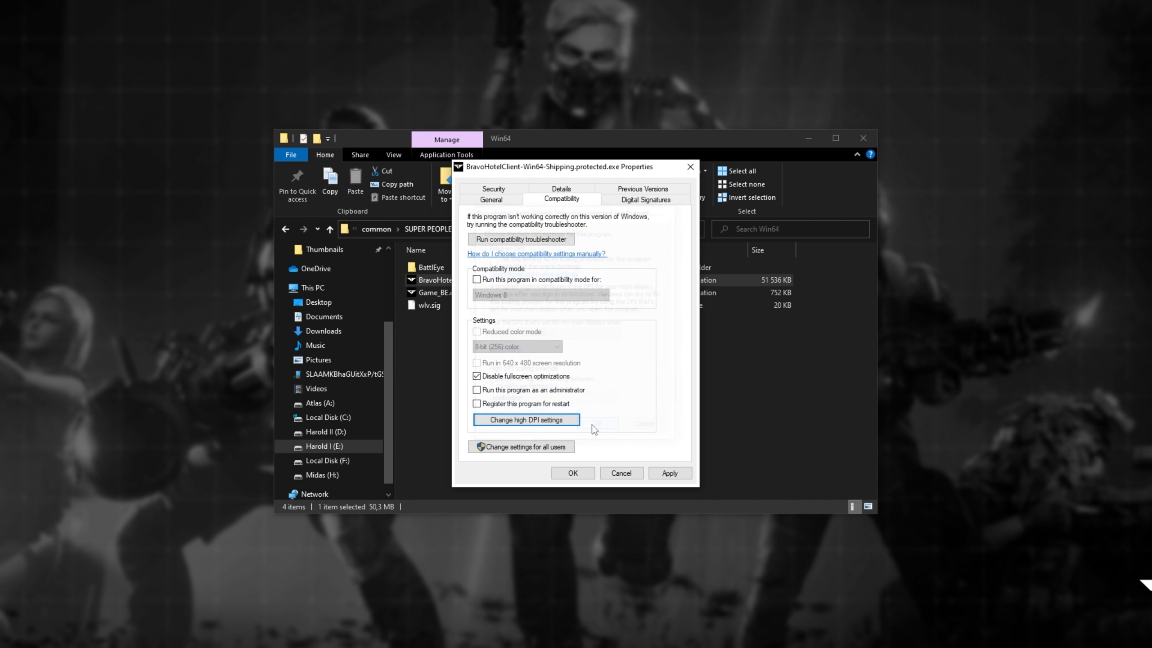
pyautogui.click(619, 472)
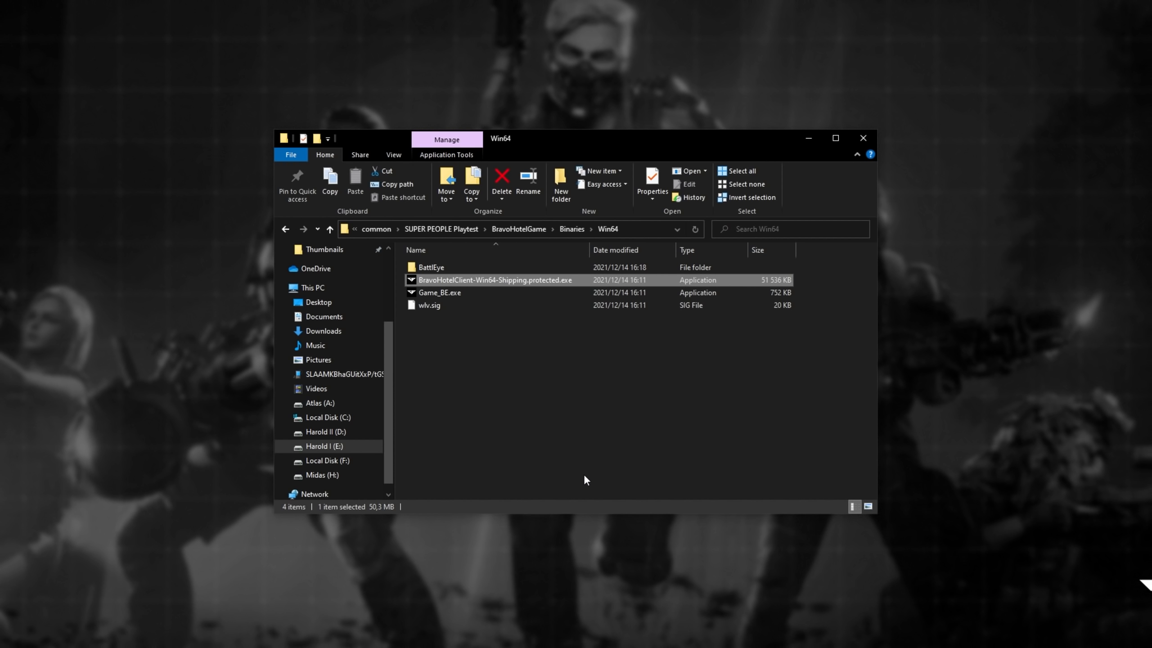
pyautogui.moveTo(553, 447)
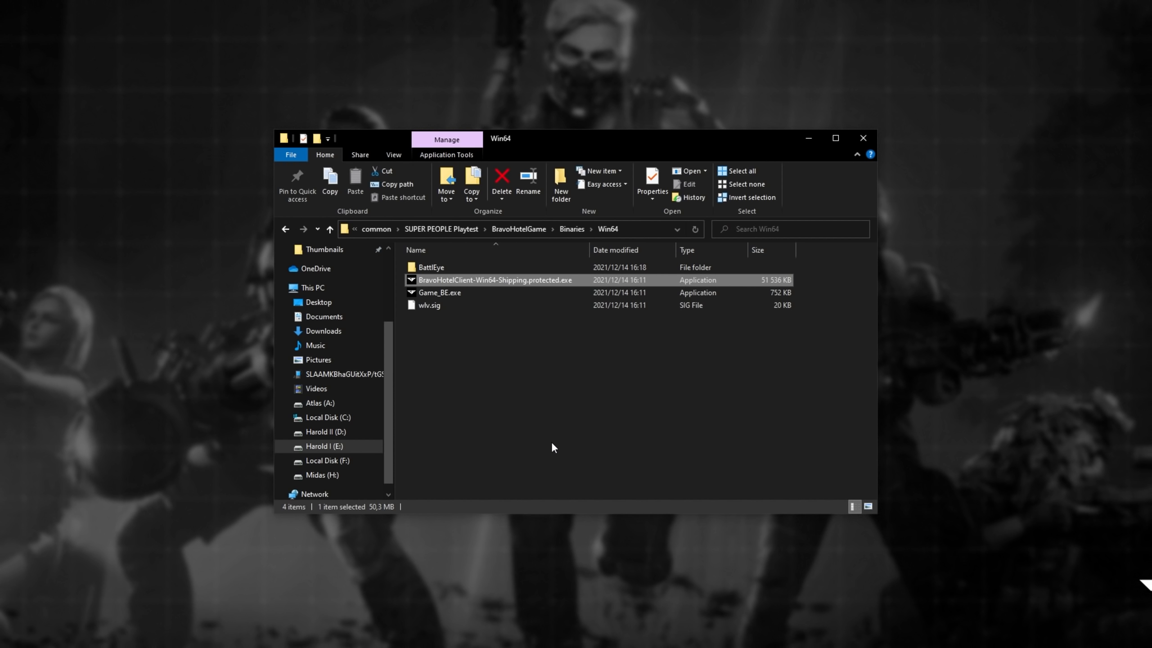
pyautogui.moveTo(643, 234)
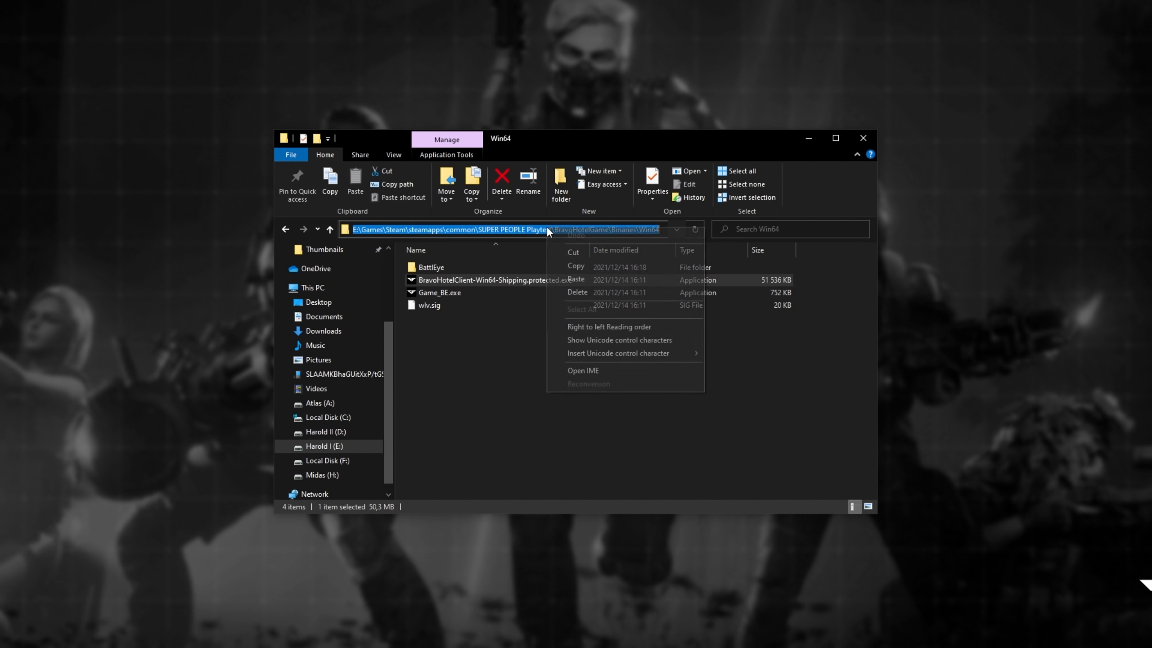
# - Copy the Win64 folder path and search the system for 'gpu'
pyautogui.click(587, 272)
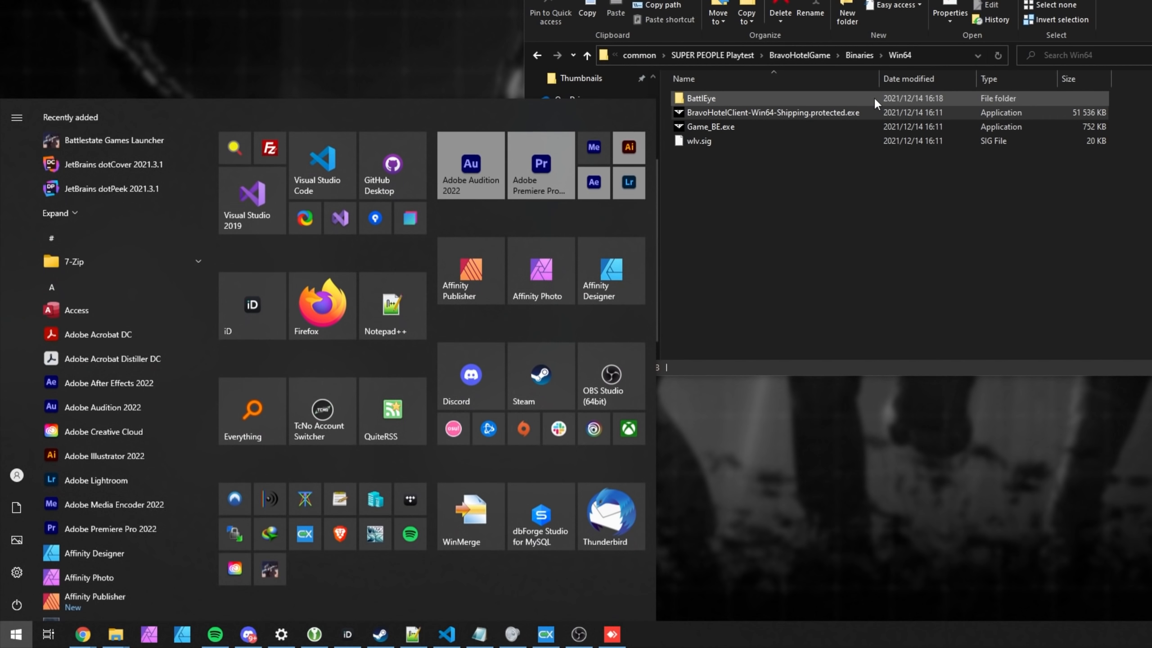
pyautogui.write('gpu')
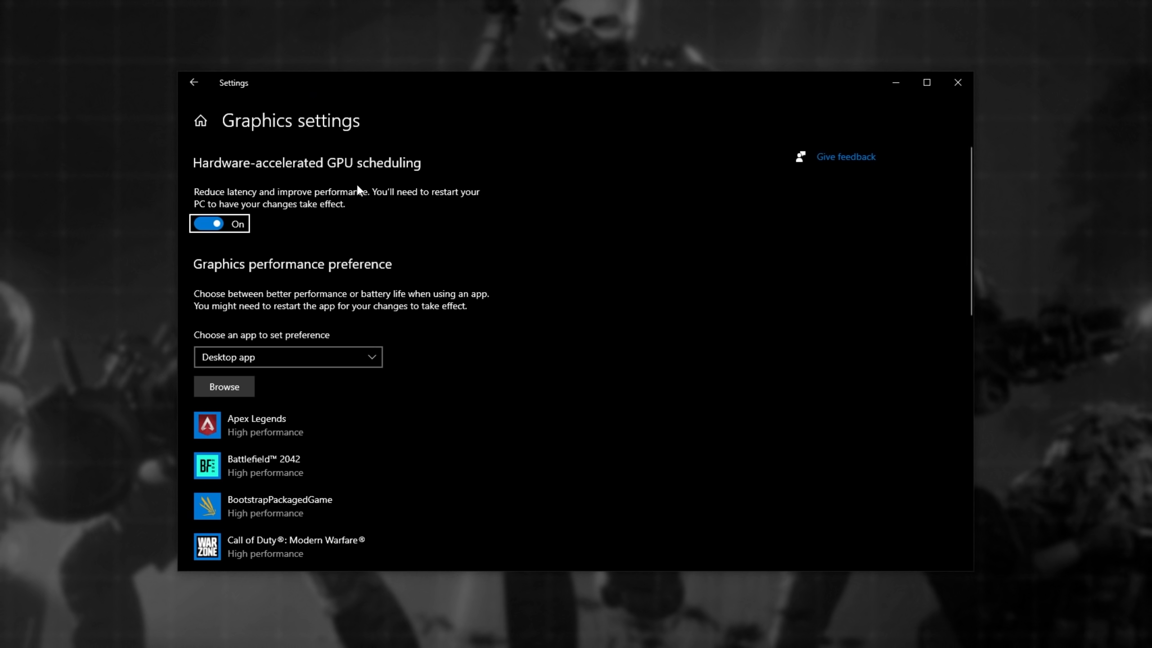
pyautogui.moveTo(326, 271)
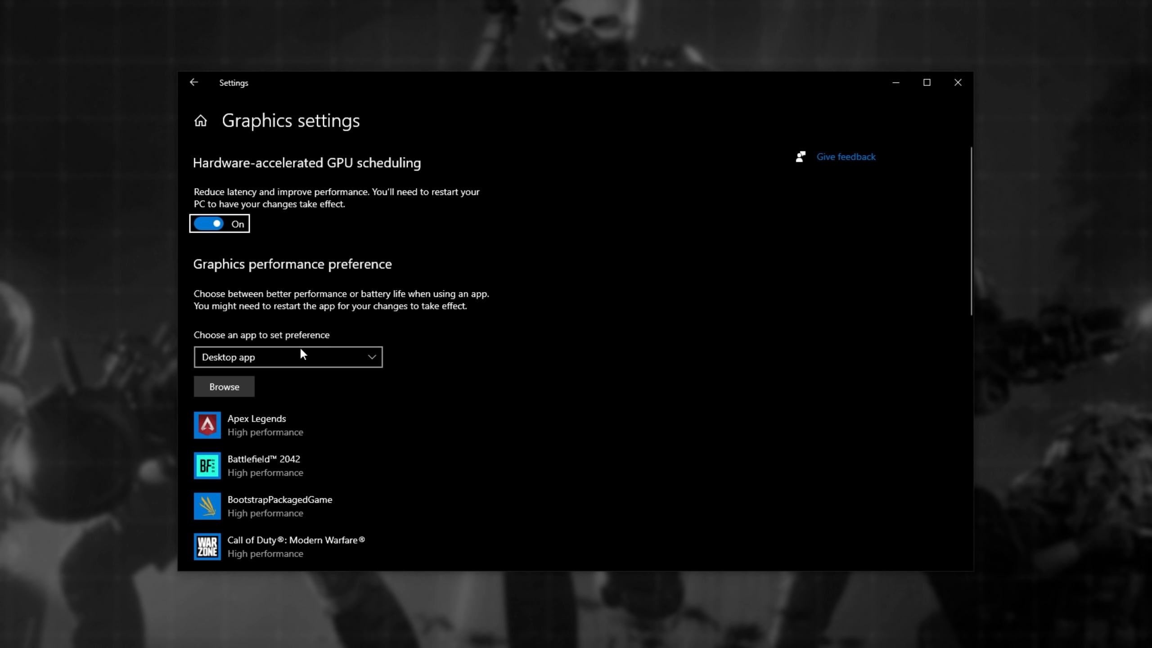
# - Add BravoHotelClient-Win64-Shipping.protected.exe from the Win64 folder to the graphics preference list
pyautogui.click(223, 387)
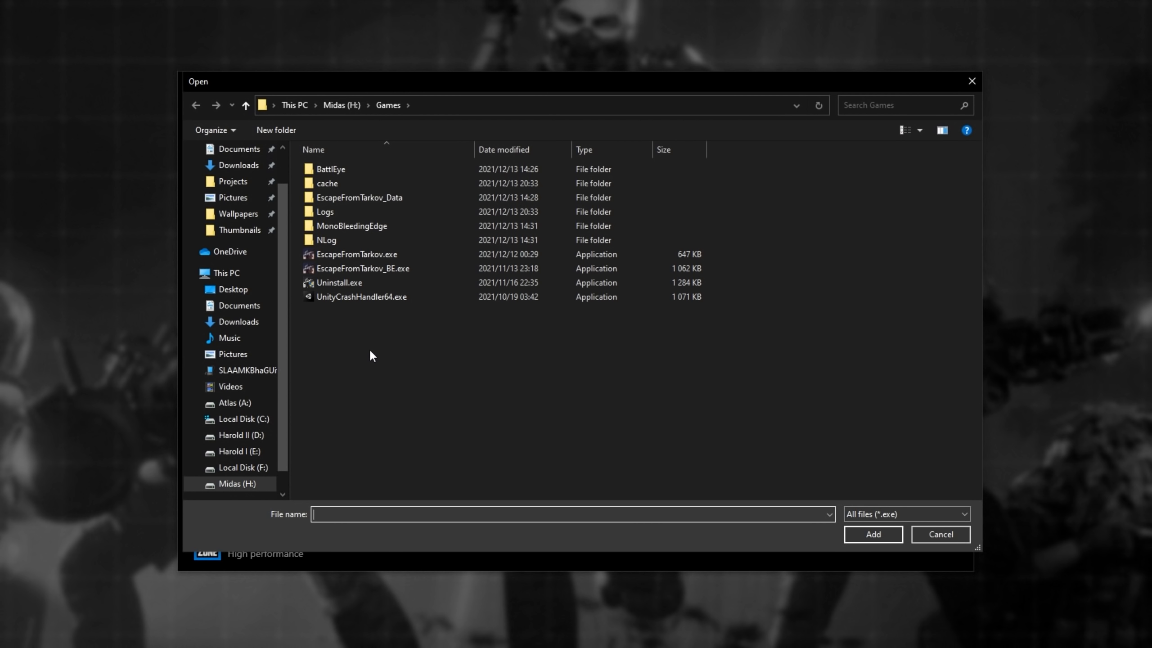
pyautogui.click(515, 104)
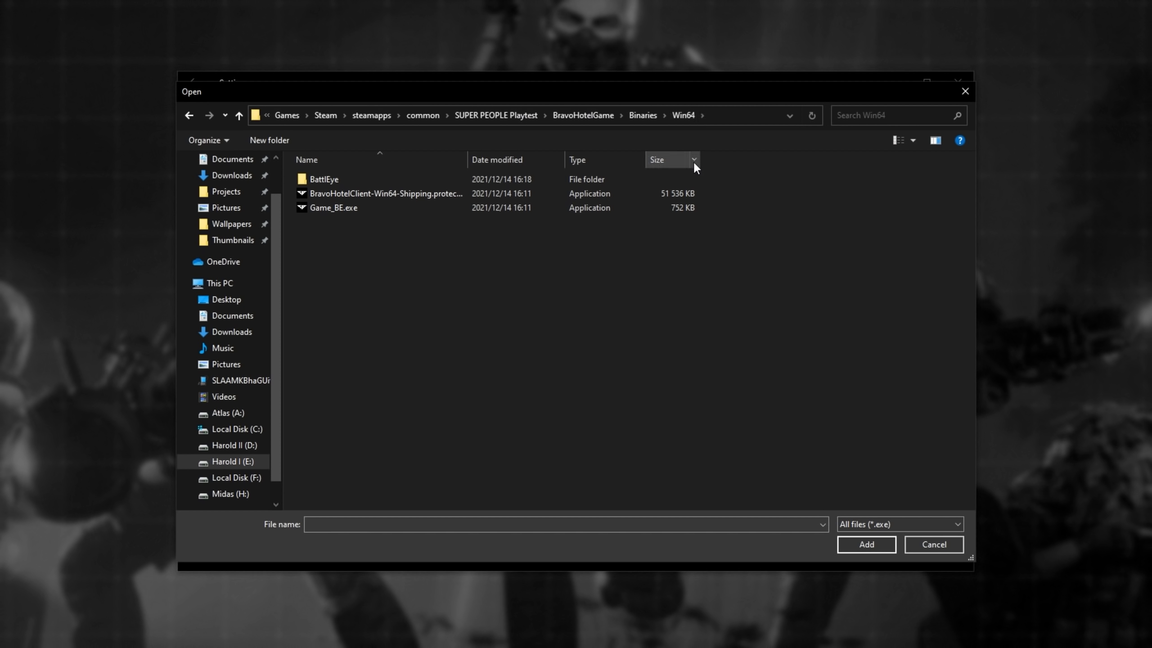
pyautogui.click(384, 193)
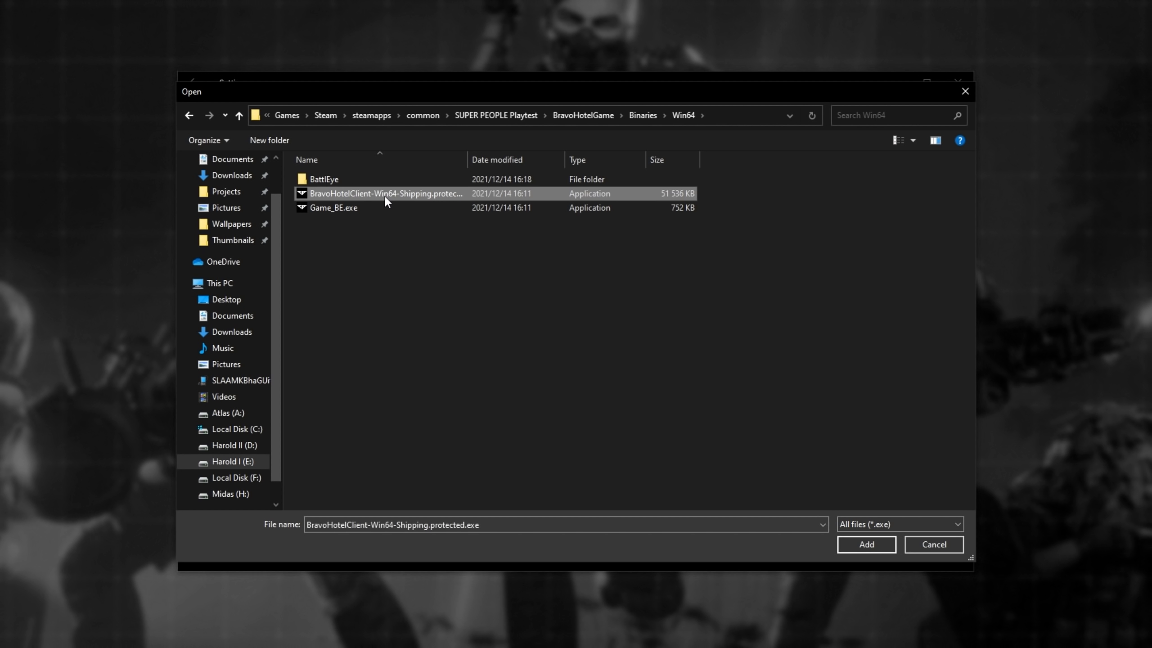
pyautogui.click(865, 544)
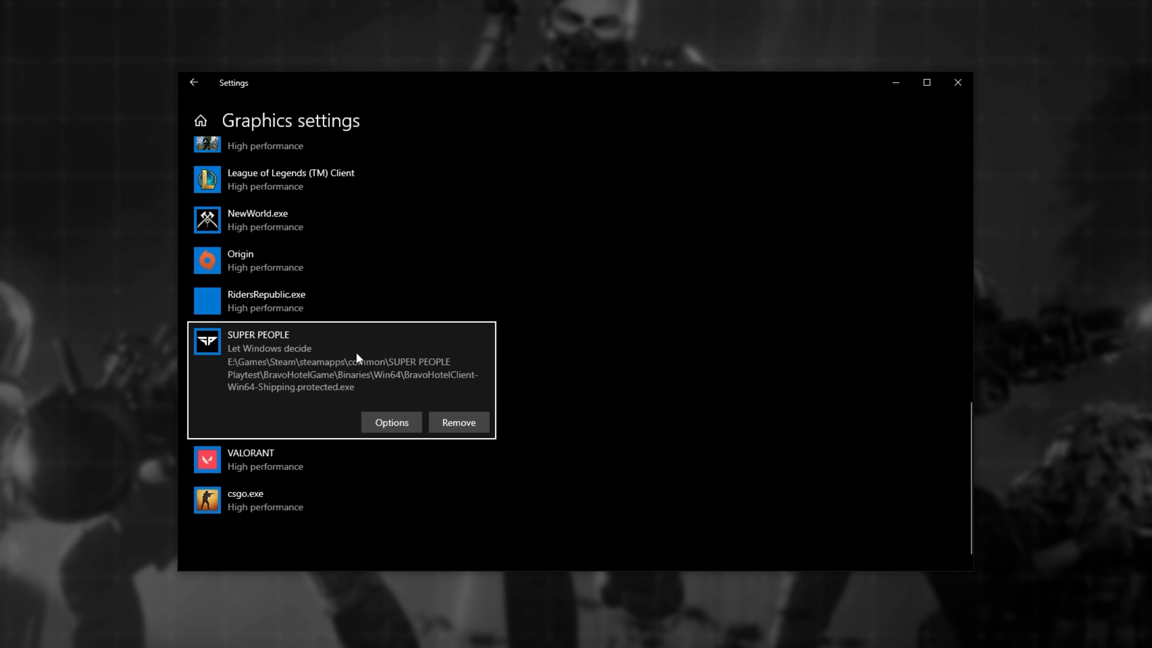
# - Set SUPER PEOPLE's graphics preference to High performance
pyautogui.click(391, 422)
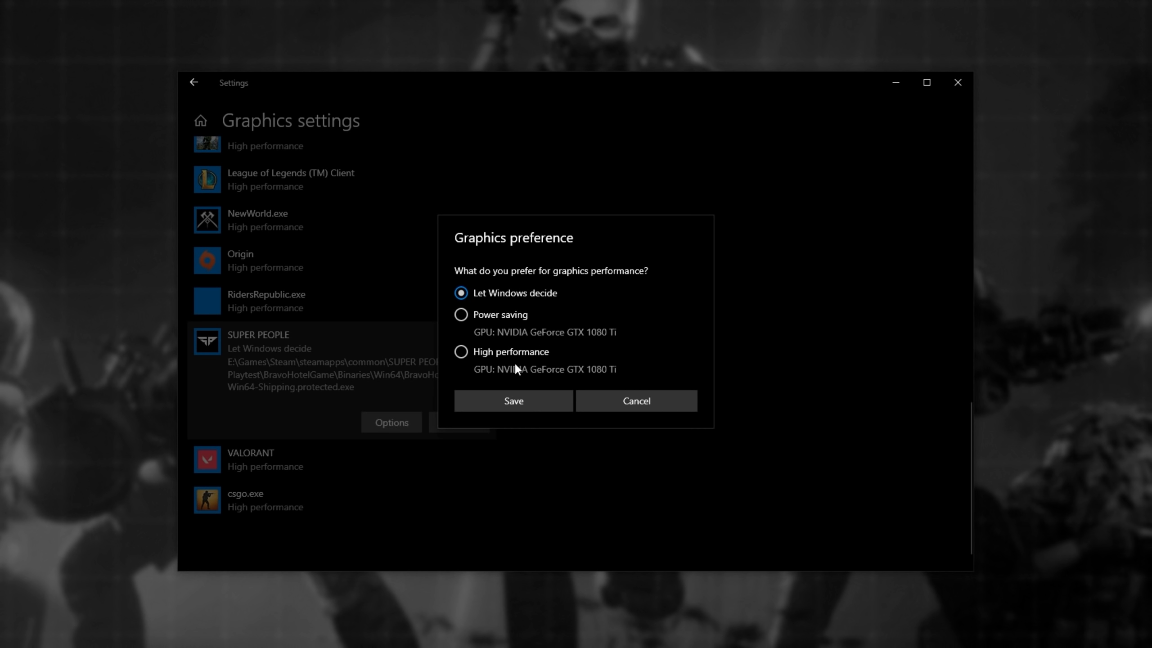
pyautogui.click(513, 401)
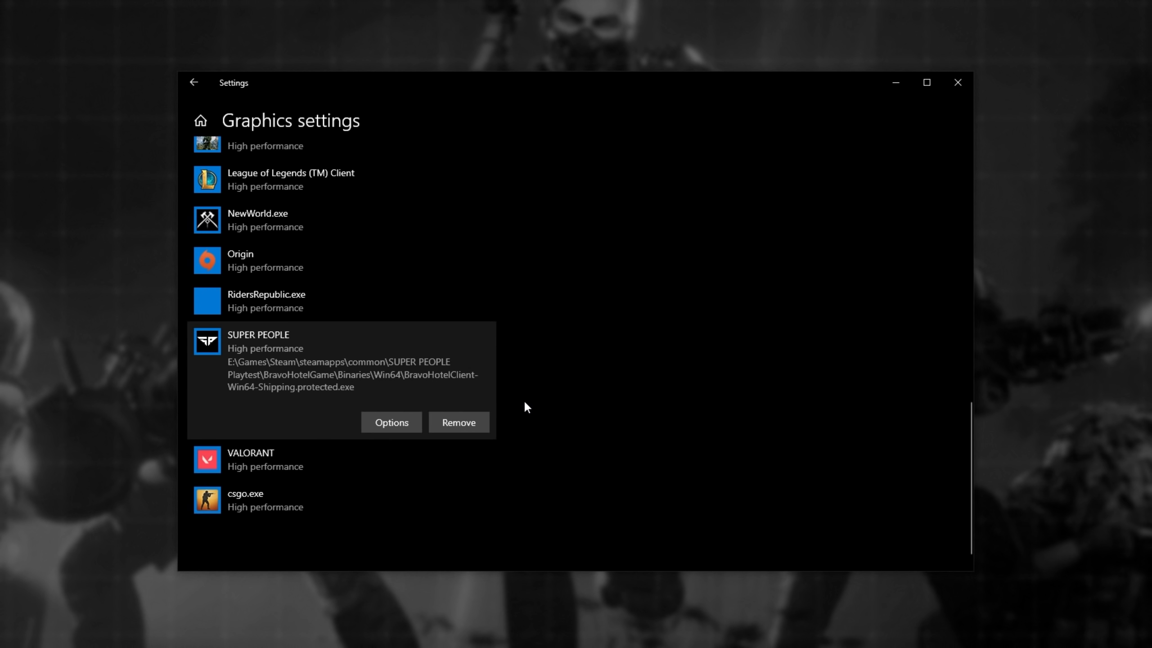
pyautogui.scroll(-3)
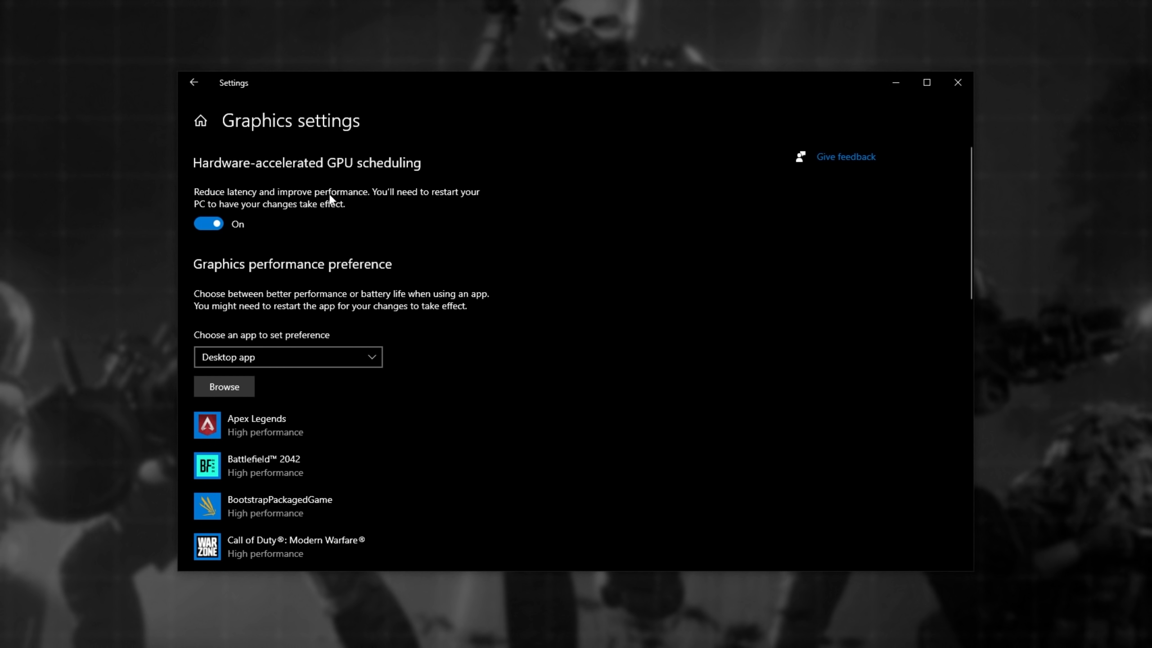
# - Review Gaming settings: Xbox Game Bar off, Game Mode on, then the Captures page
pyautogui.click(193, 83)
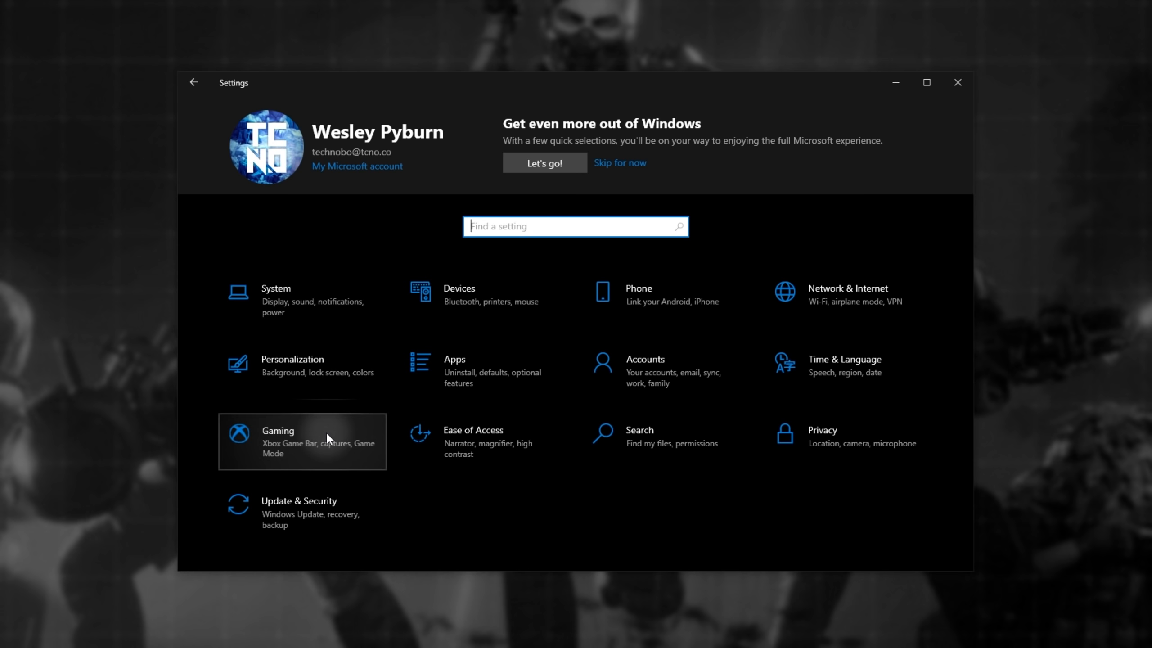
pyautogui.click(301, 441)
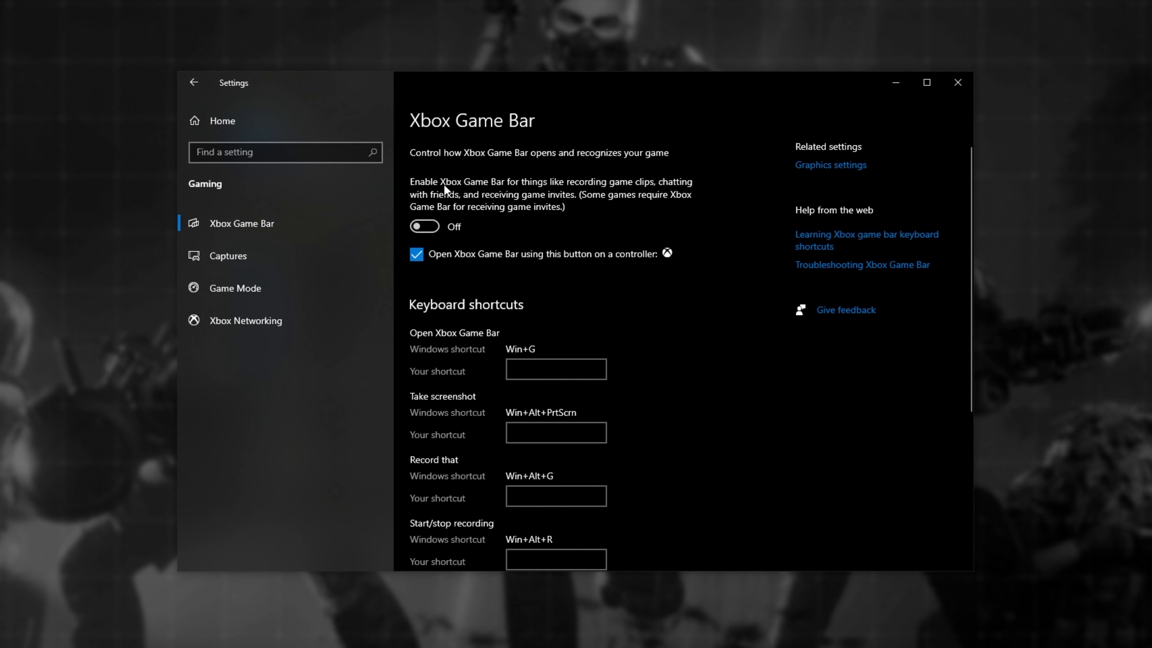
pyautogui.moveTo(608, 201)
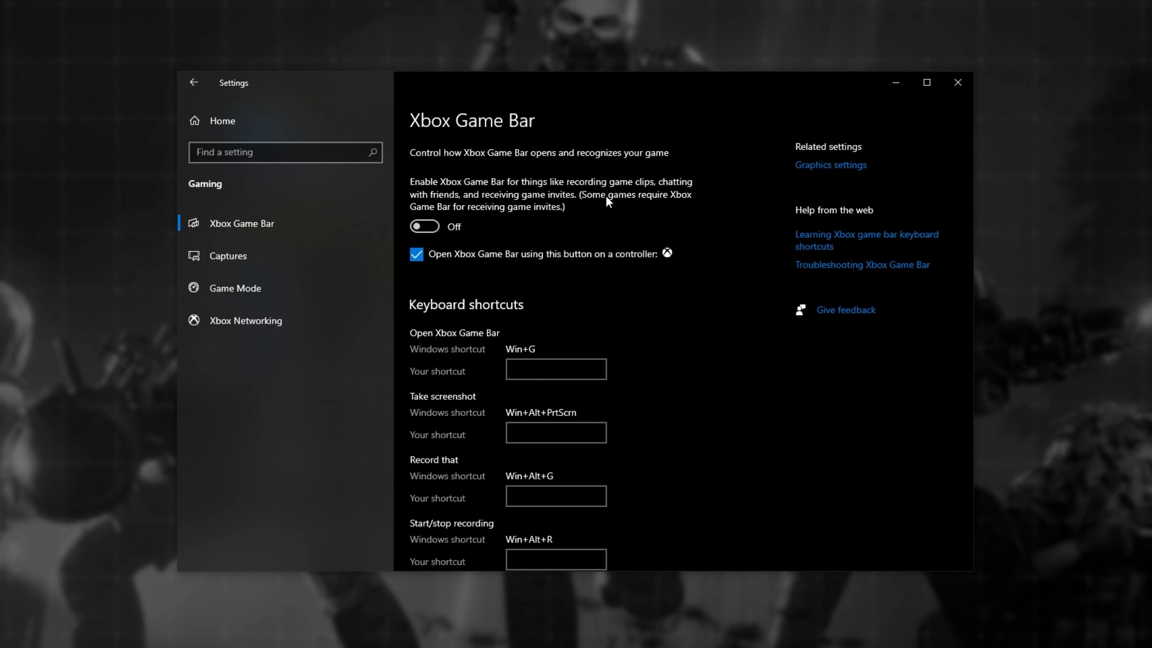
pyautogui.click(233, 287)
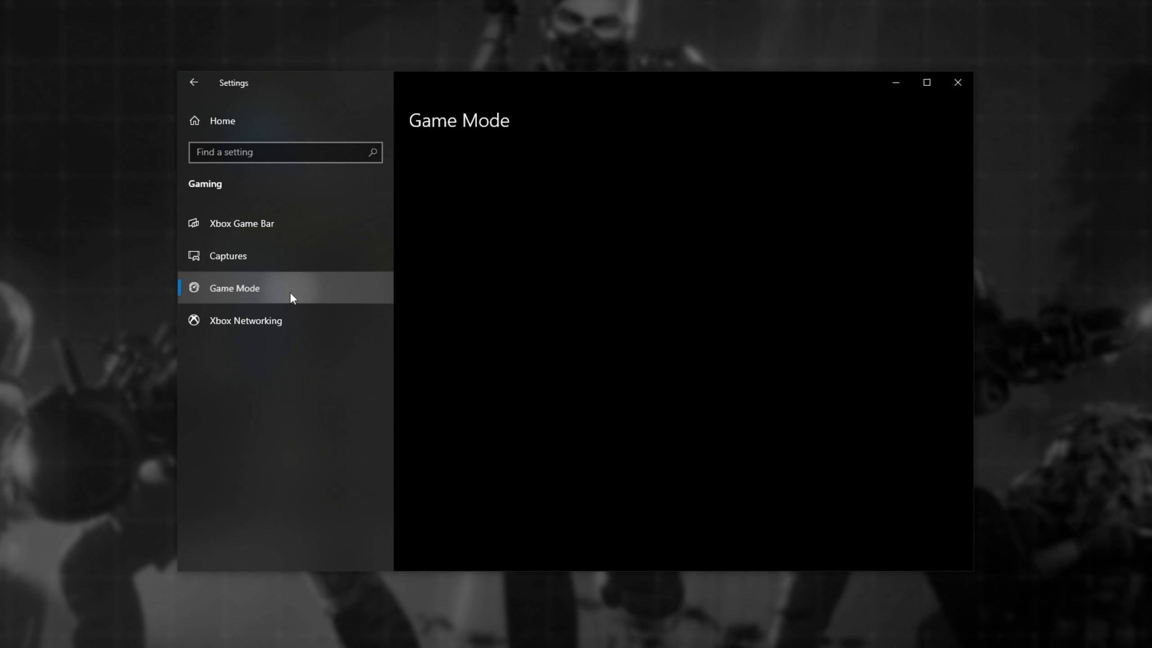
pyautogui.click(234, 287)
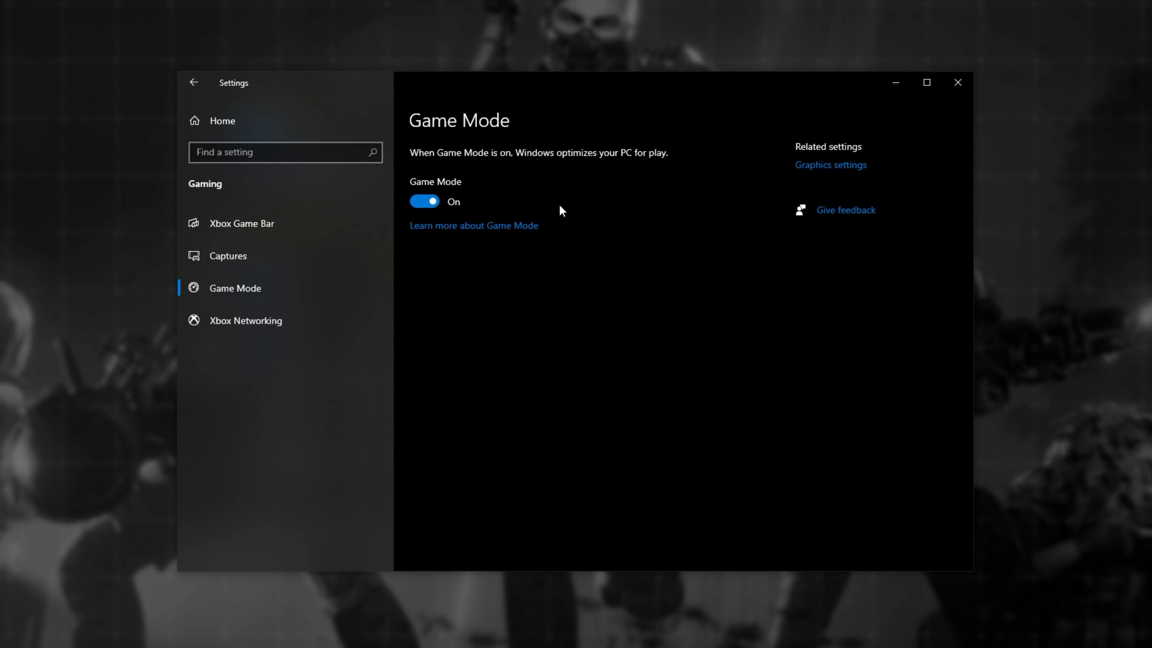
pyautogui.moveTo(547, 170)
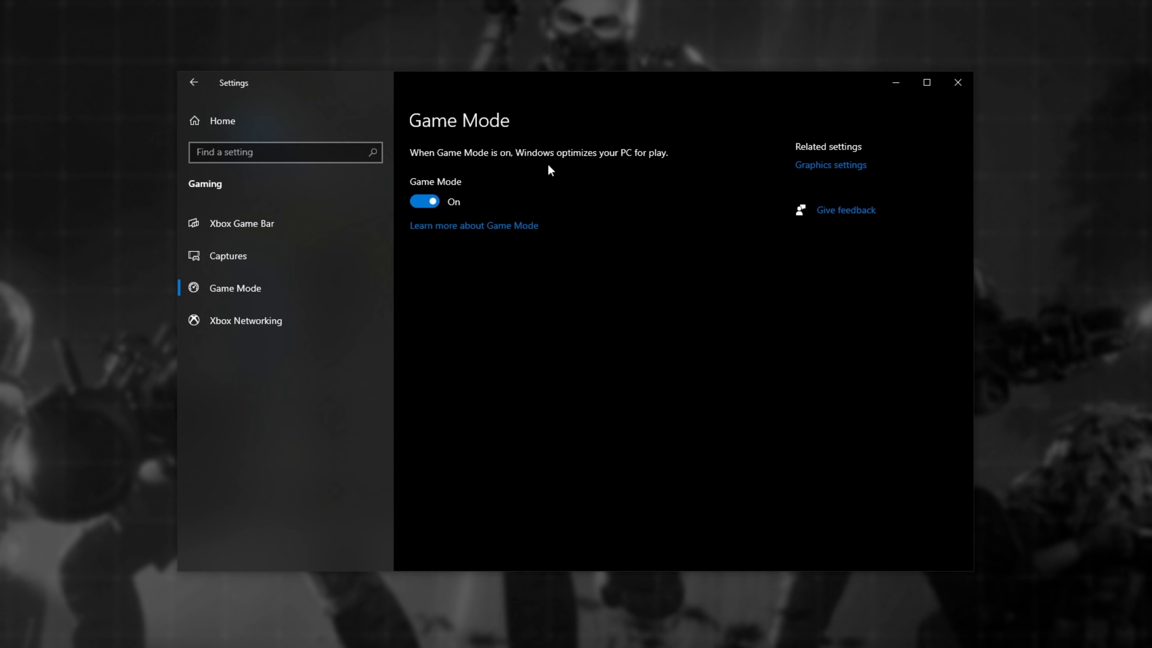
pyautogui.moveTo(323, 263)
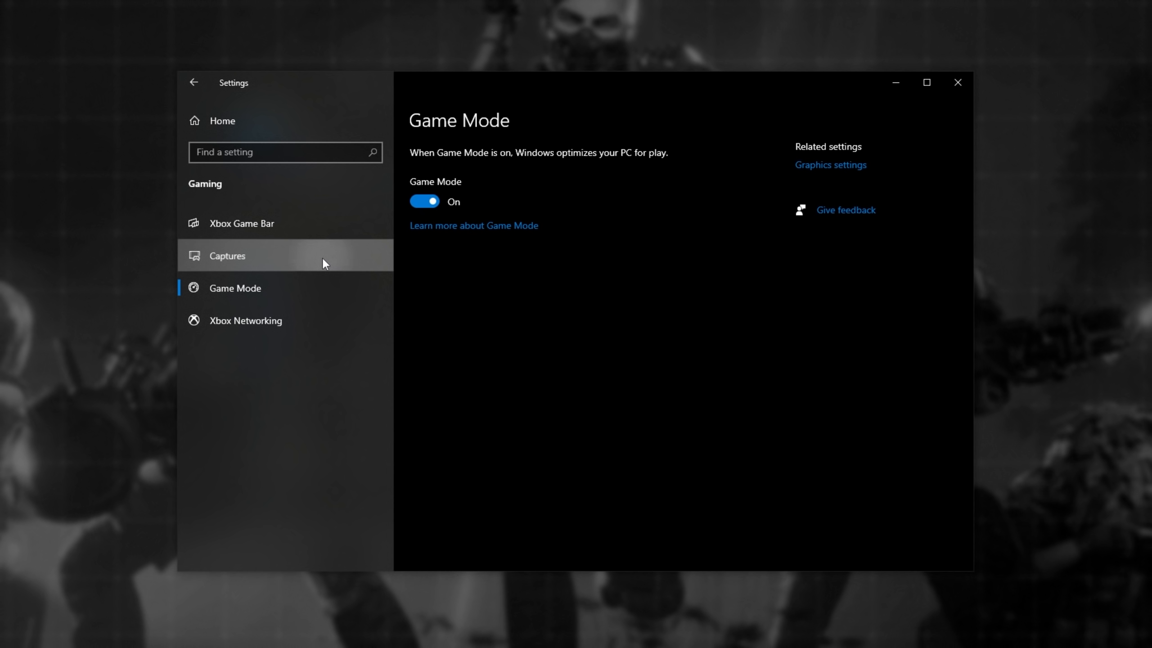
pyautogui.click(227, 255)
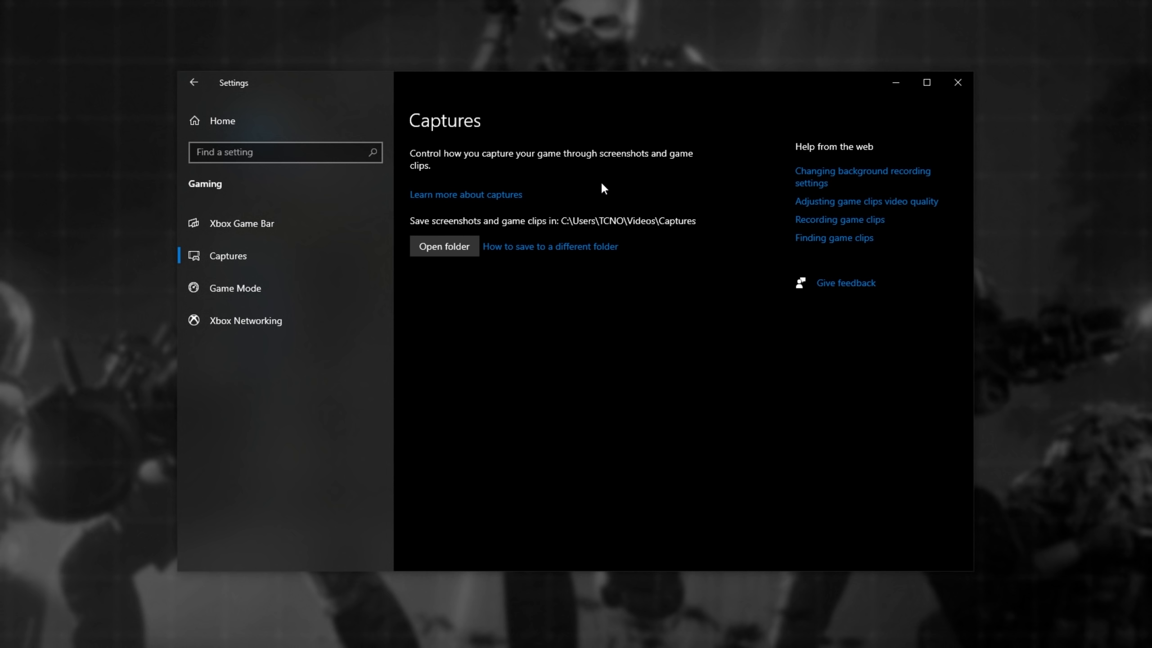
pyautogui.moveTo(538, 157)
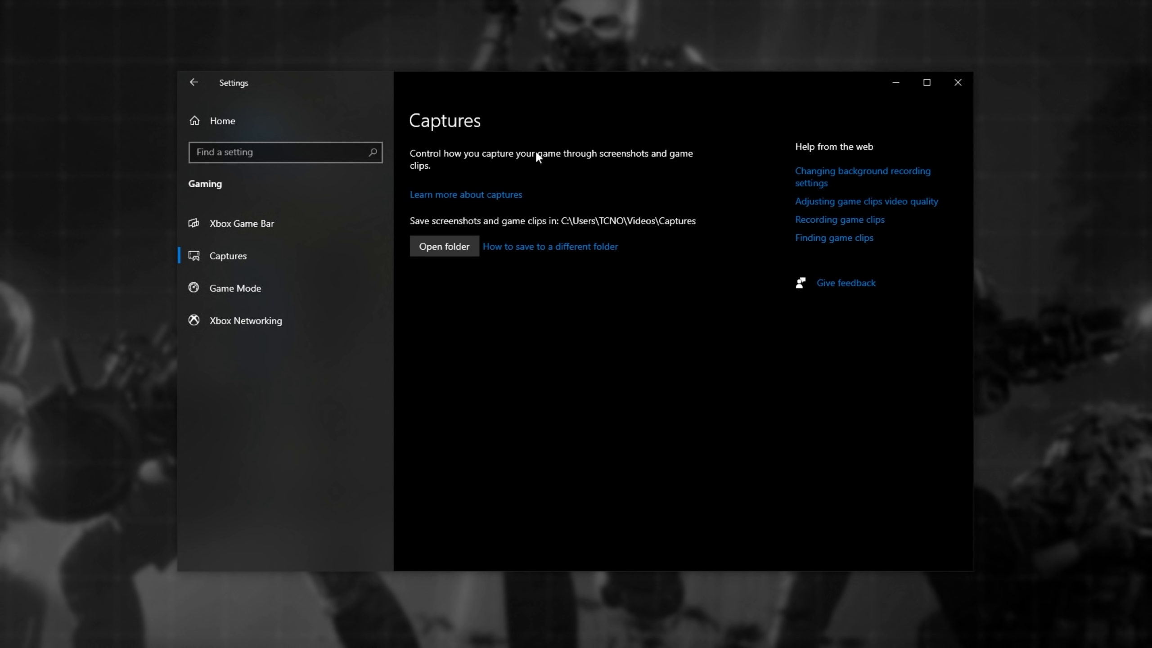
pyautogui.moveTo(484, 259)
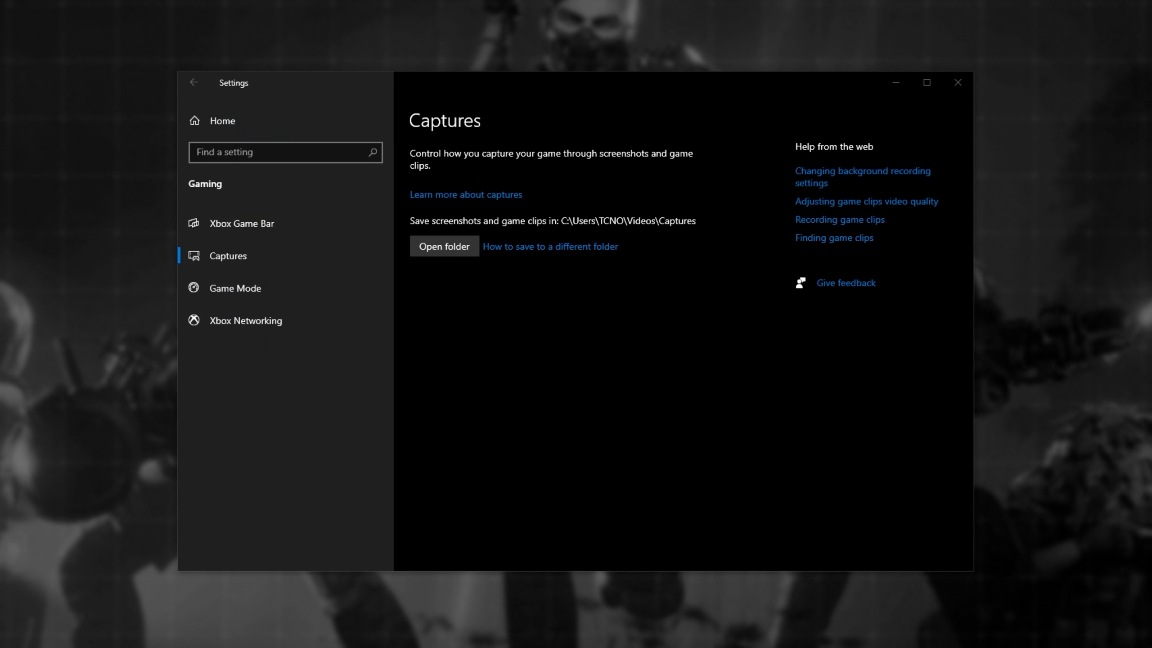
# - Open Xbox Game Bar via 'game b' search and confirm background recording is off
pyautogui.click(15, 632)
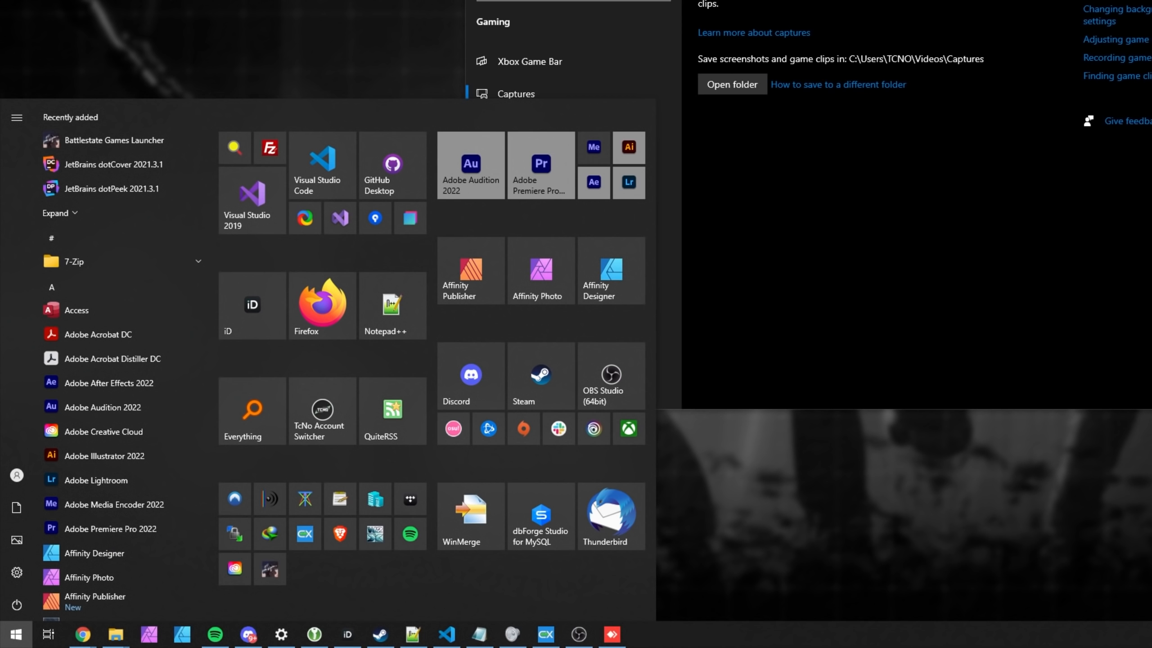
pyautogui.write('game b')
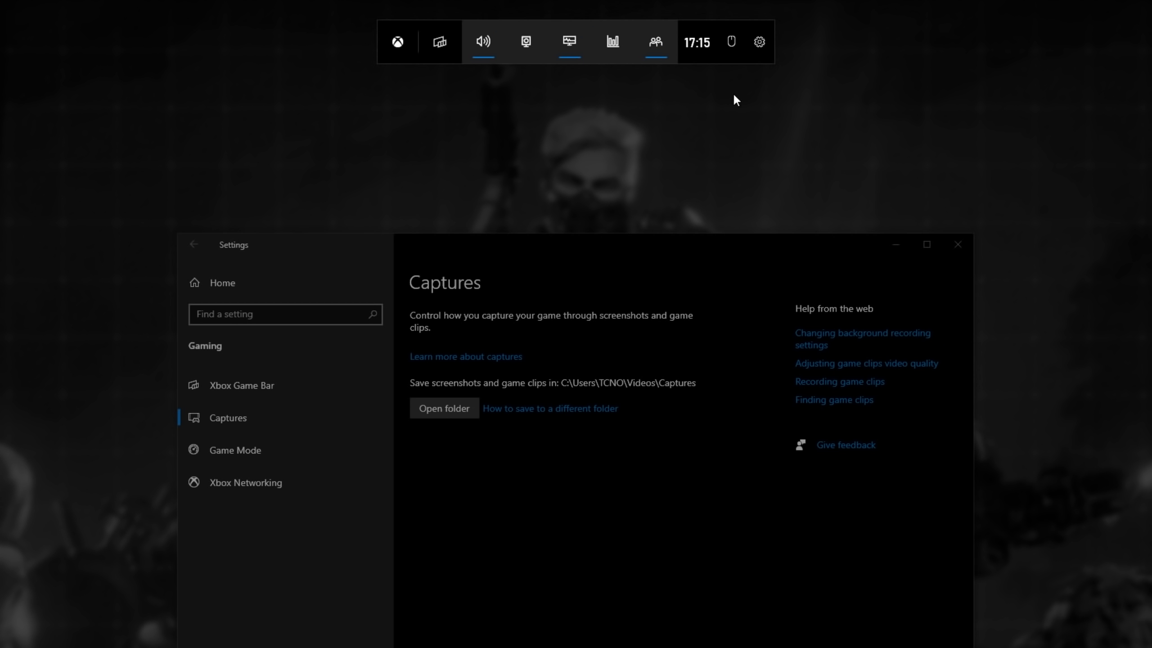
pyautogui.click(759, 41)
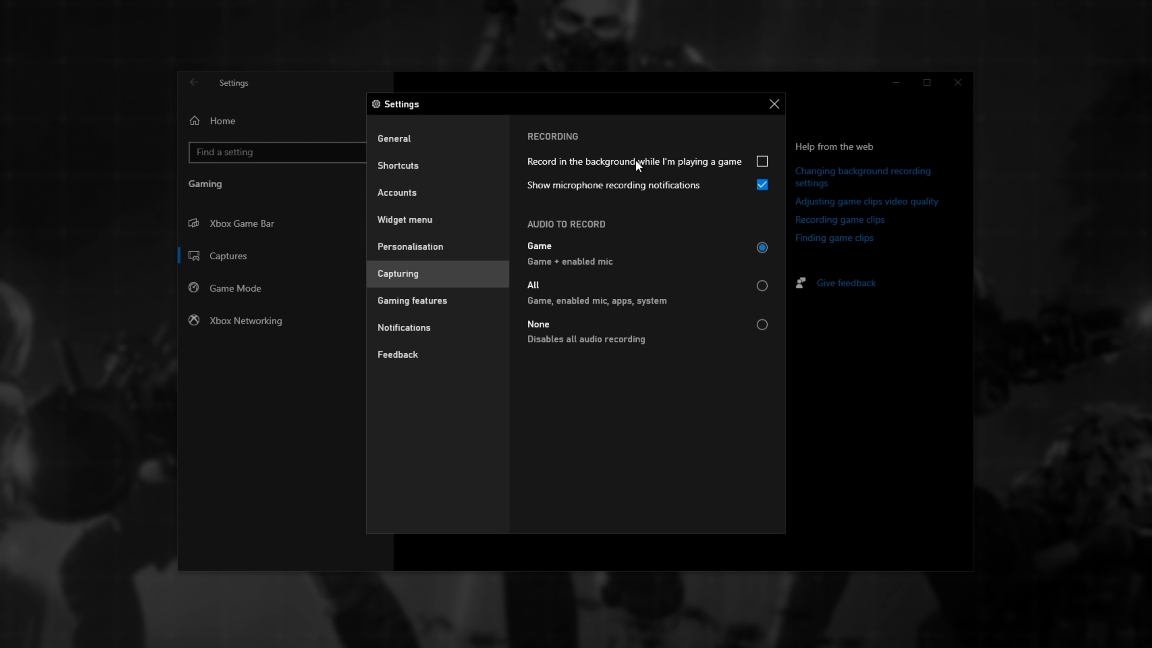
pyautogui.click(773, 104)
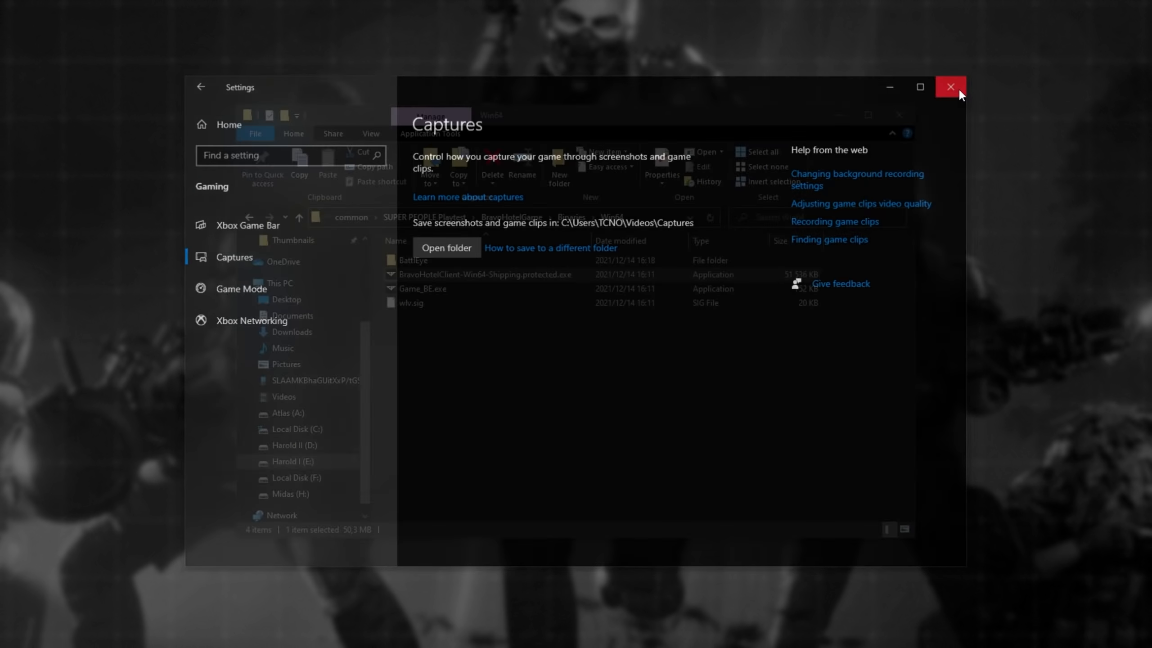
# - Close Windows Settings and search Start for 'clean' to find Disk Cleanup
pyautogui.click(950, 86)
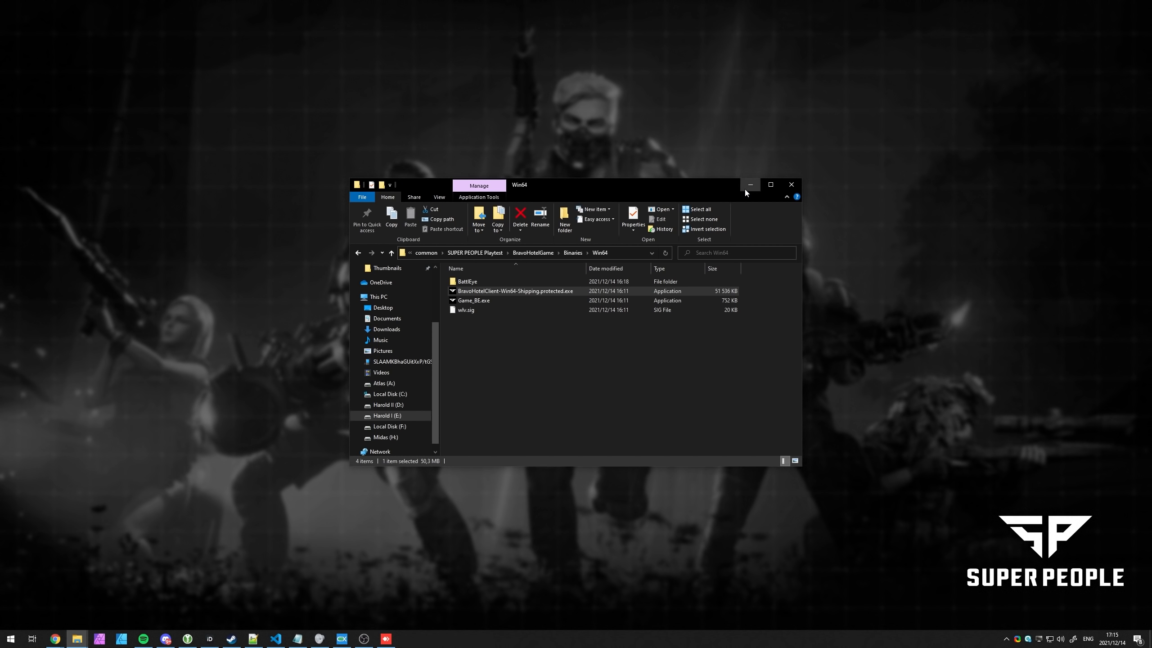
pyautogui.write('clean')
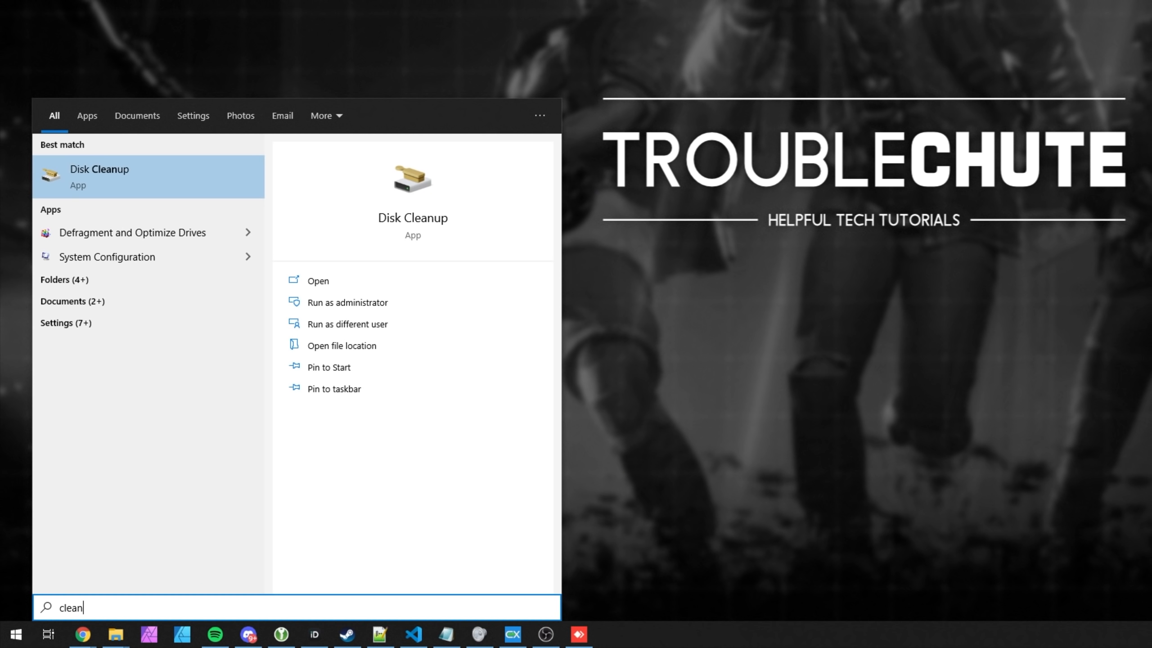
pyautogui.moveTo(367, 302)
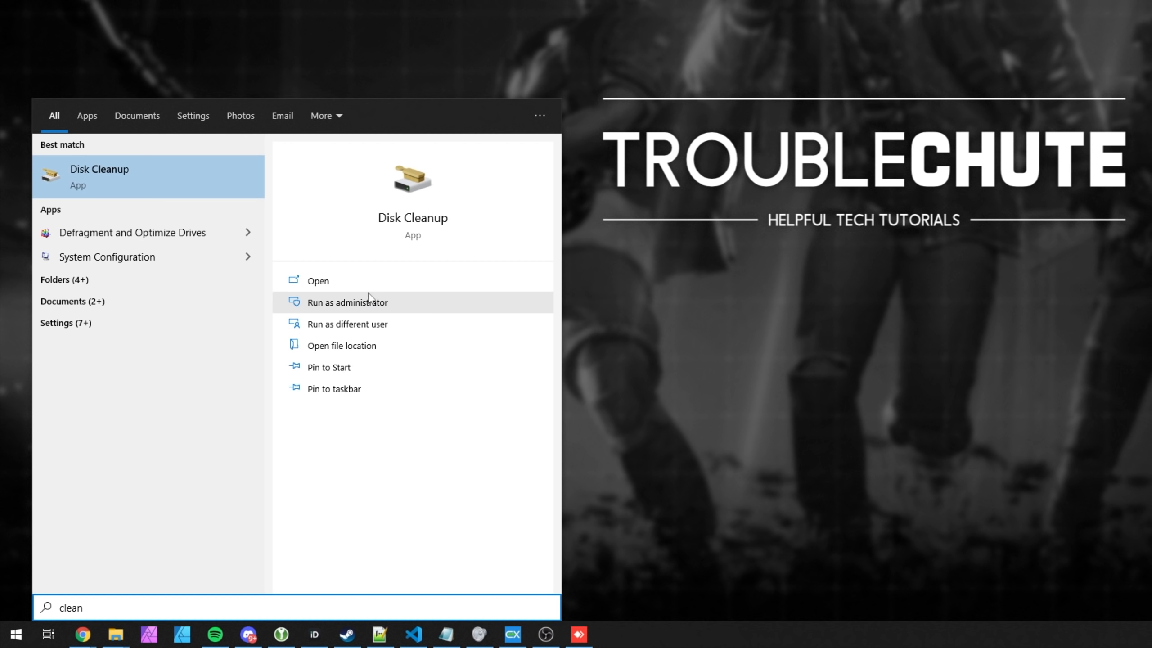
# - Run Disk Cleanup as administrator on drive C:
pyautogui.click(347, 301)
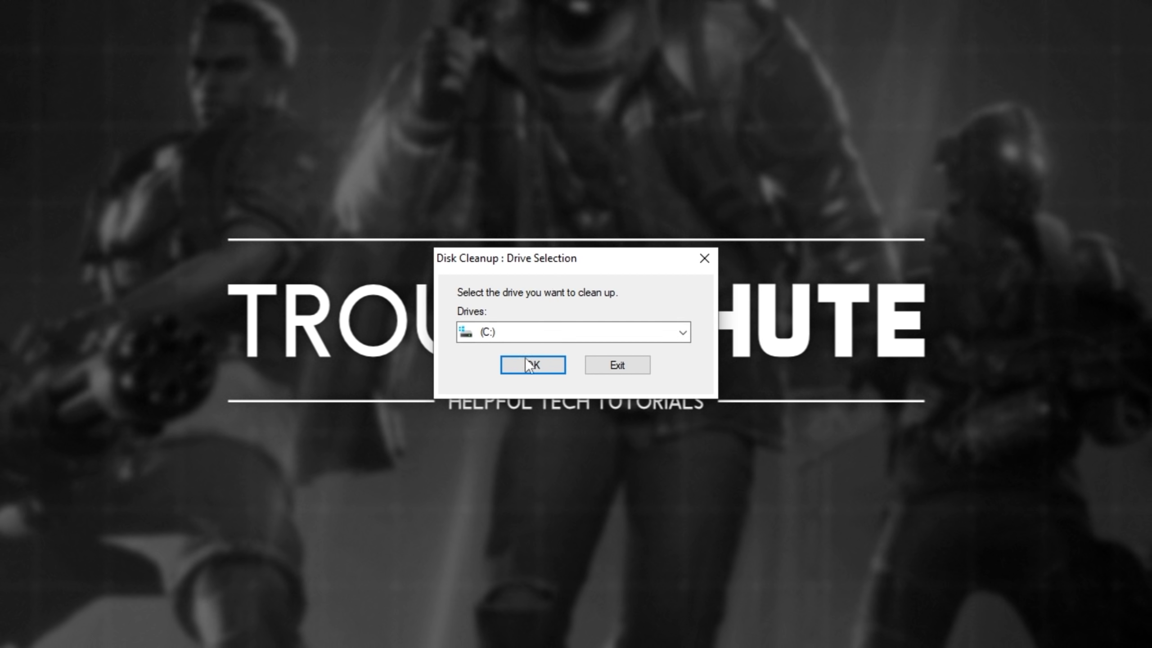
pyautogui.moveTo(559, 326)
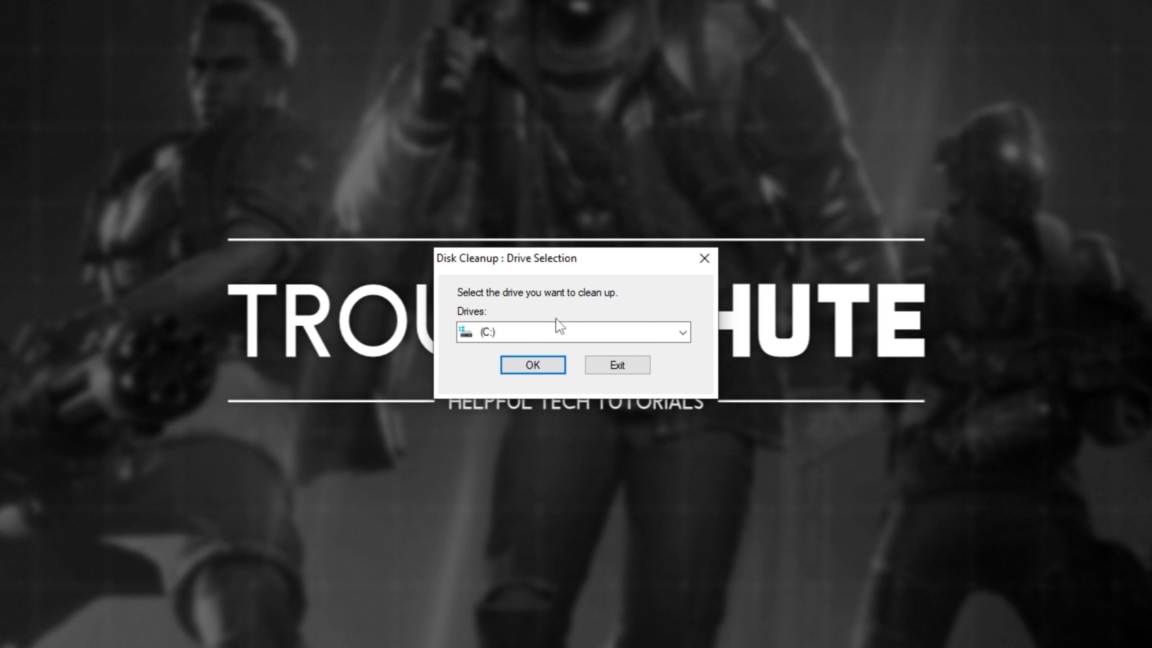
pyautogui.click(532, 365)
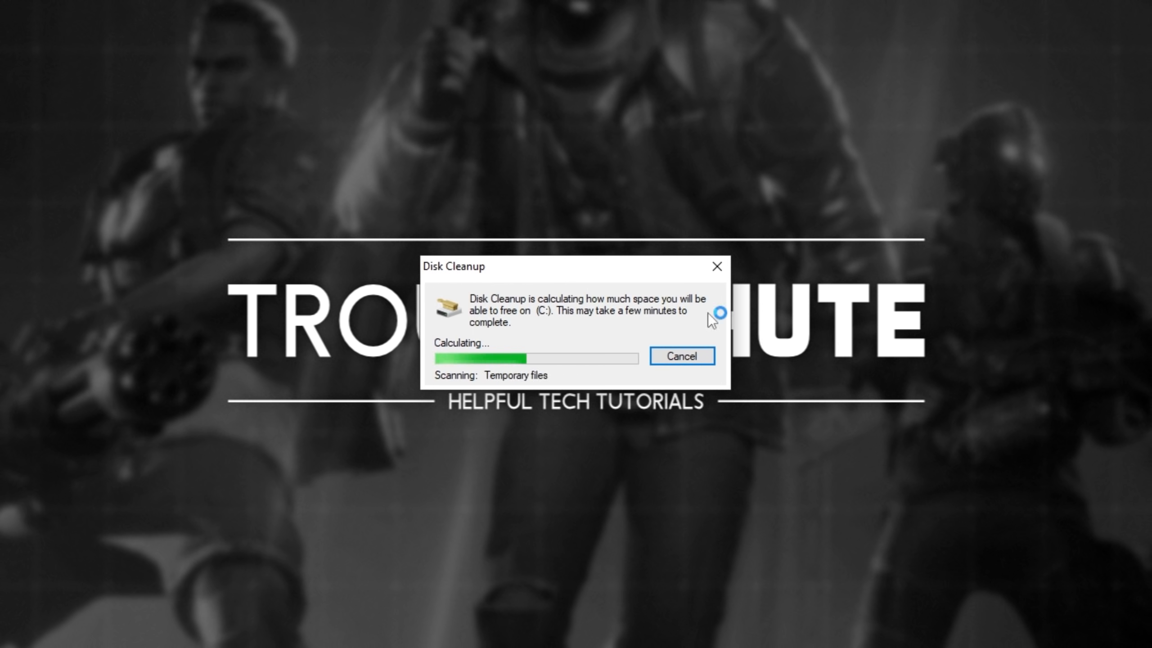
pyautogui.moveTo(741, 306)
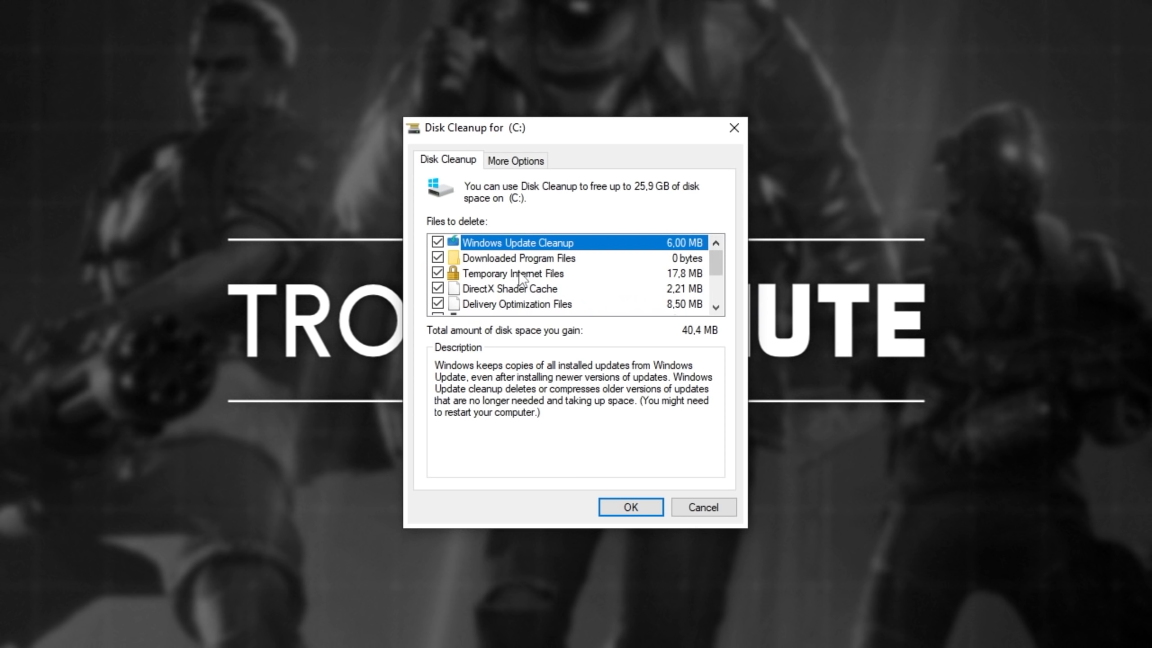
pyautogui.scroll(-3)
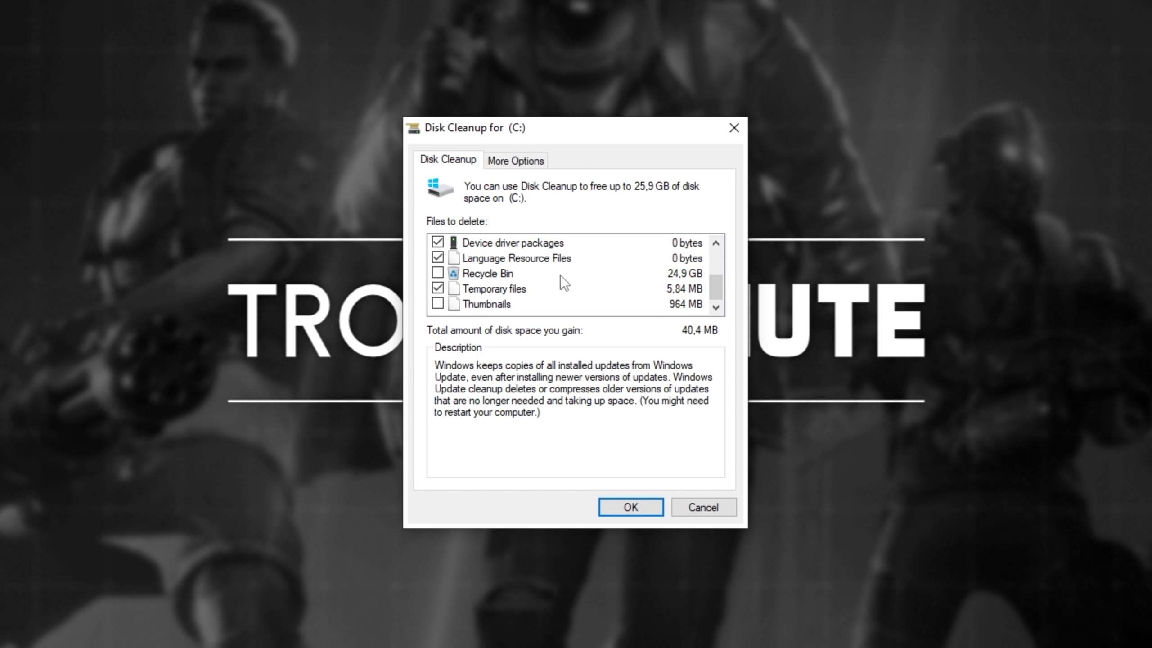
# - Tick cleanup categories including Recycle Bin and permanently delete those files
pyautogui.click(486, 272)
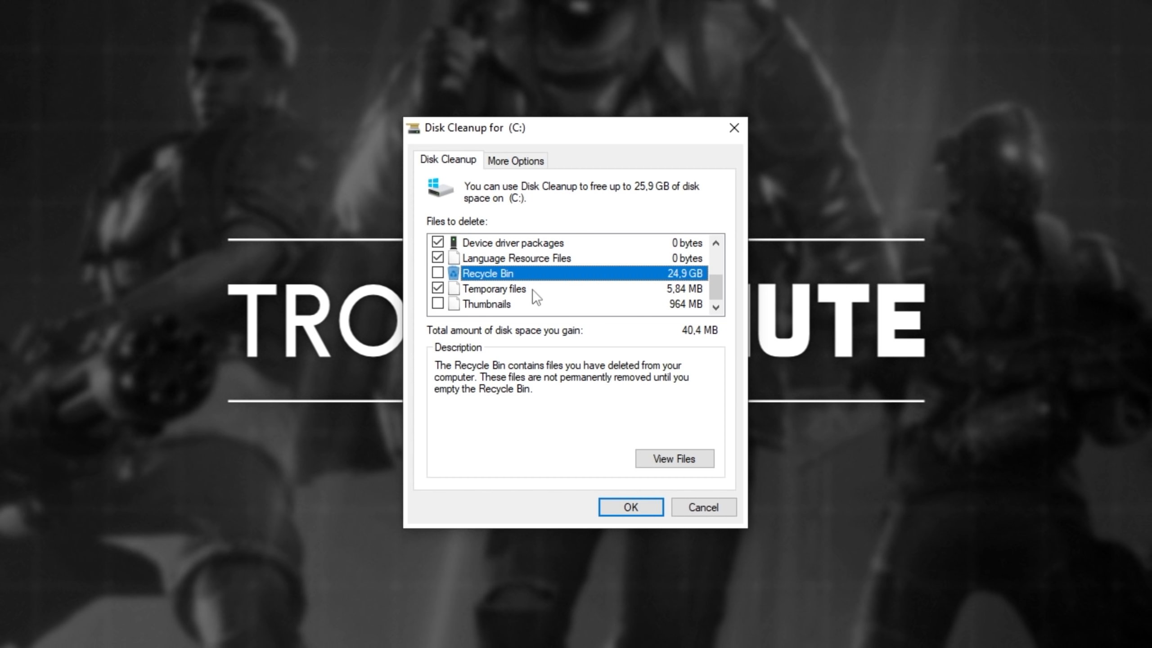
pyautogui.moveTo(531, 318)
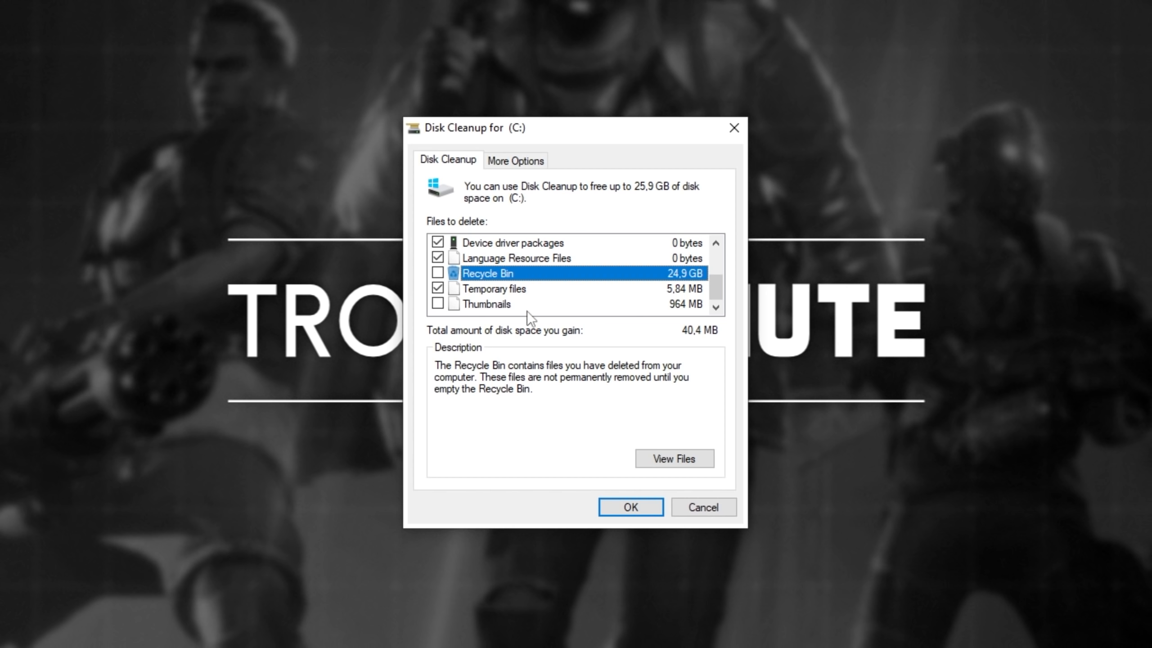
pyautogui.click(486, 303)
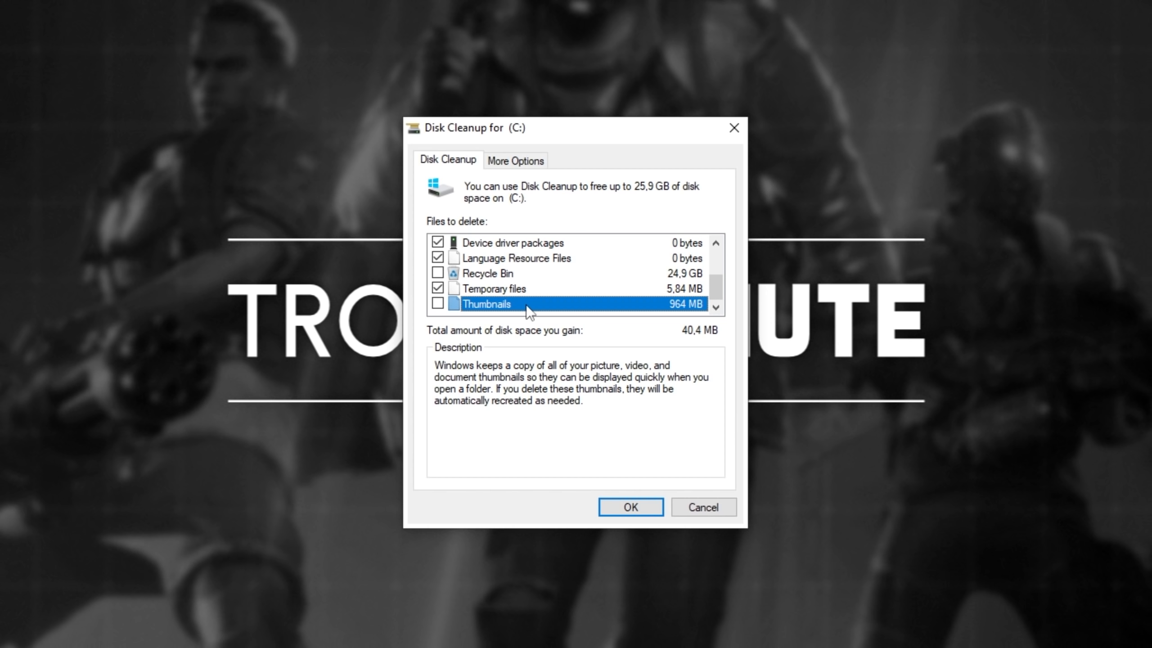
pyautogui.moveTo(582, 297)
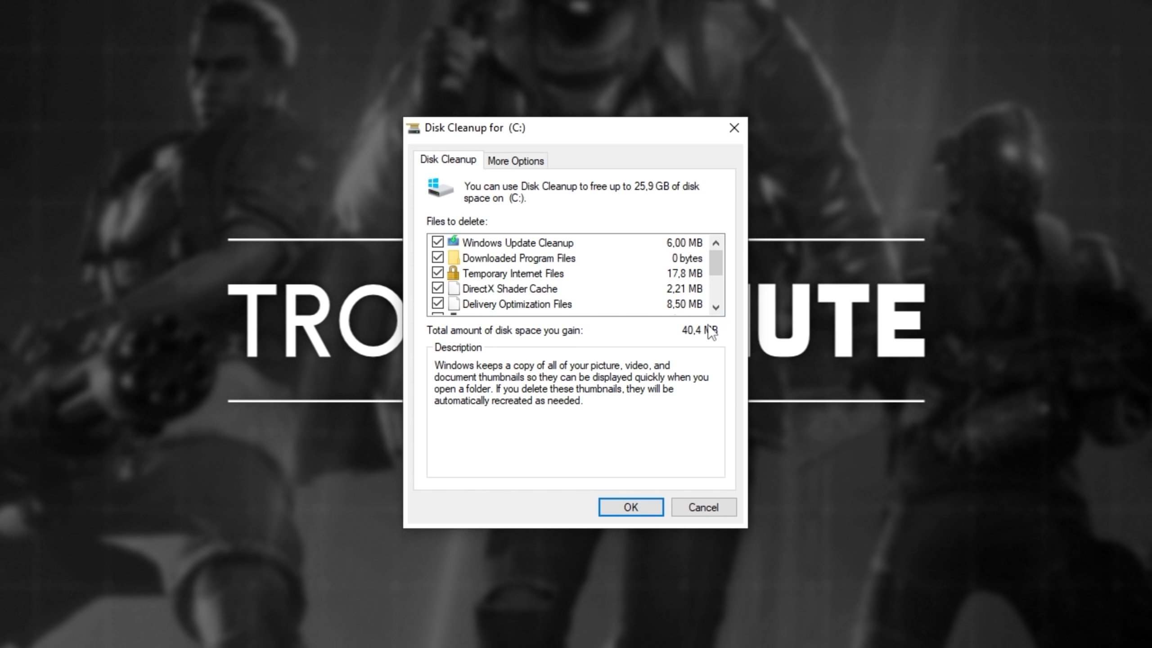
pyautogui.click(628, 507)
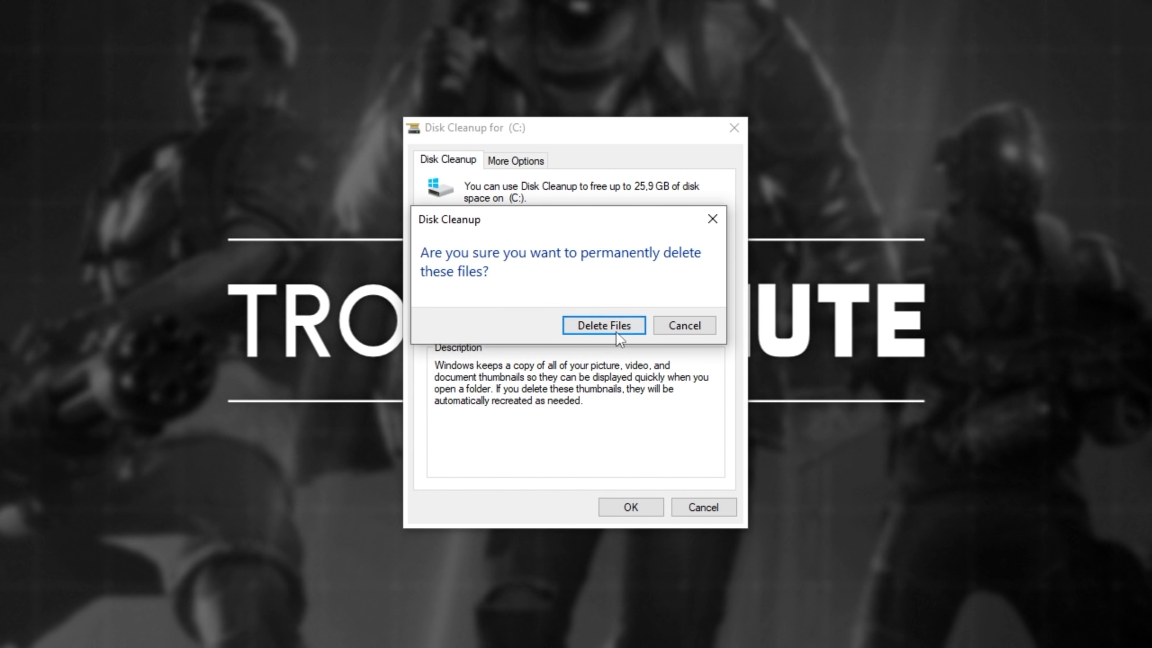
pyautogui.click(602, 325)
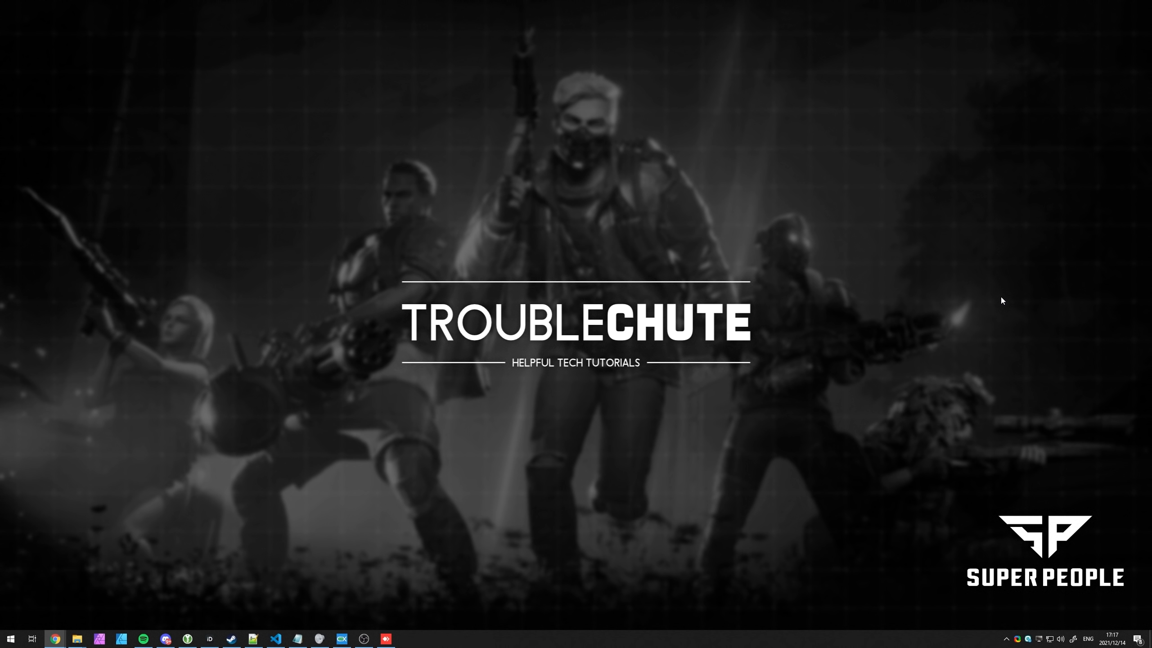
pyautogui.moveTo(570, 357)
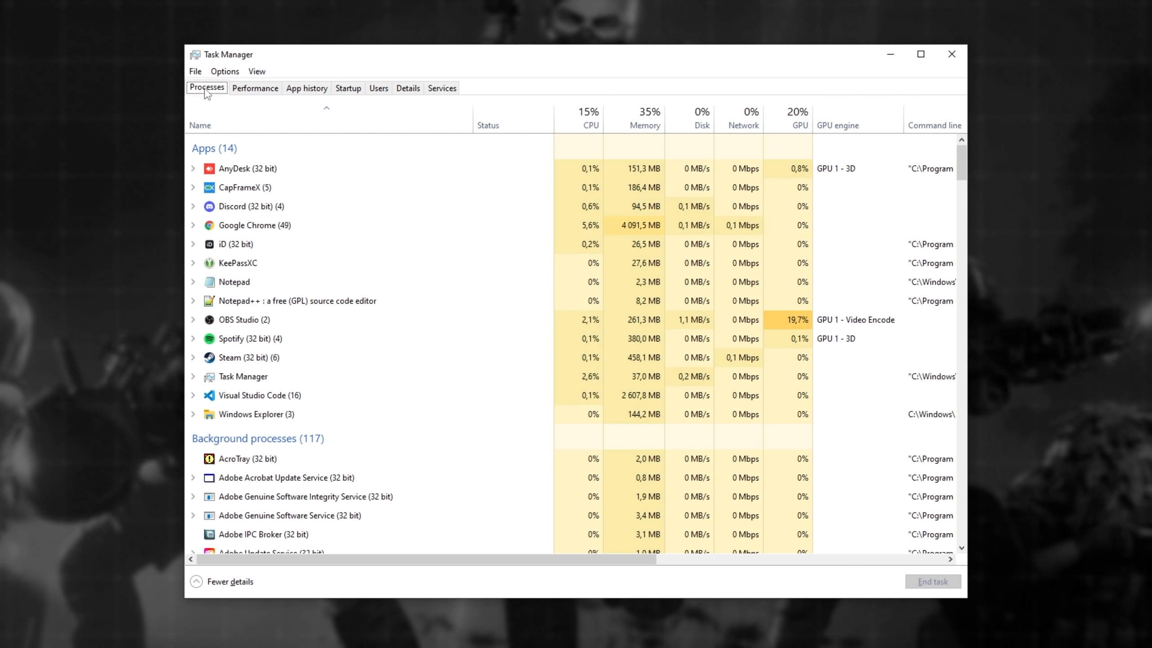
pyautogui.moveTo(587, 117)
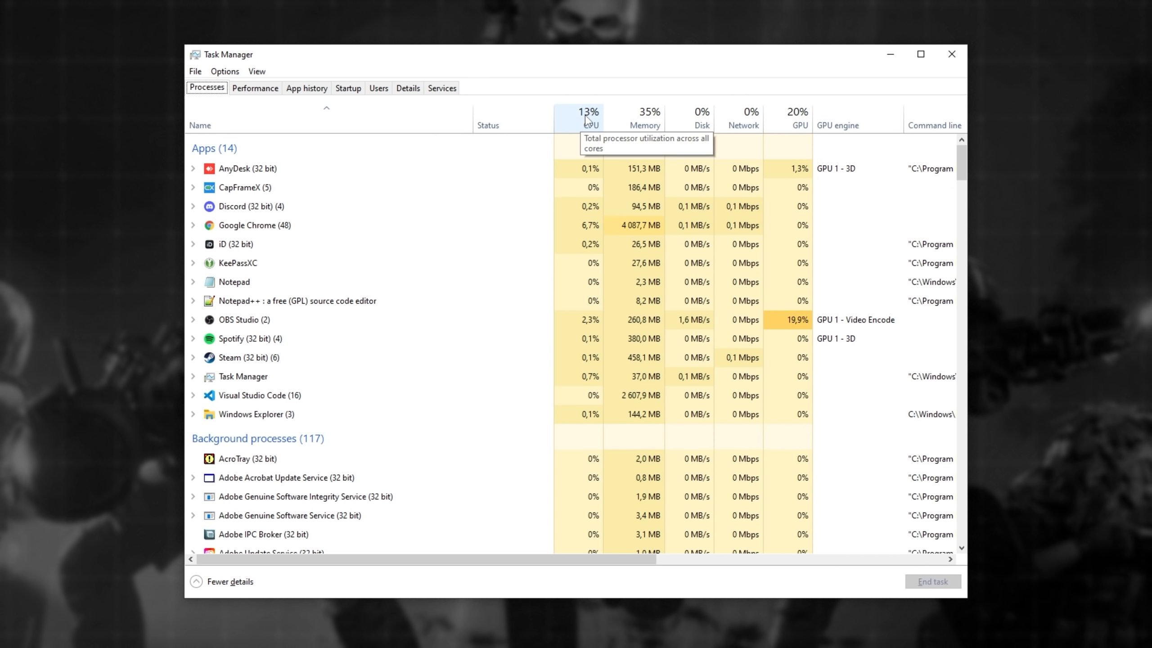
pyautogui.moveTo(807, 121)
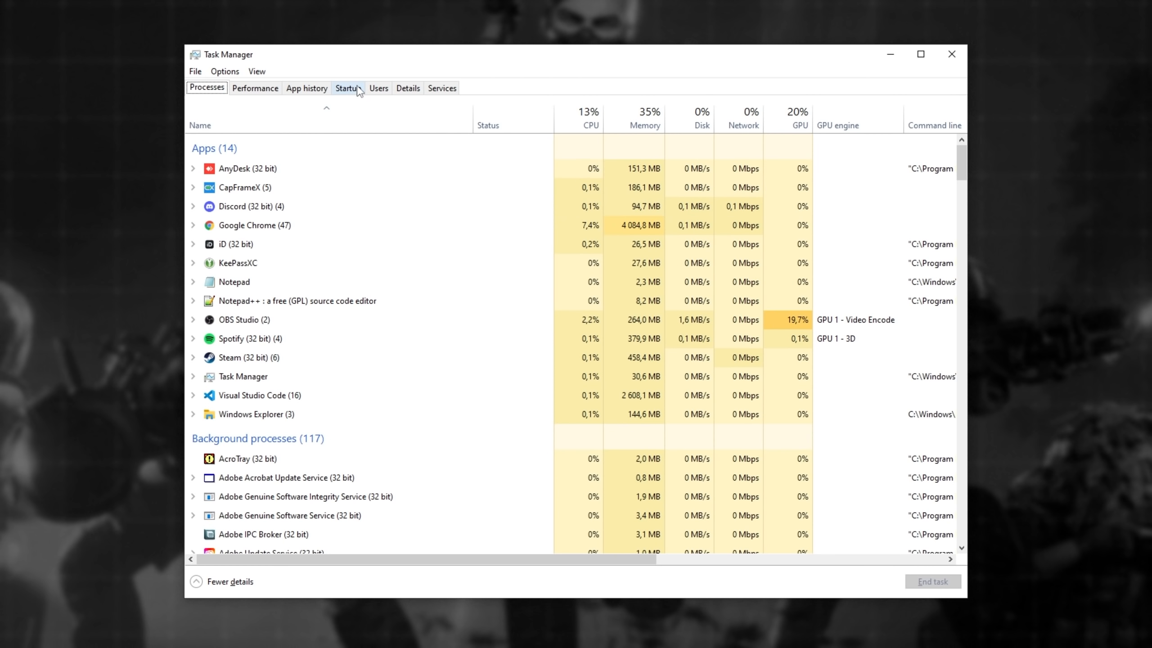
# - Open Task Manager's Startup tab and inspect the Everything startup entry
pyautogui.click(347, 87)
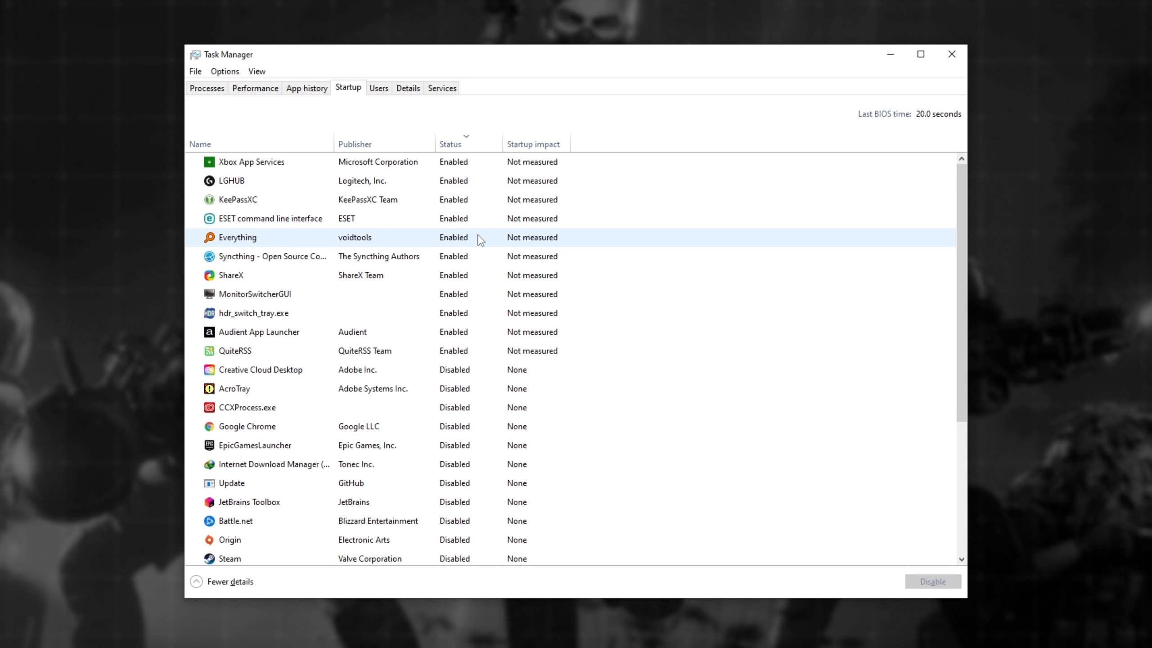
pyautogui.moveTo(954, 131)
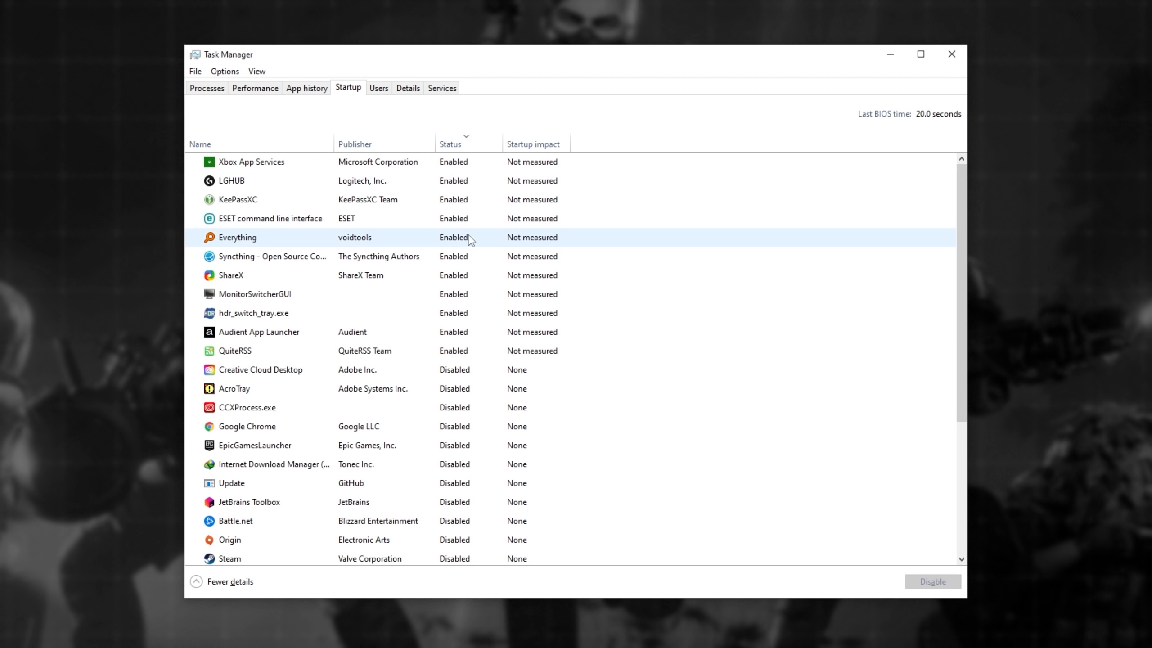
pyautogui.click(294, 218)
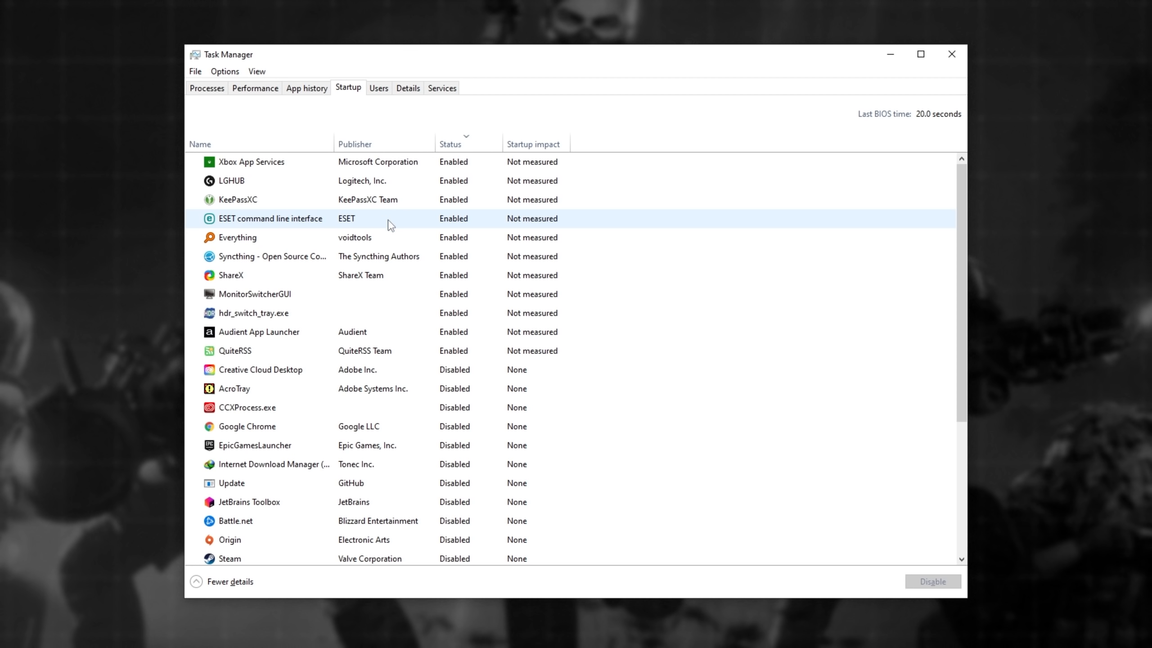
pyautogui.rightClick(237, 237)
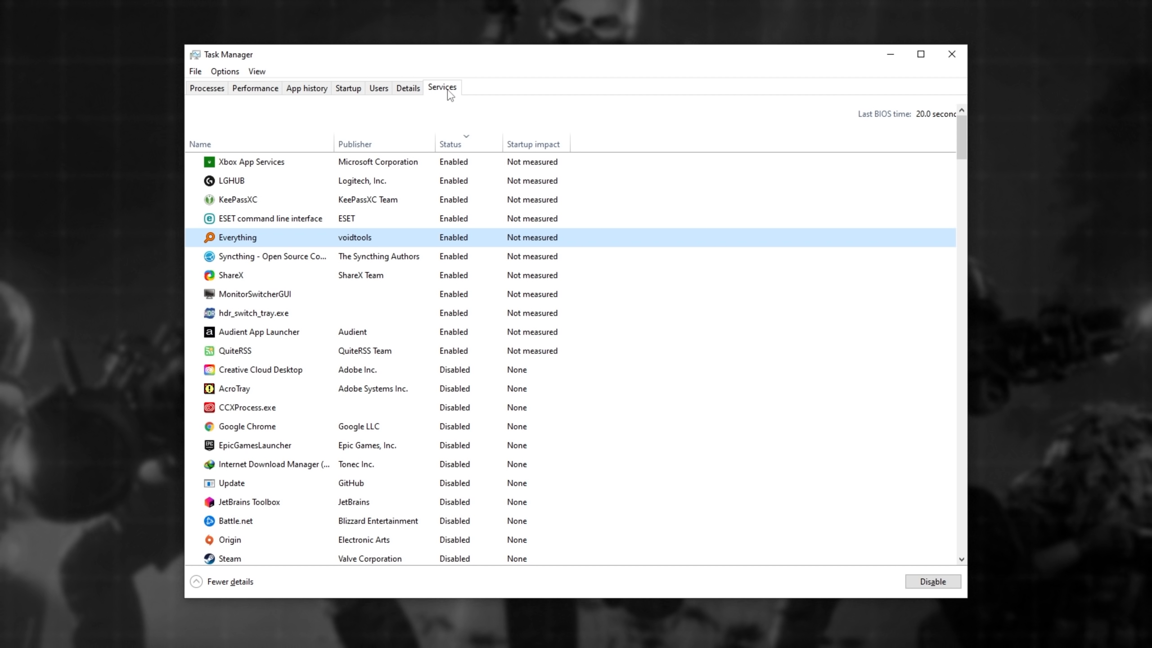
pyautogui.click(441, 87)
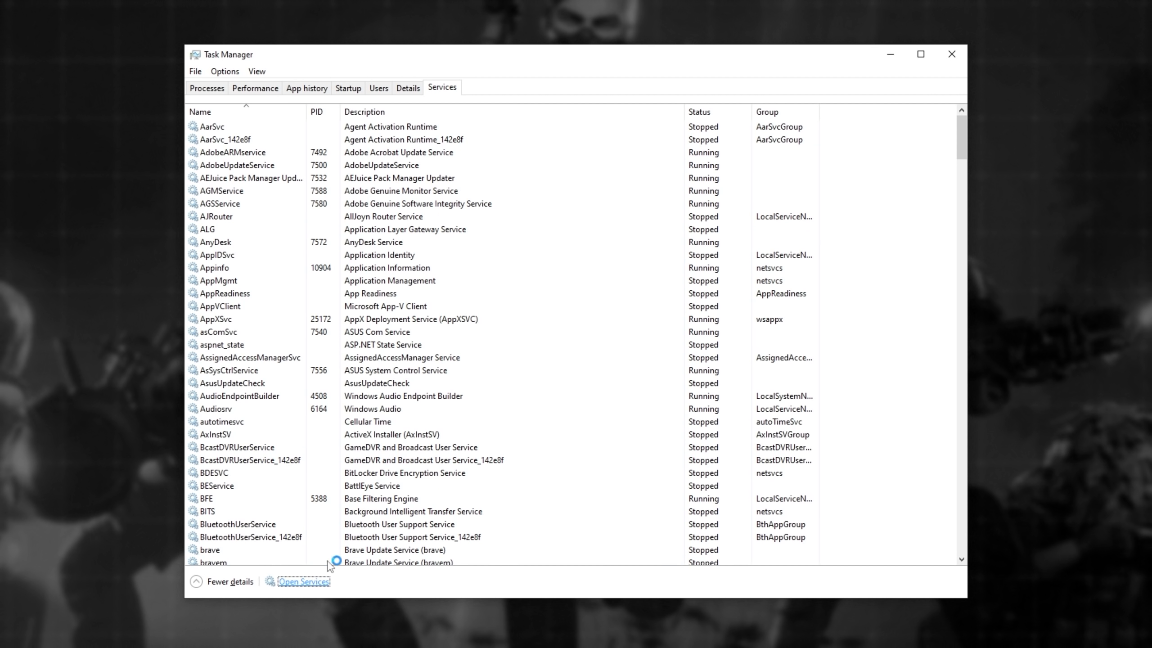
pyautogui.click(303, 581)
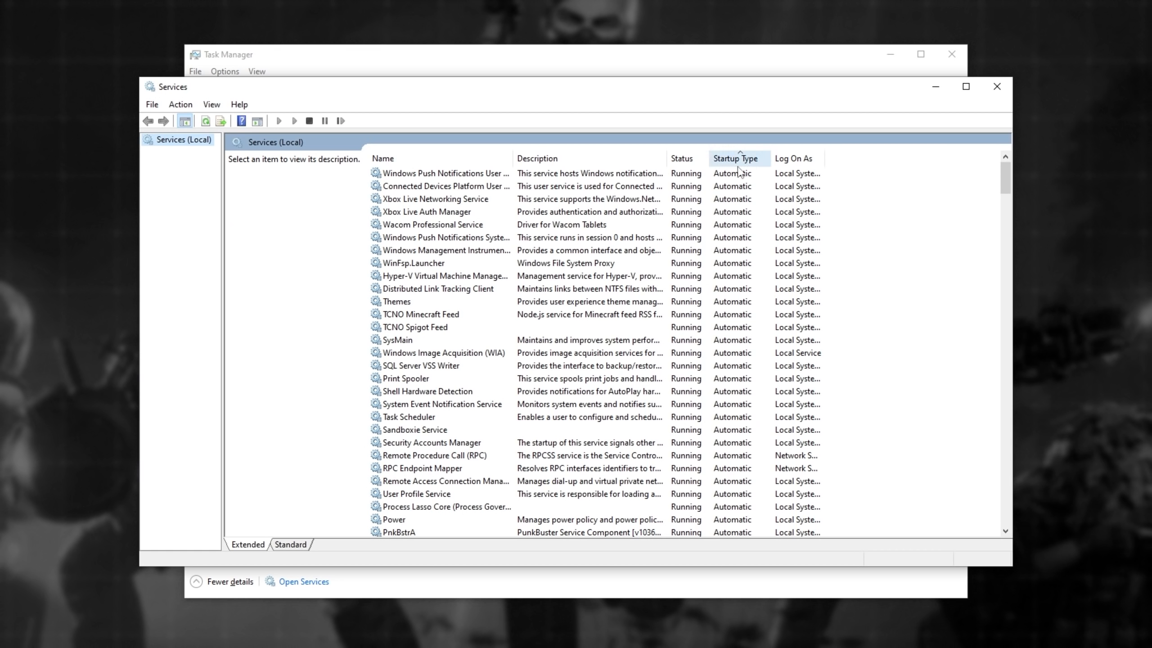
pyautogui.moveTo(730, 321)
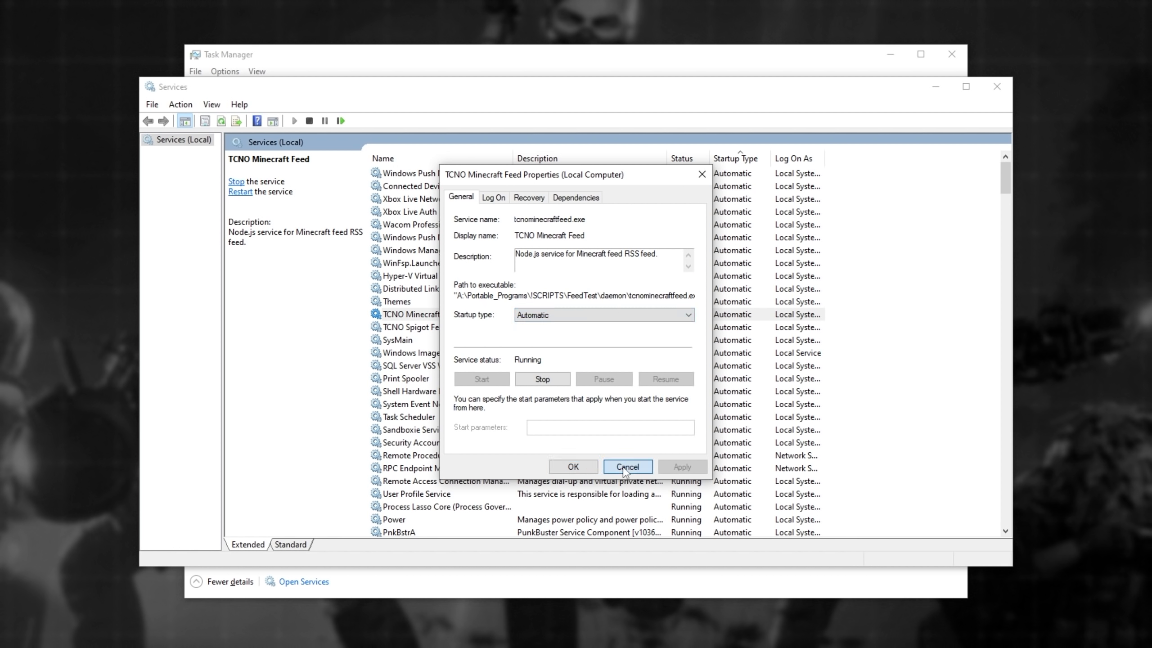
pyautogui.moveTo(627, 466)
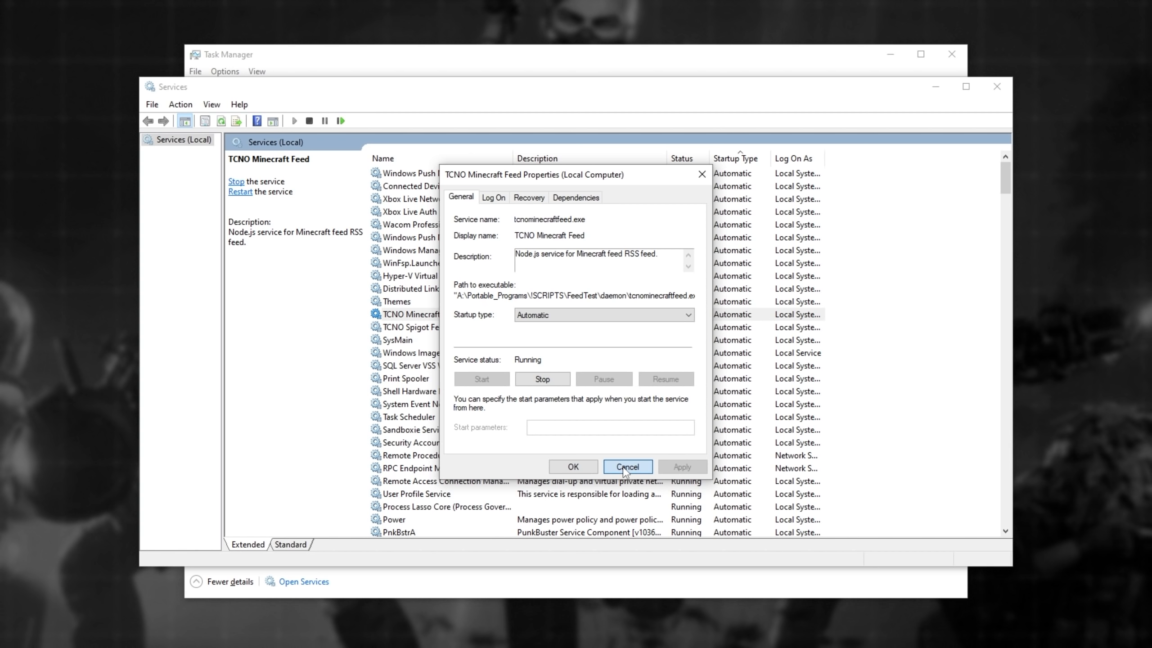
pyautogui.click(627, 467)
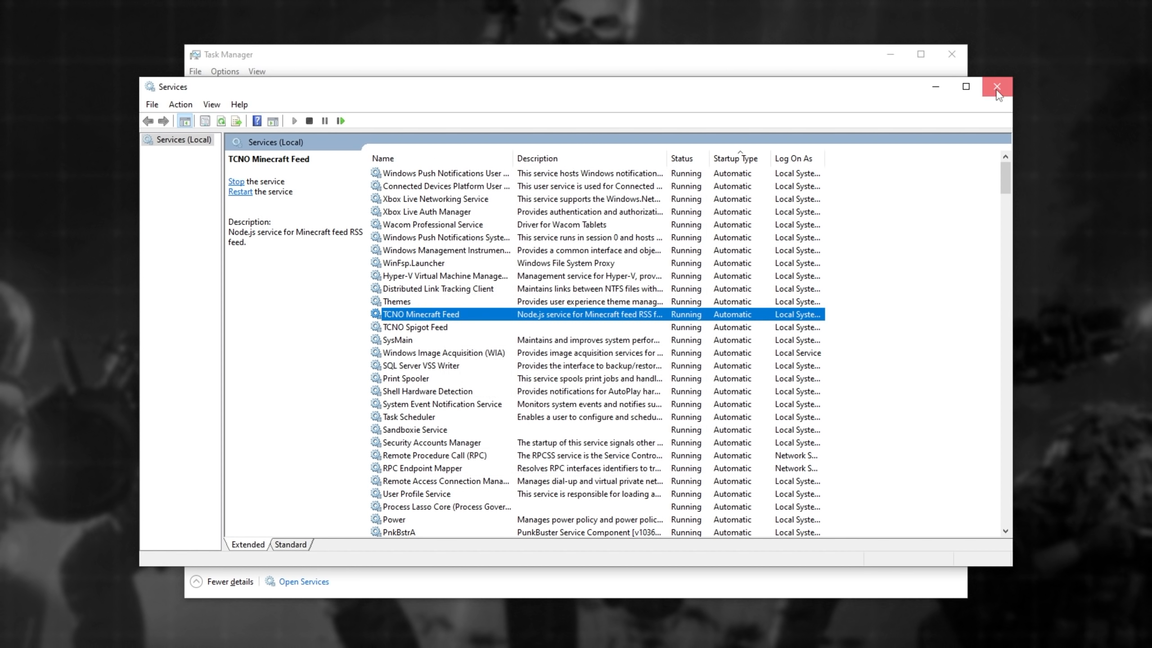
pyautogui.click(996, 86)
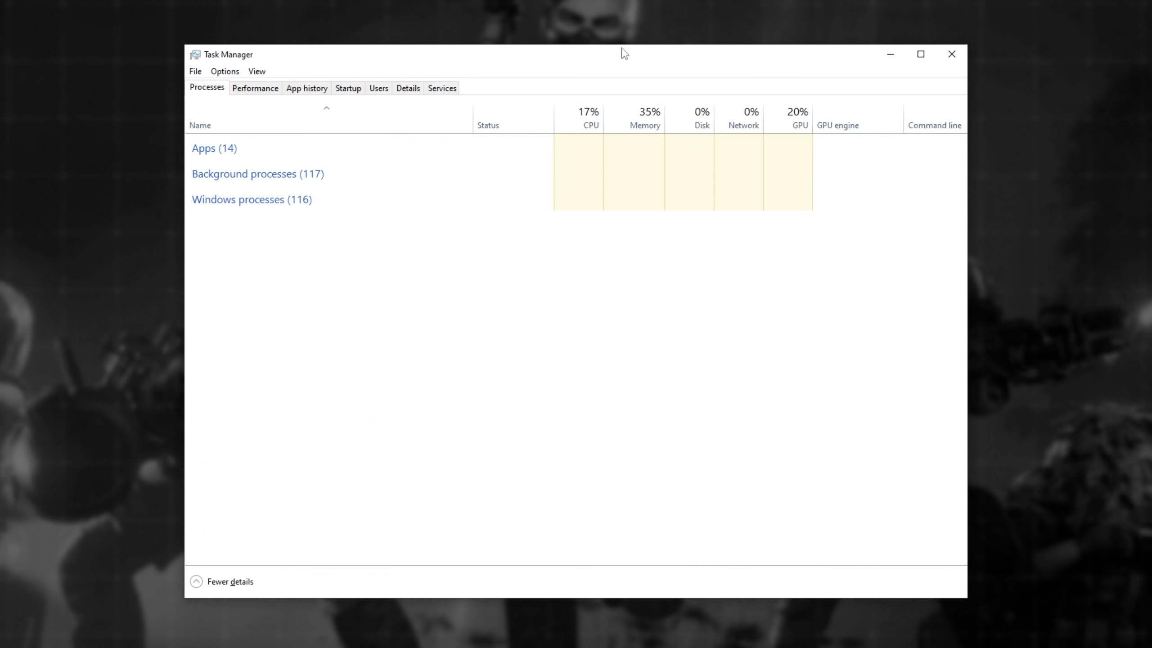
# - Close Task Manager and bring Steam back to the SUPER PEOPLE CBT library page
pyautogui.click(951, 54)
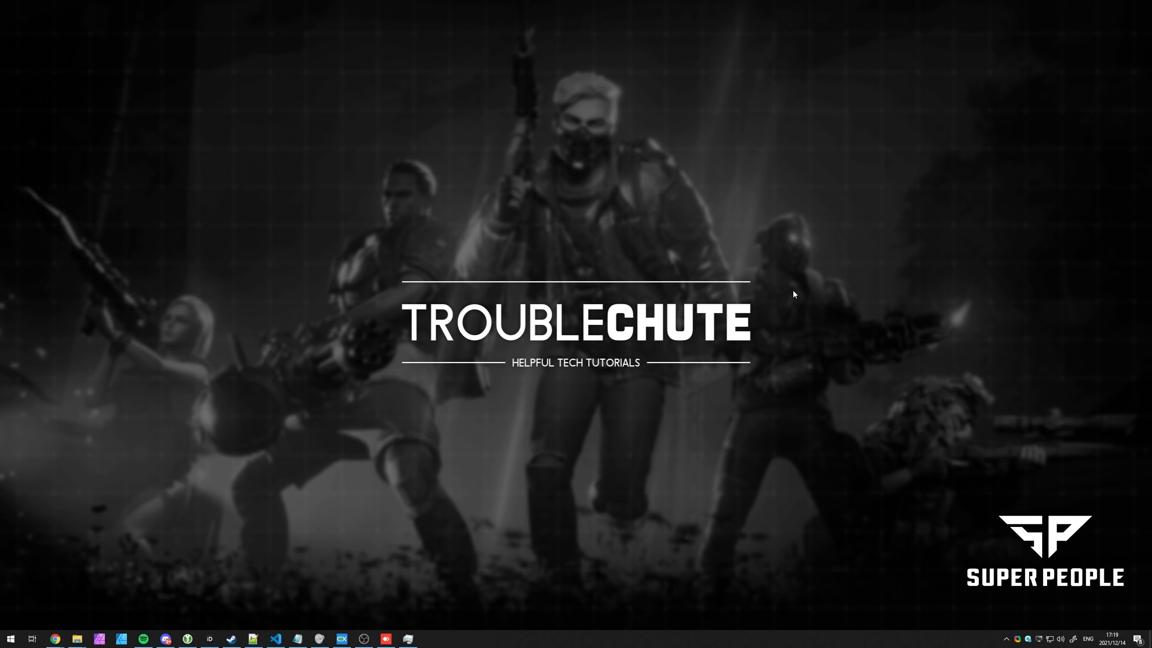
pyautogui.click(230, 638)
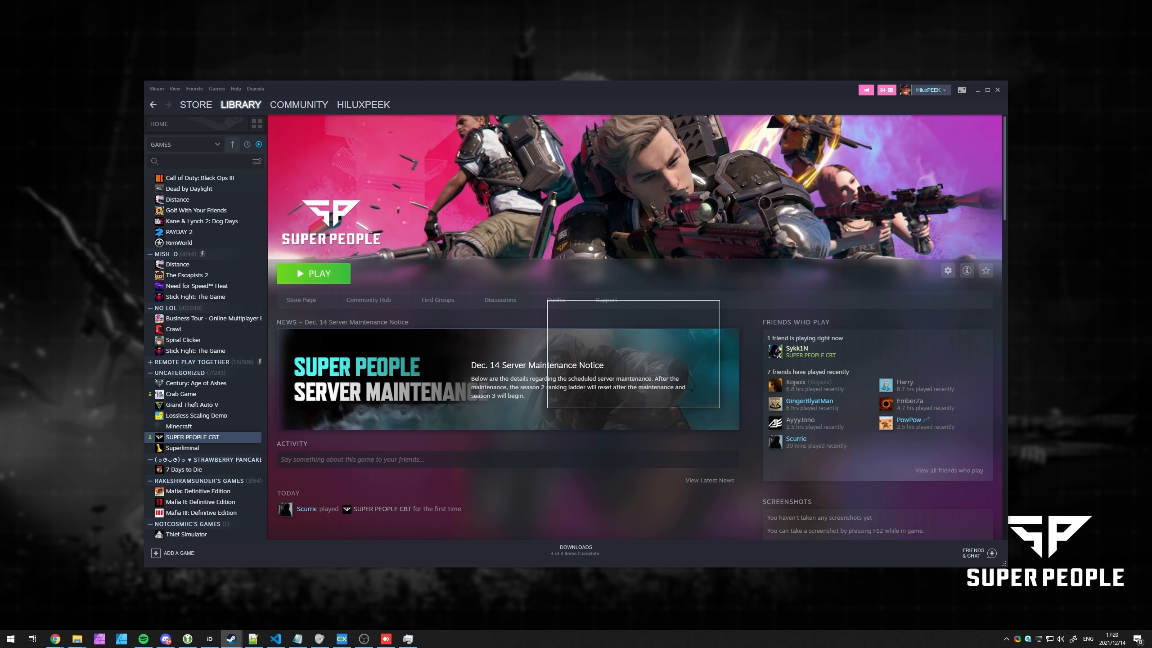
# - Launch SUPER PEOPLE CBT from Steam and dismiss the Benchmark Result dialog
pyautogui.click(313, 273)
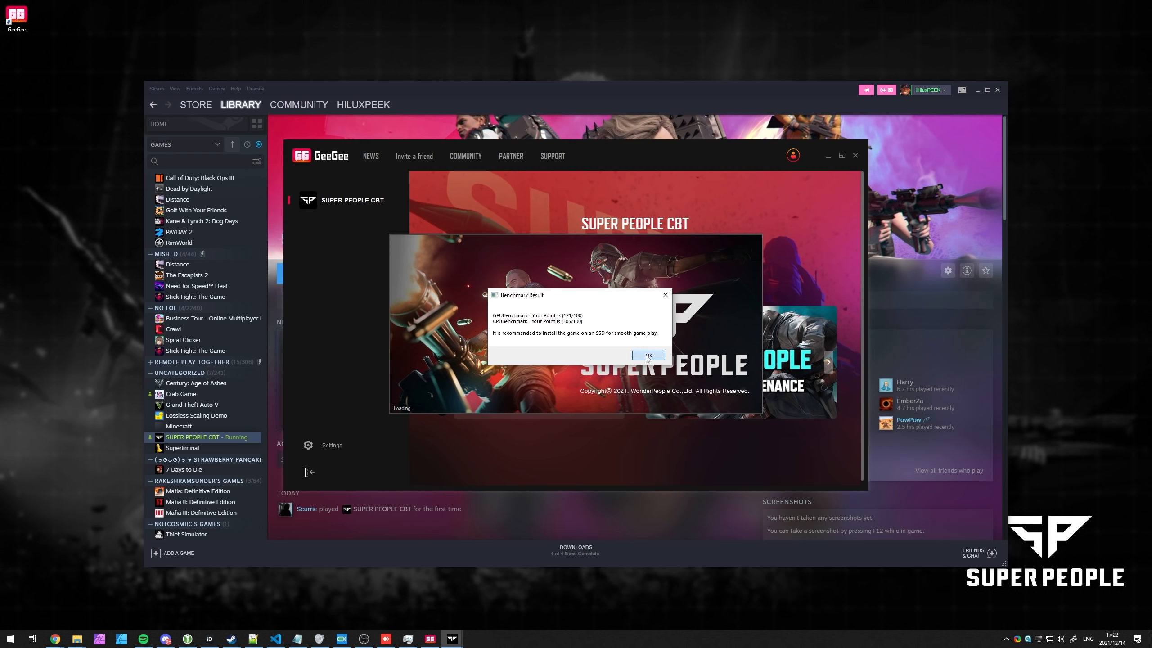
pyautogui.click(646, 355)
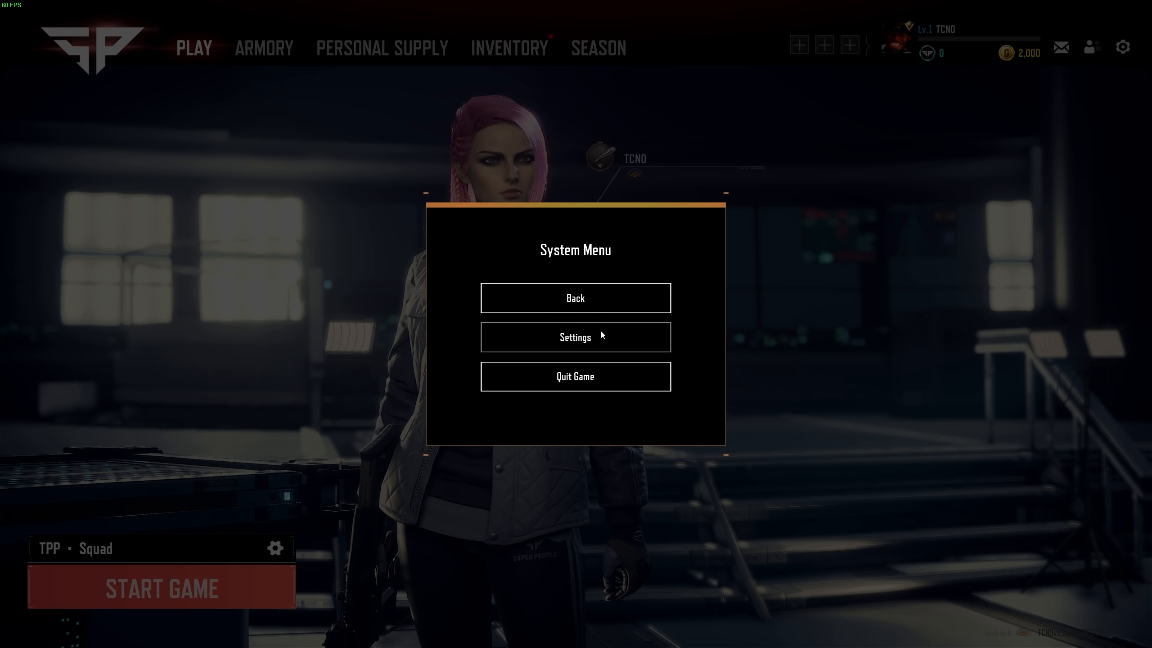
# - Open the game's graphics settings and review display mode and maximum frame rate choices
pyautogui.click(575, 337)
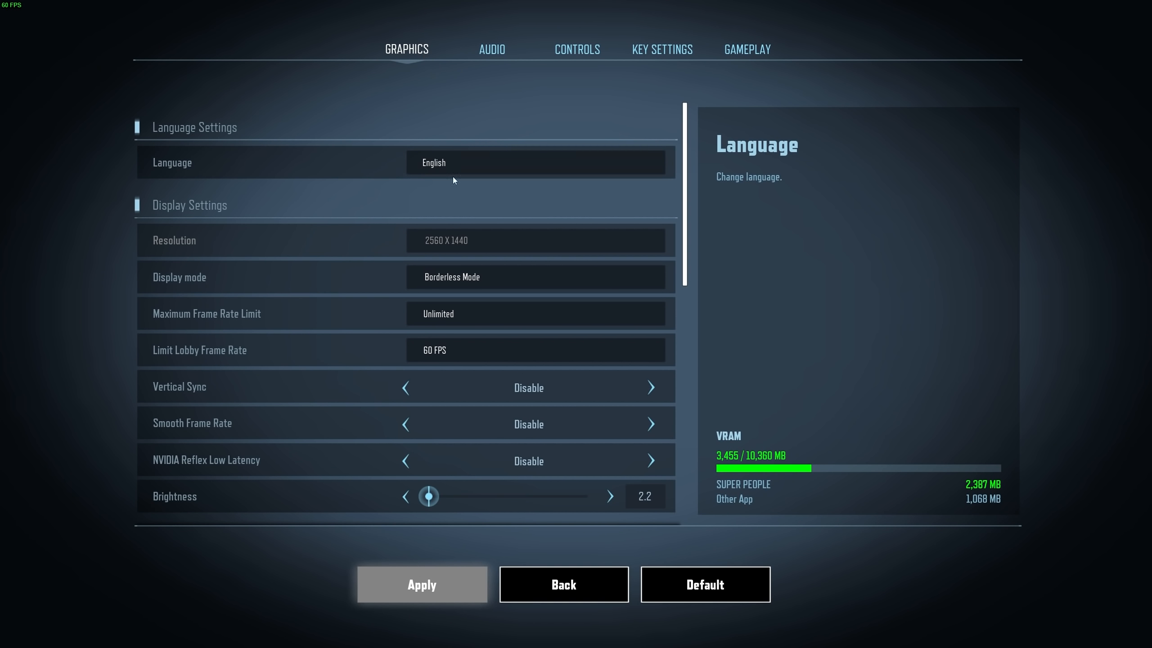
pyautogui.click(536, 349)
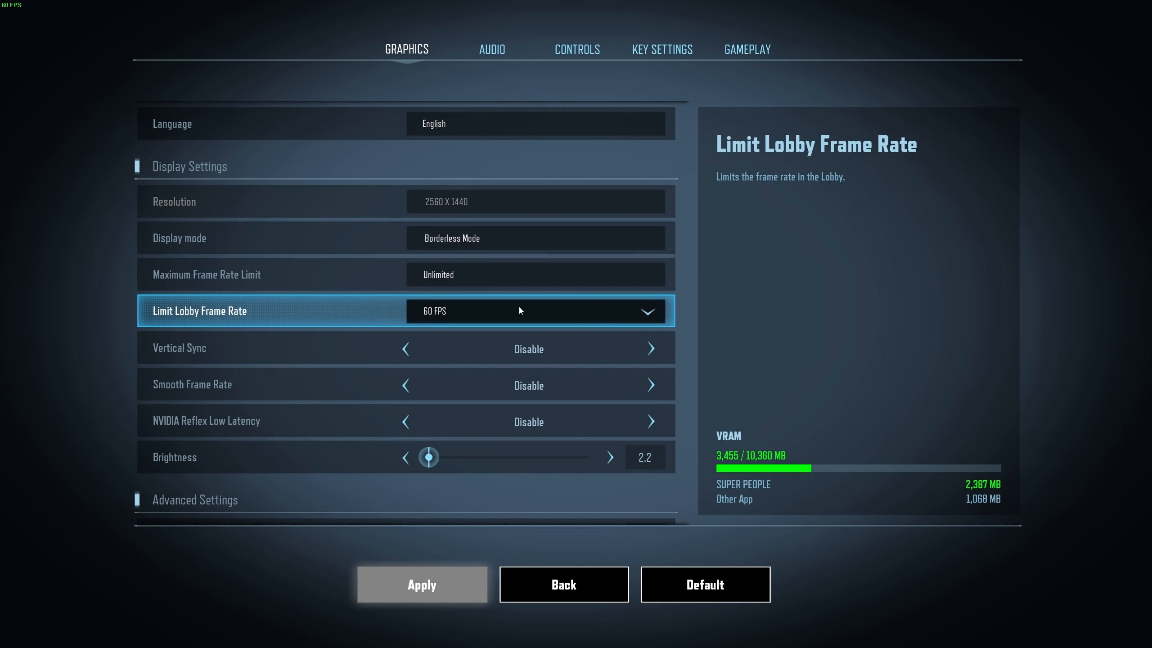
pyautogui.scroll(-3)
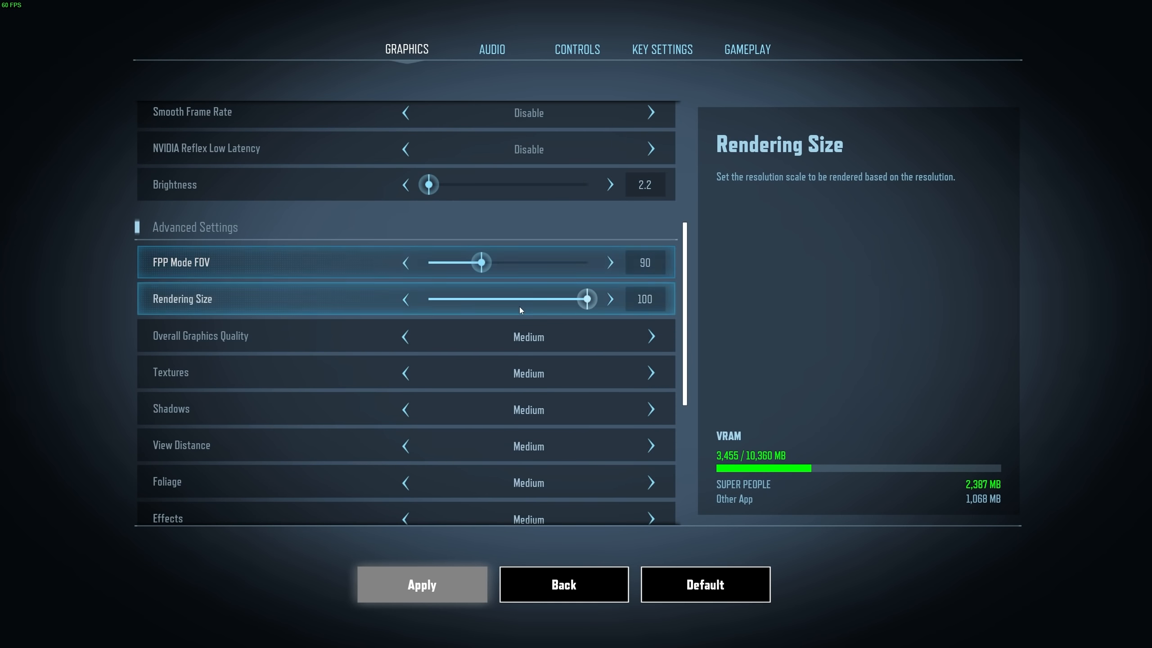
pyautogui.scroll(-3)
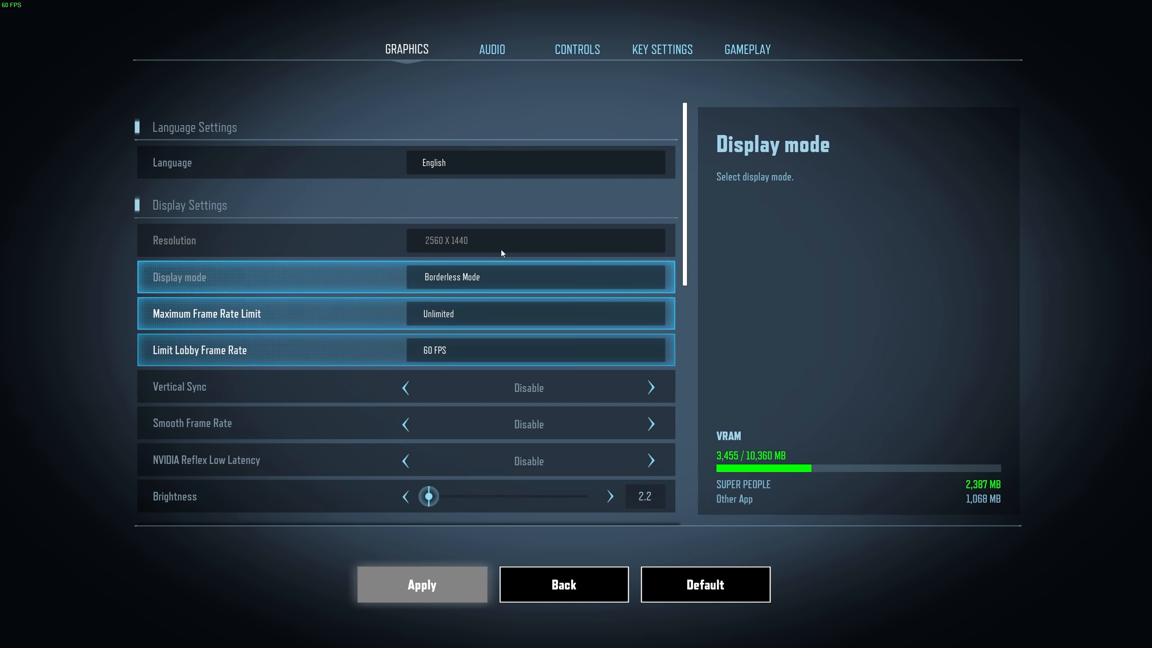
pyautogui.click(537, 277)
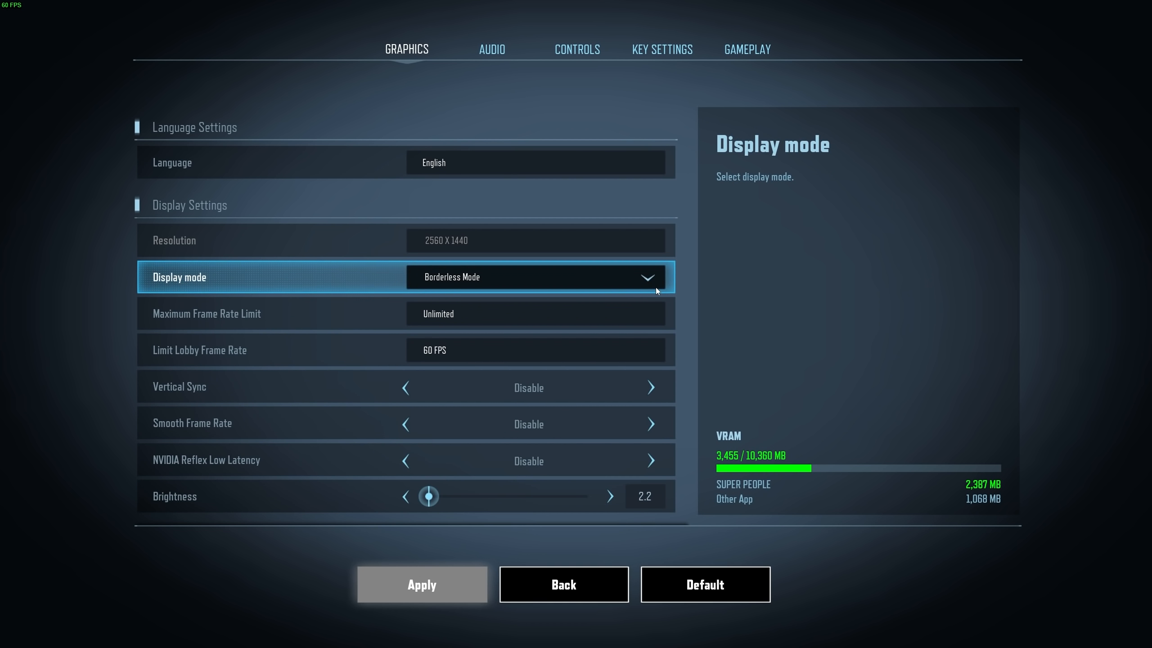
pyautogui.moveTo(450, 282)
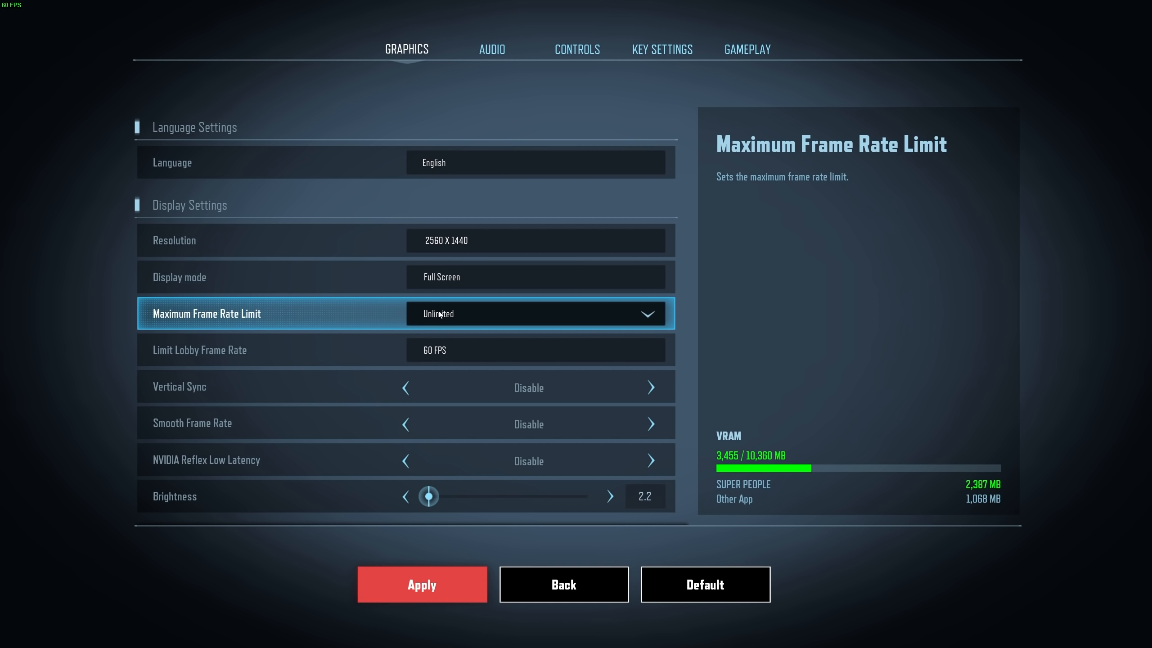
pyautogui.click(536, 314)
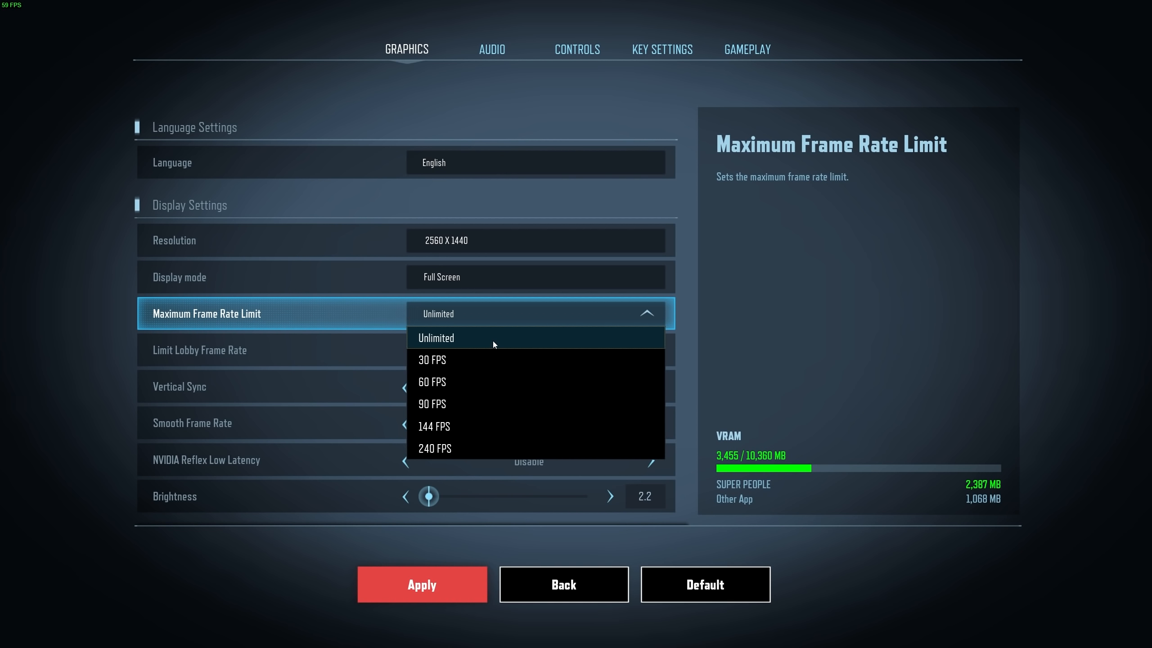
pyautogui.moveTo(506, 312)
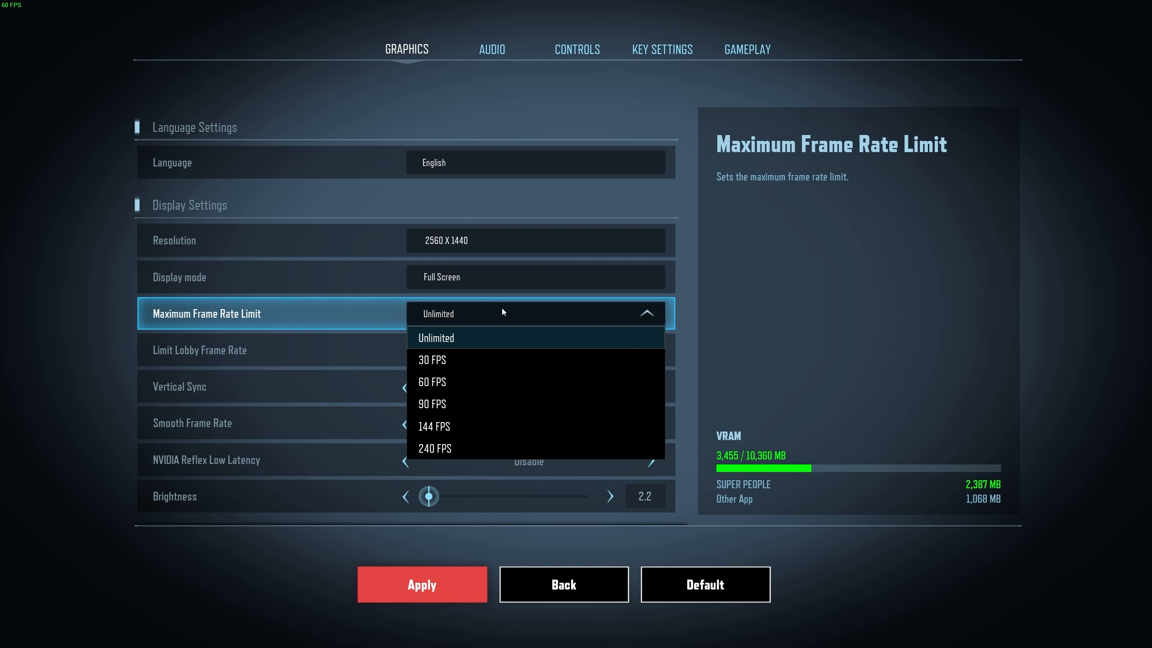
pyautogui.click(173, 240)
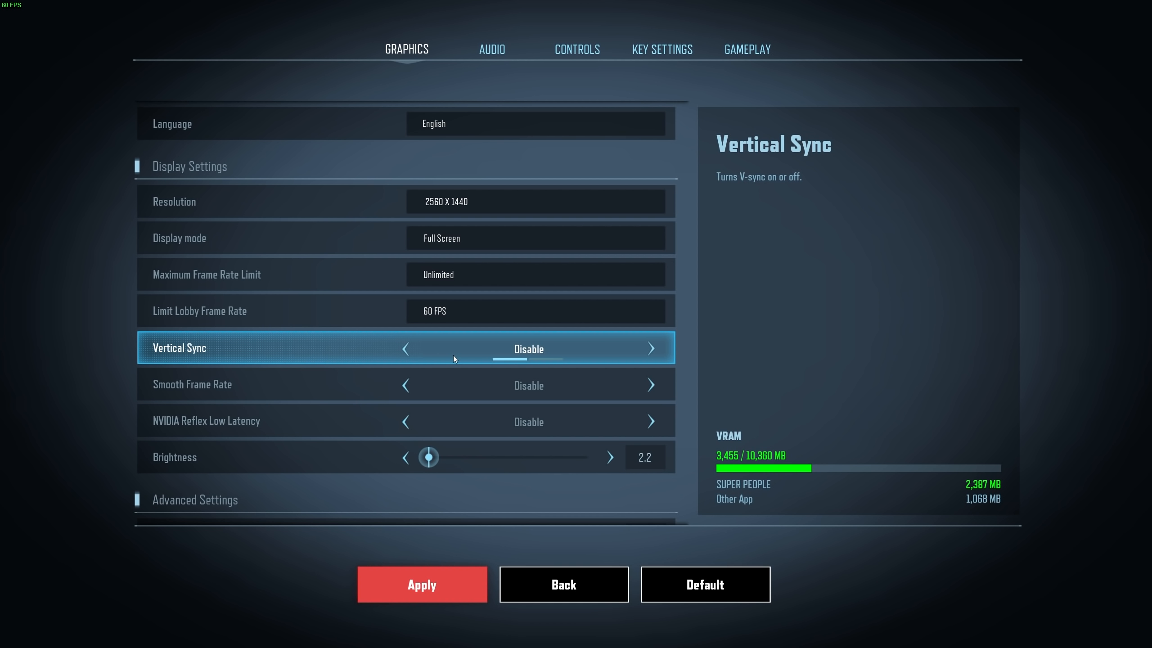
pyautogui.moveTo(428, 354)
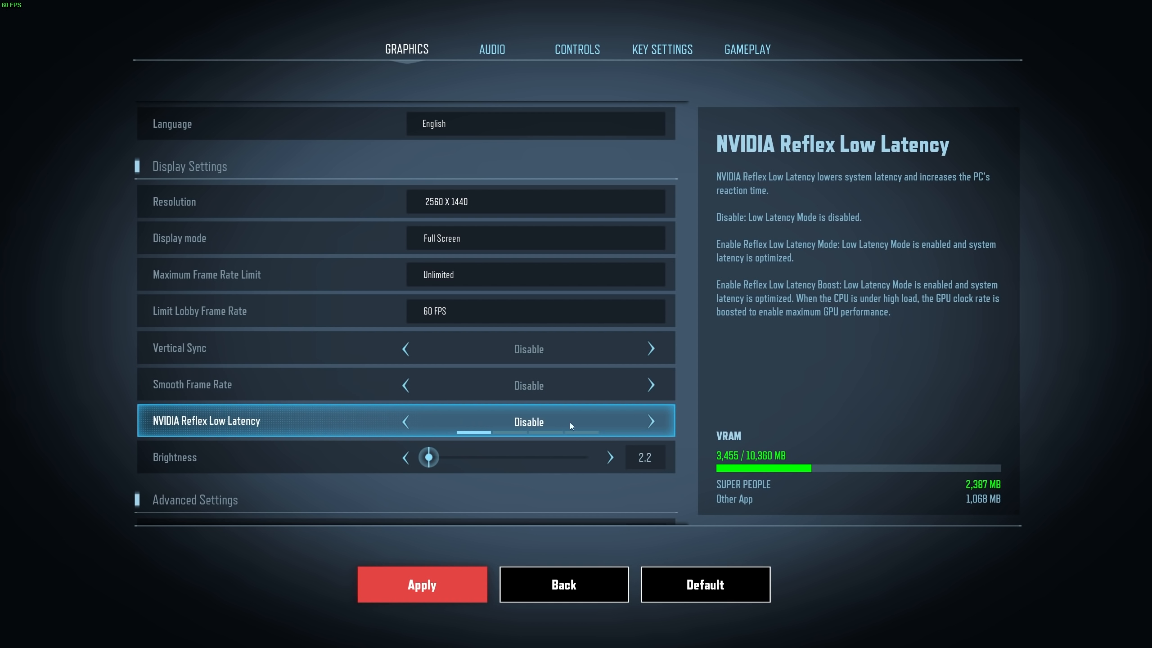
# - Cycle NVIDIA Reflex Low Latency through its options back to Enable Reflex Low Latency Mode
pyautogui.click(650, 421)
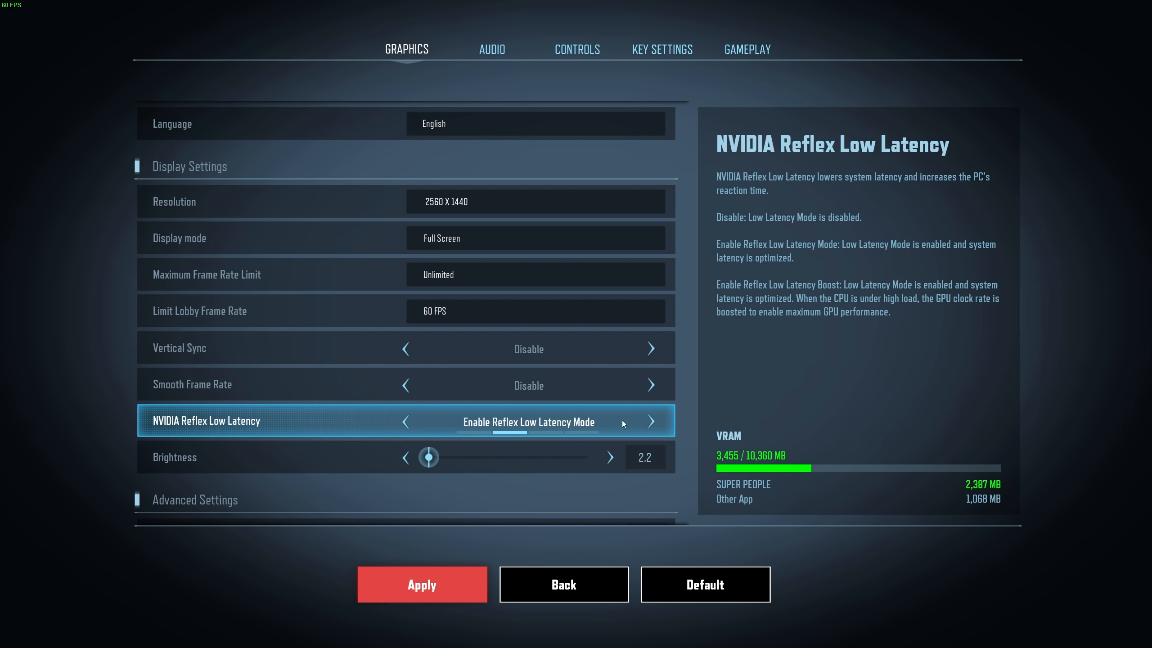
pyautogui.click(649, 421)
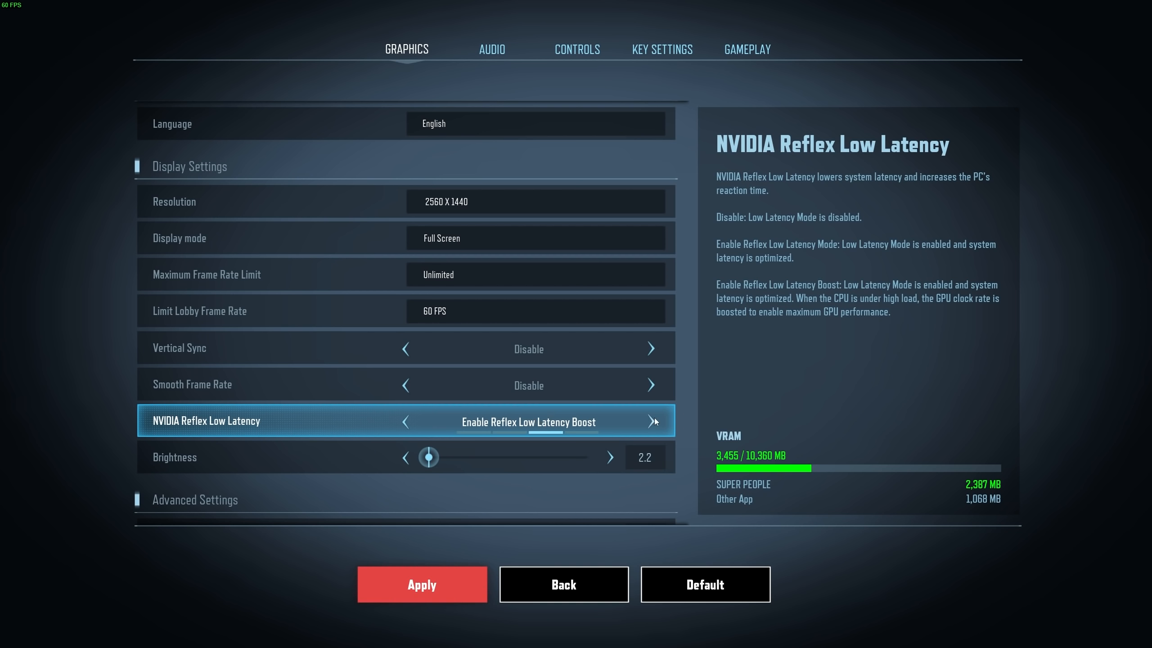
pyautogui.click(651, 421)
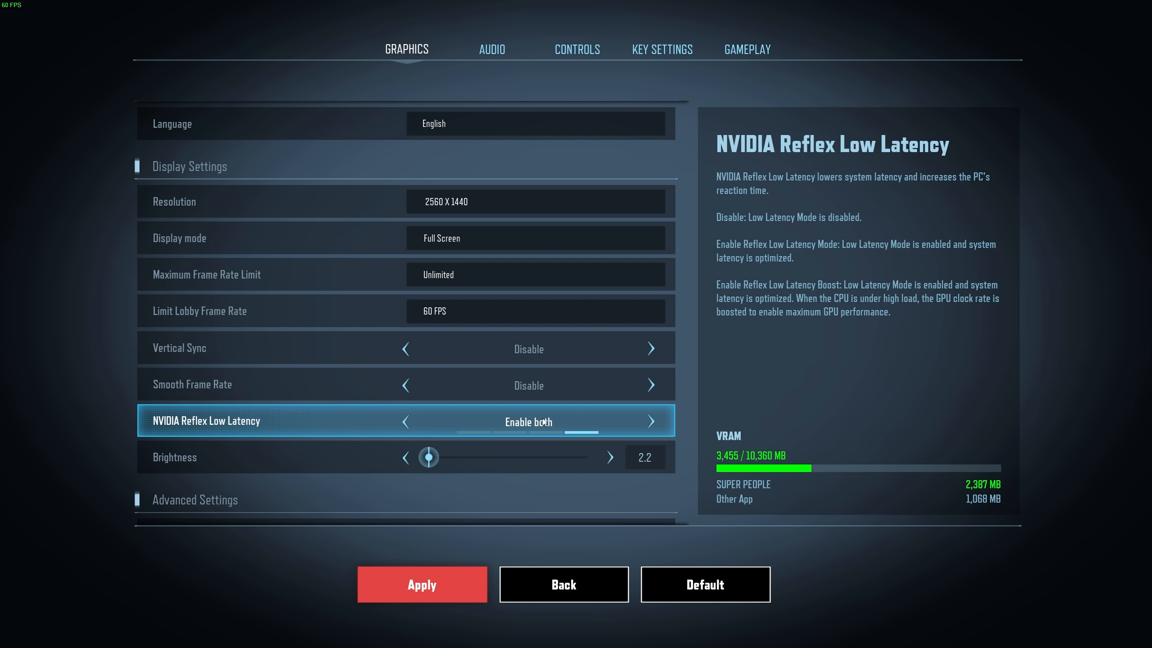
pyautogui.moveTo(861, 245)
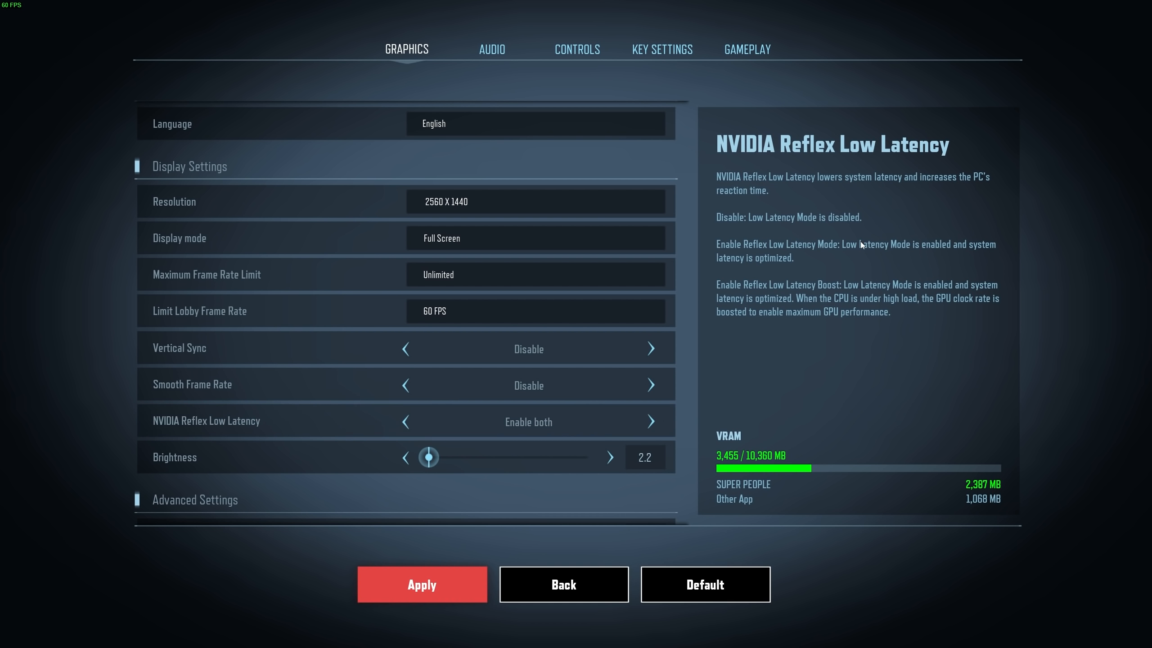
pyautogui.moveTo(866, 277)
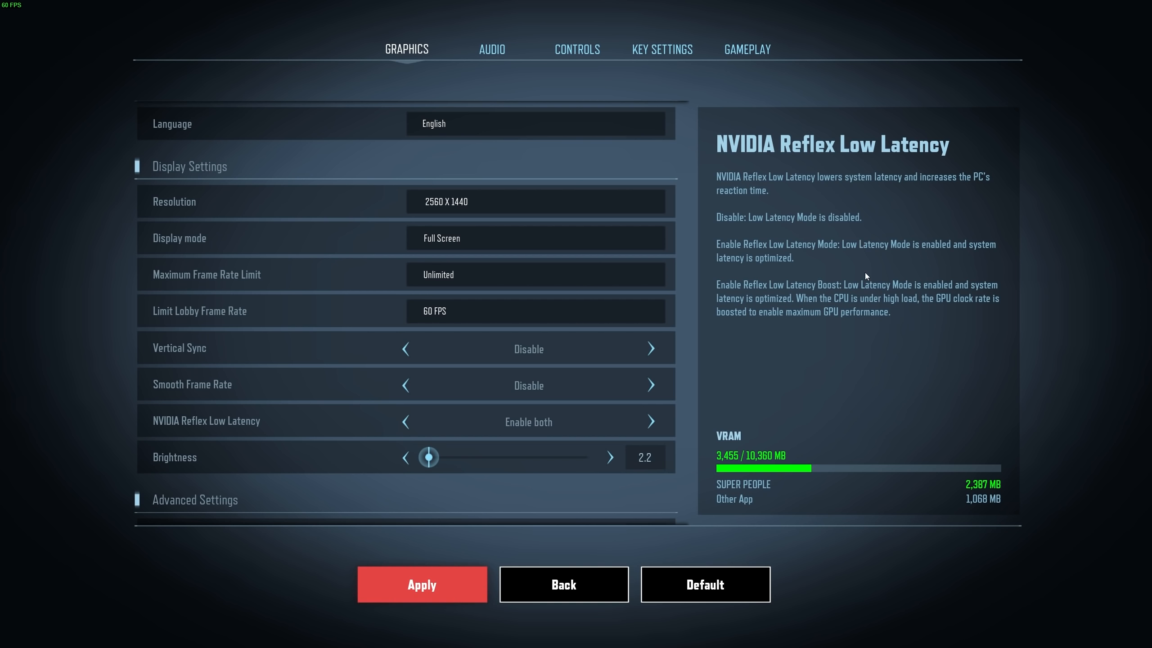
pyautogui.click(404, 421)
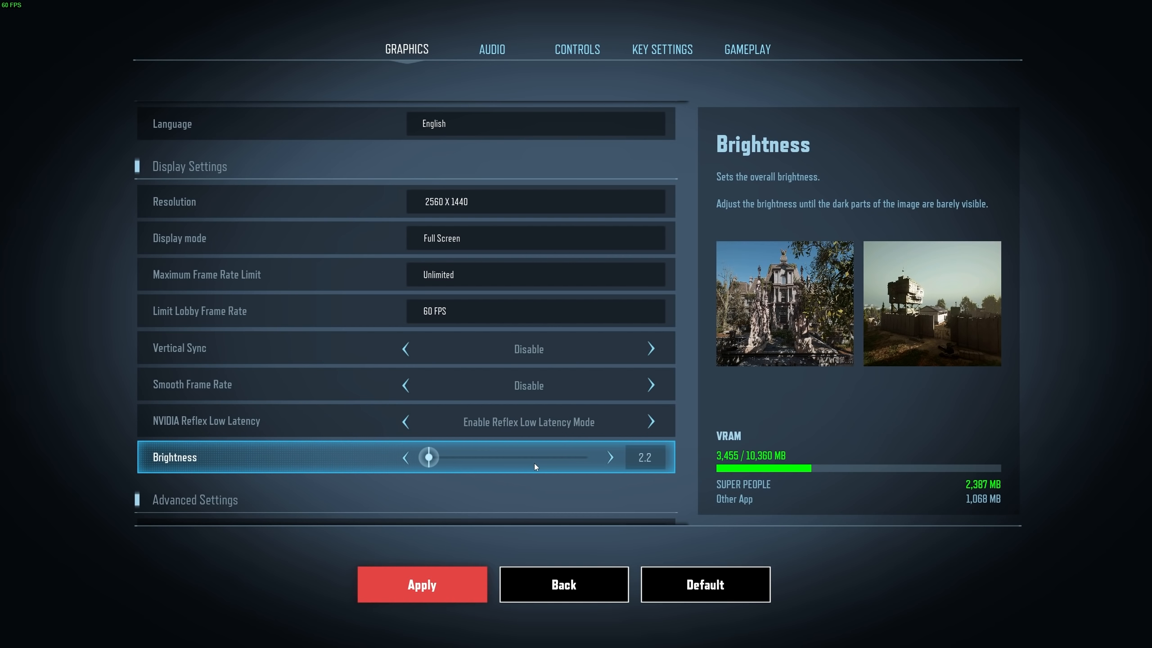
# - Attempt Ultra overall graphics quality, acknowledge the Ultra-on-HDD caution, and stay at High
pyautogui.scroll(-3)
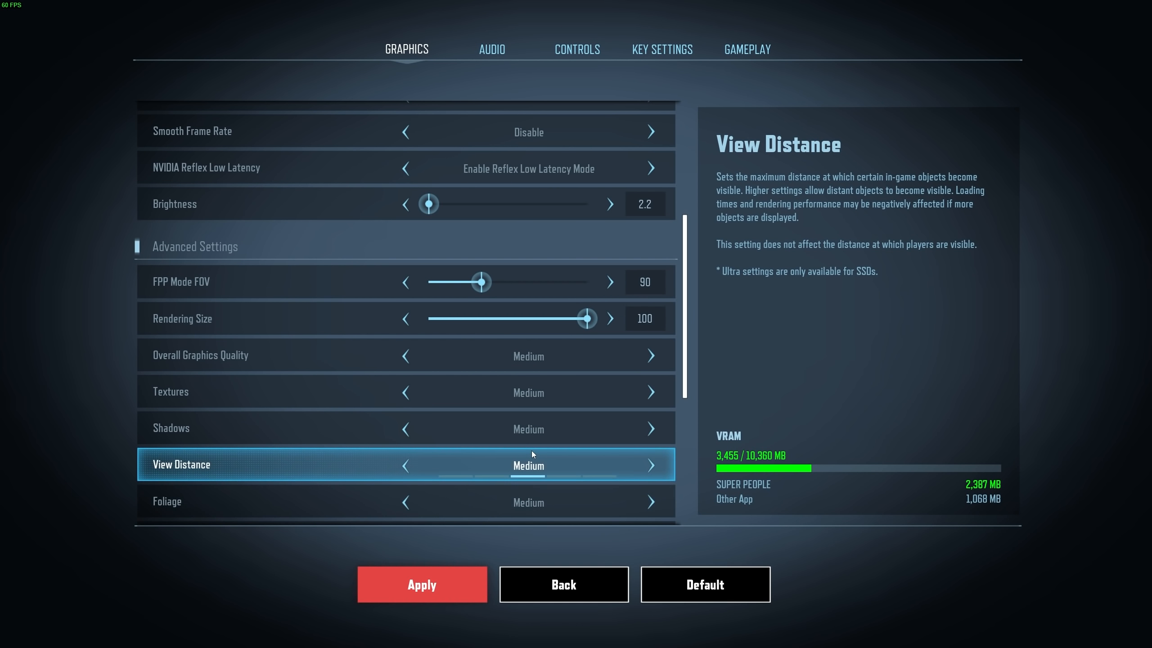
pyautogui.moveTo(481, 285)
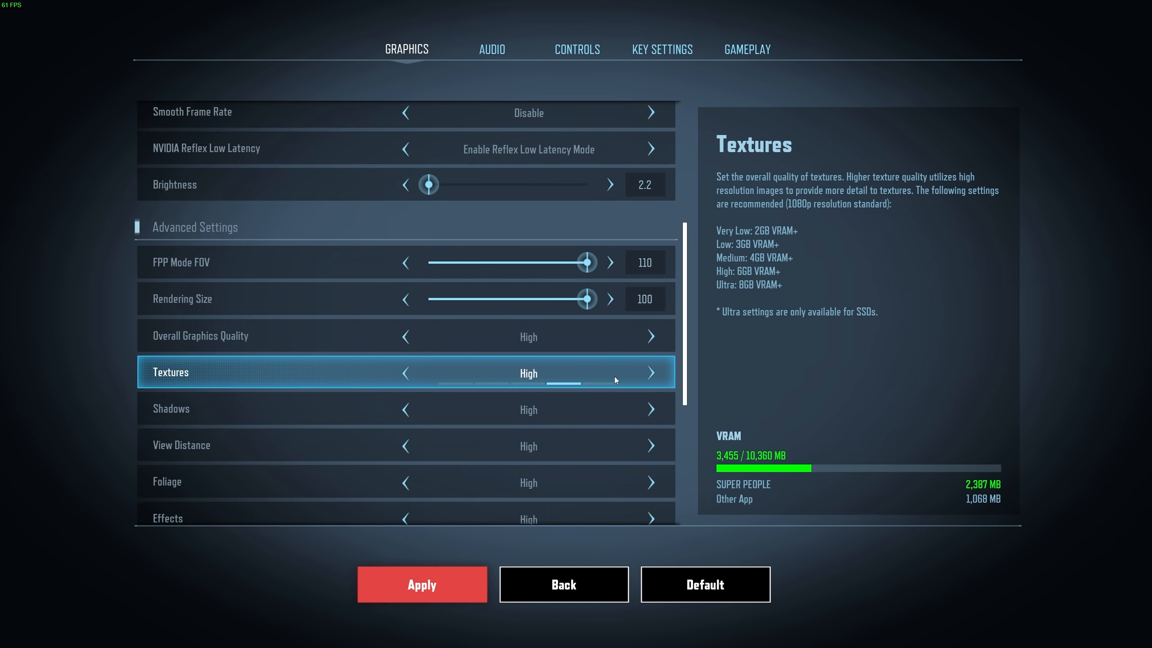
pyautogui.scroll(-3)
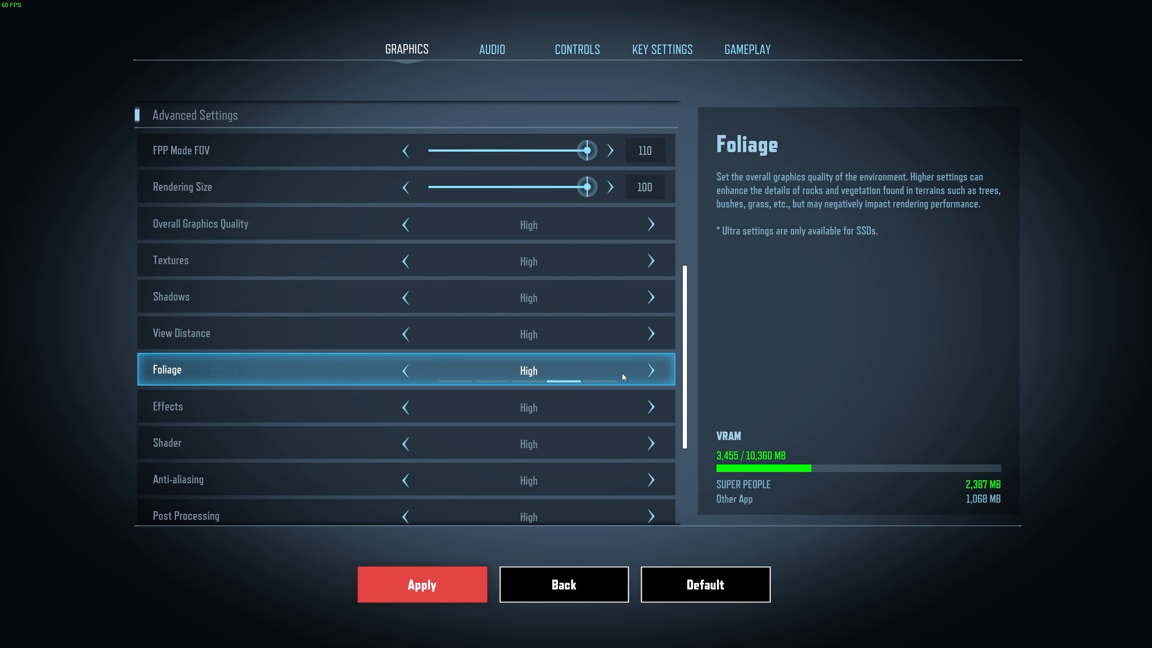
pyautogui.click(649, 224)
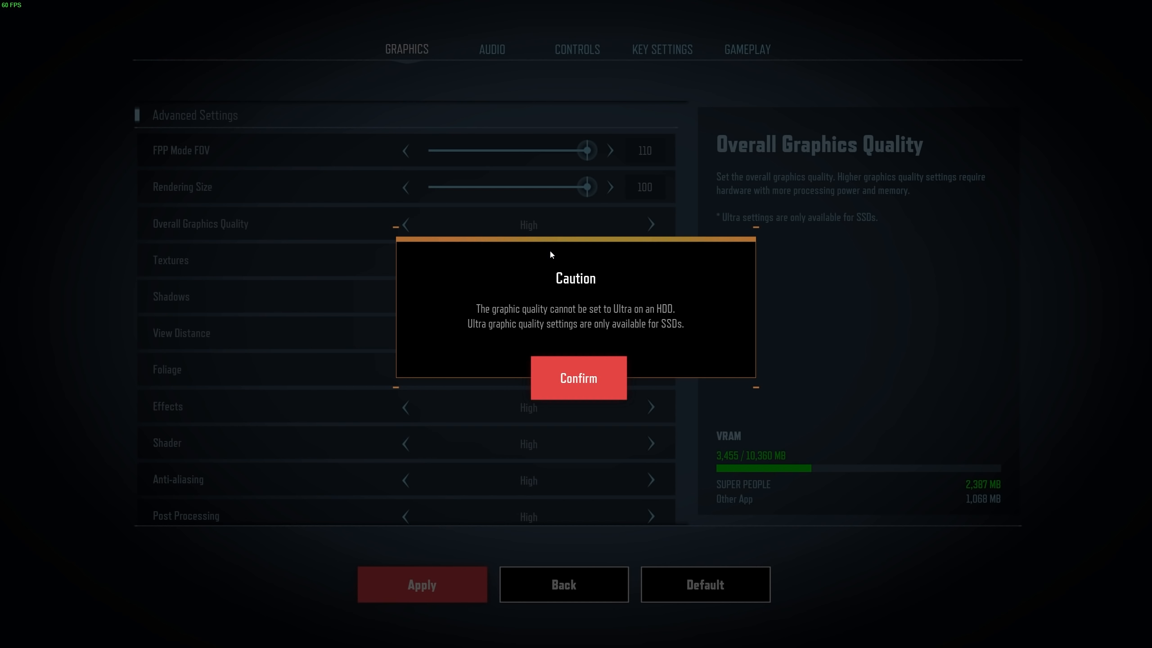
pyautogui.moveTo(646, 306)
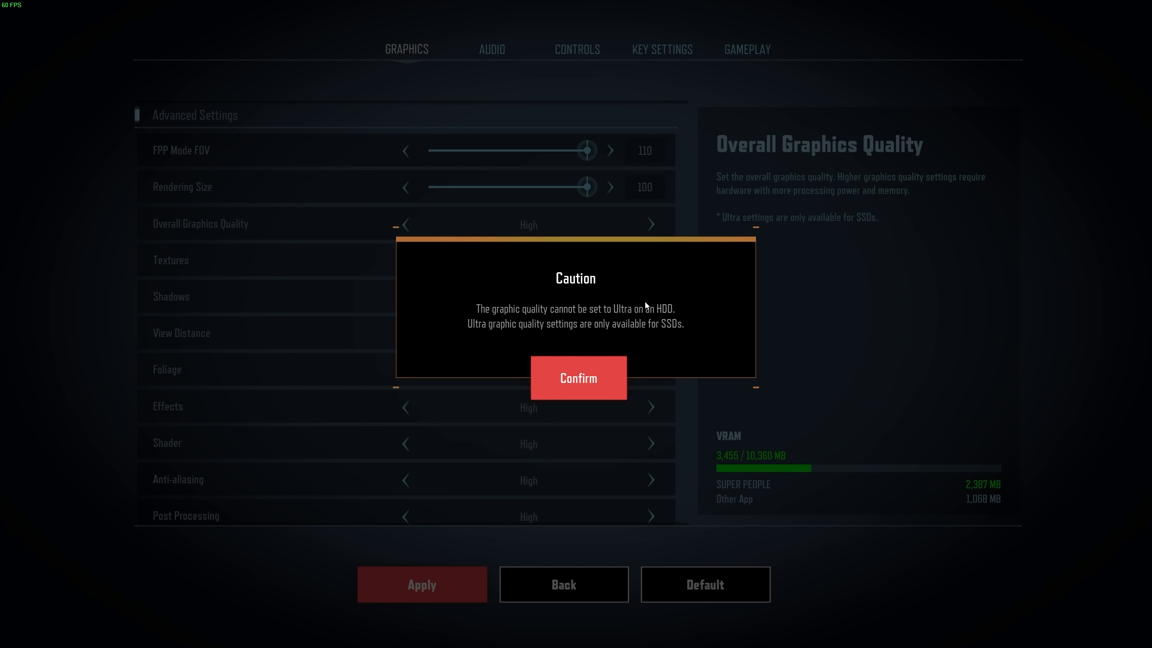
pyautogui.moveTo(601, 288)
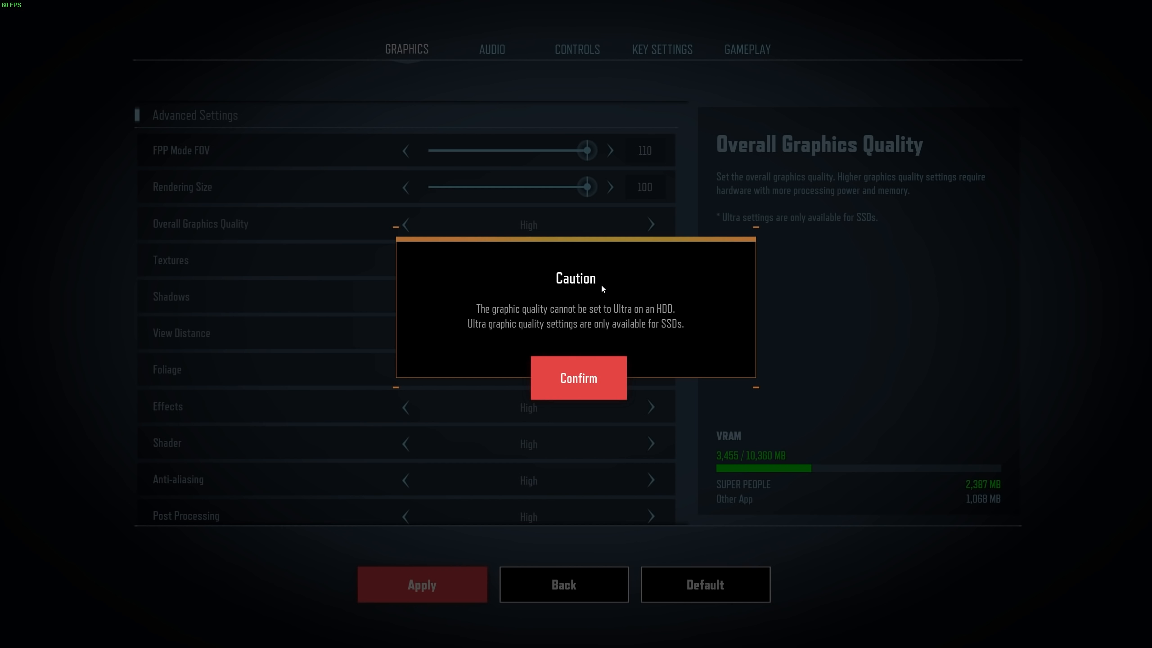
pyautogui.click(577, 377)
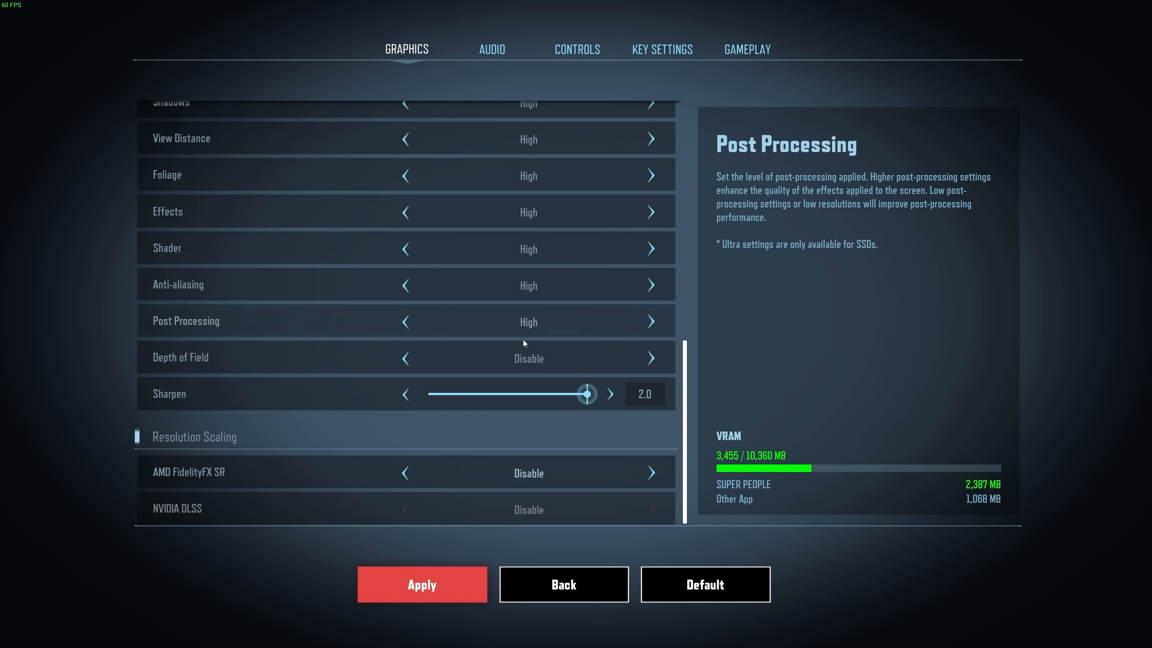
pyautogui.click(649, 358)
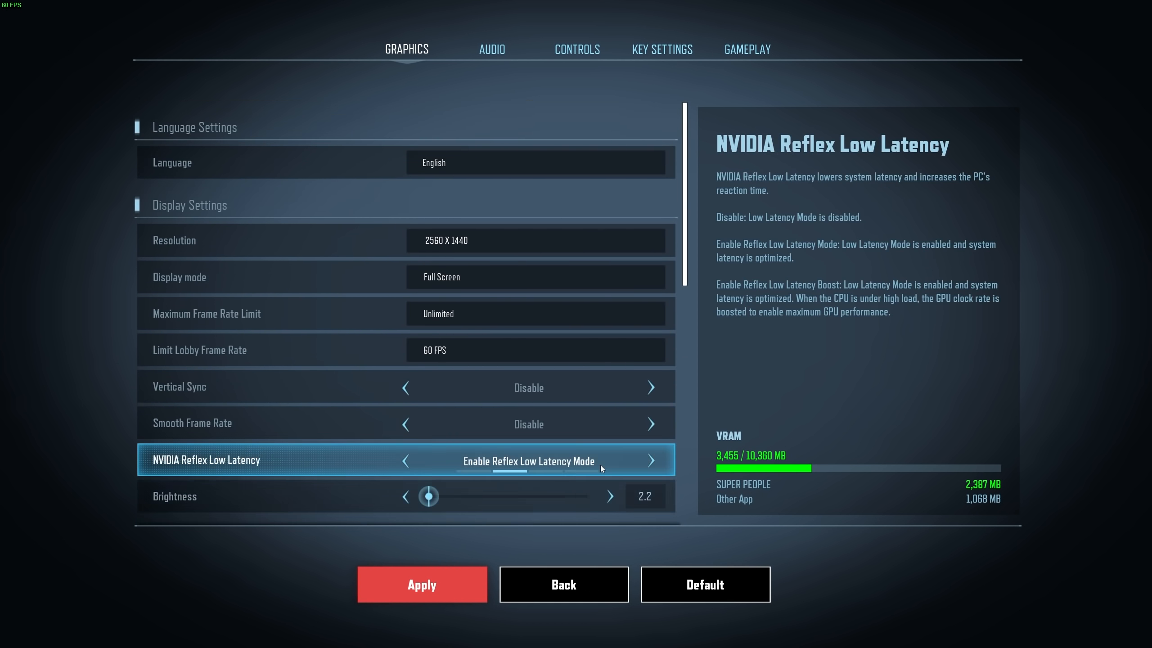
# - Return to the lobby, start a solo TPP match, and bring up settings mid-match
pyautogui.click(563, 584)
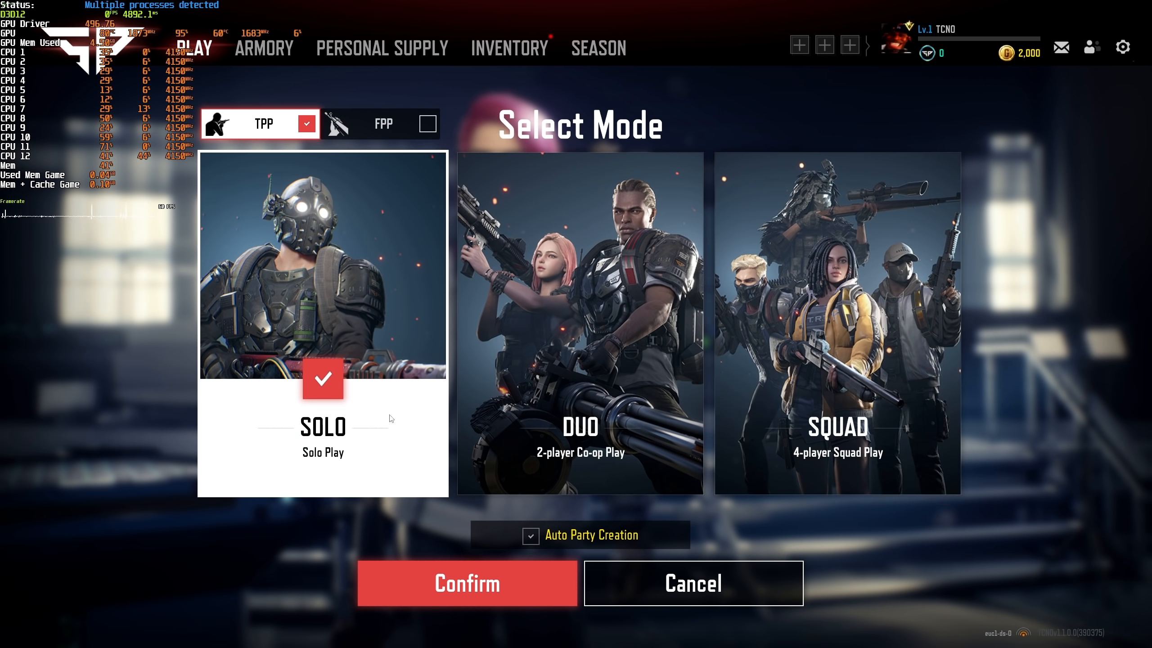
pyautogui.click(467, 583)
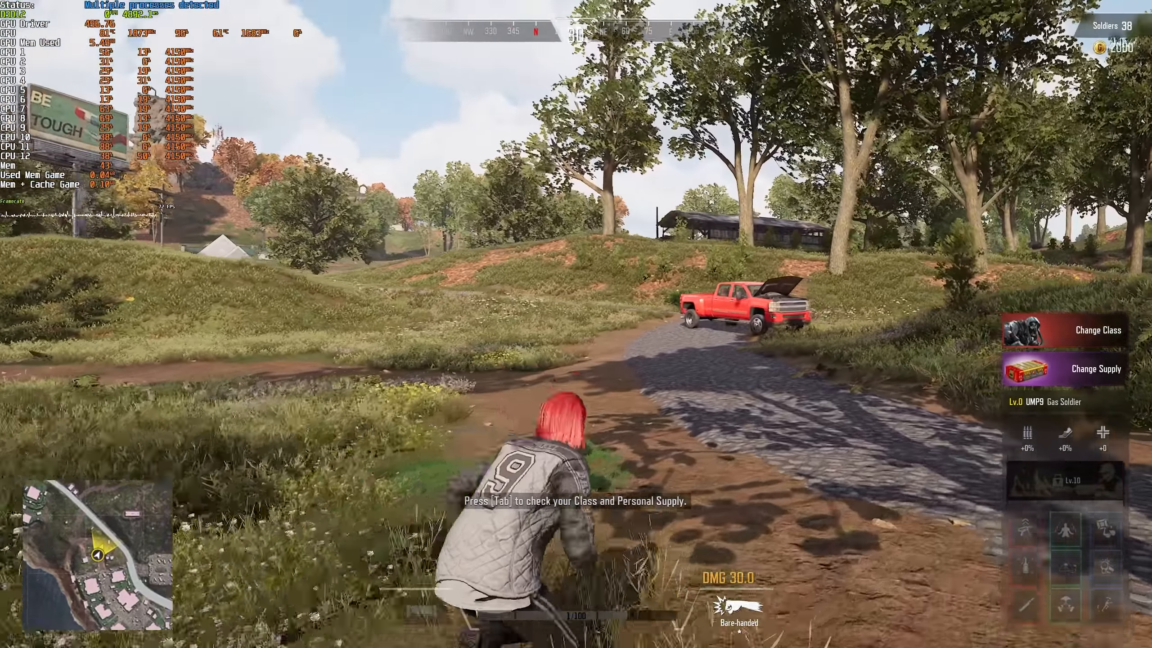
pyautogui.press('w')
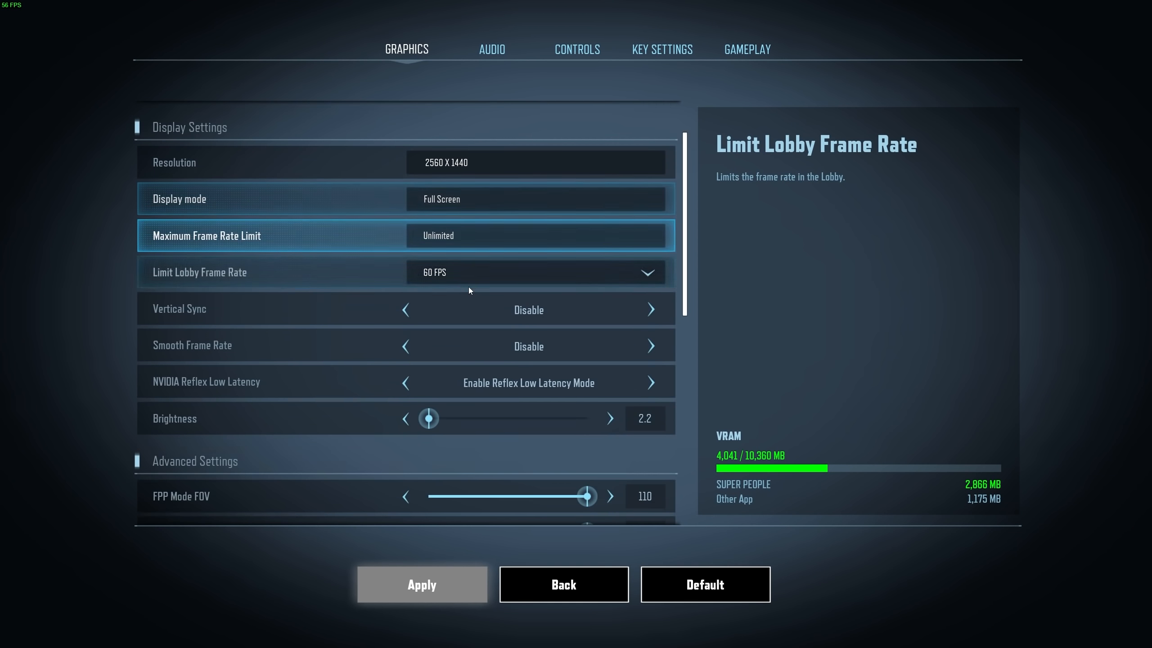
pyautogui.scroll(-3)
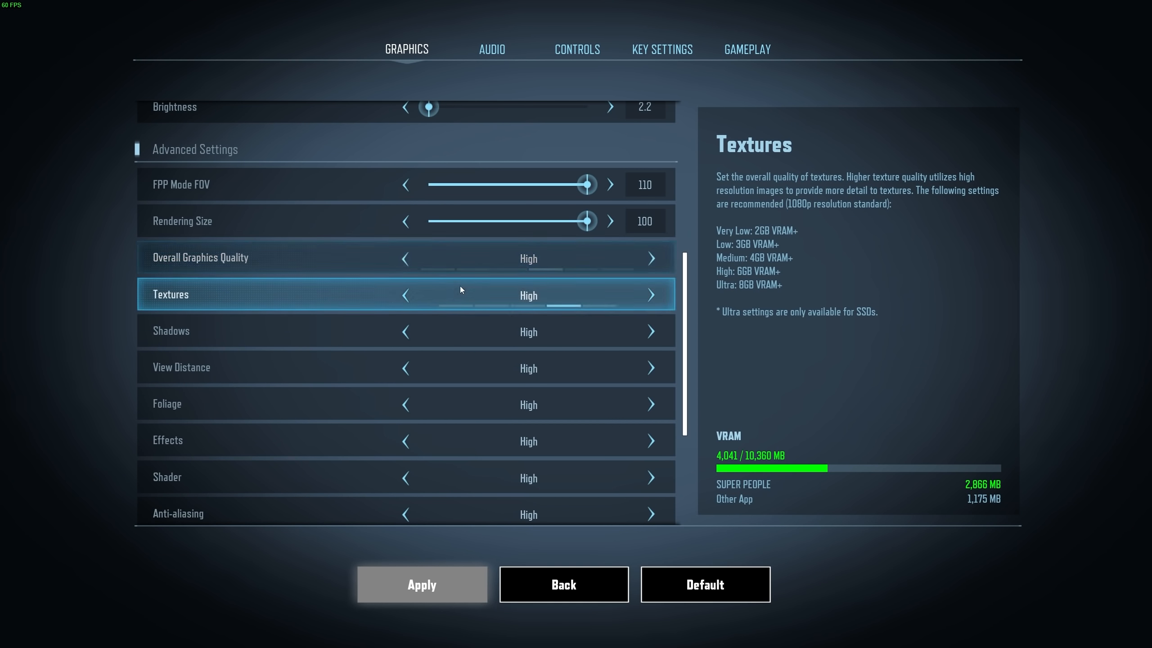
pyautogui.scroll(-3)
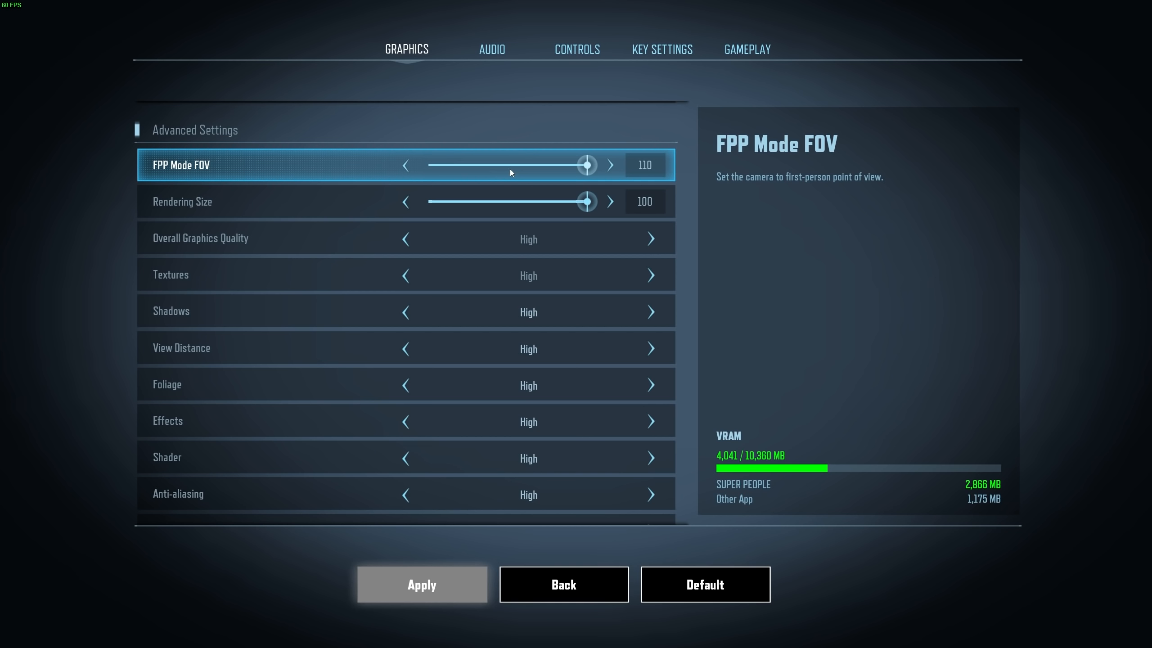
pyautogui.moveTo(502, 169)
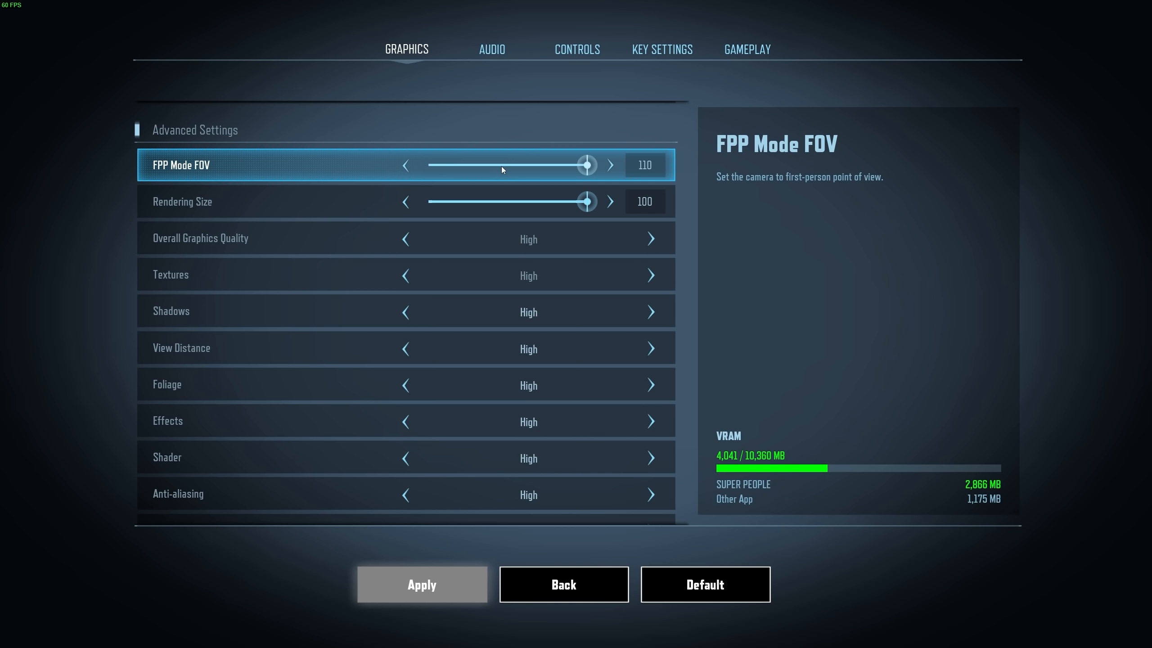
pyautogui.moveTo(521, 167)
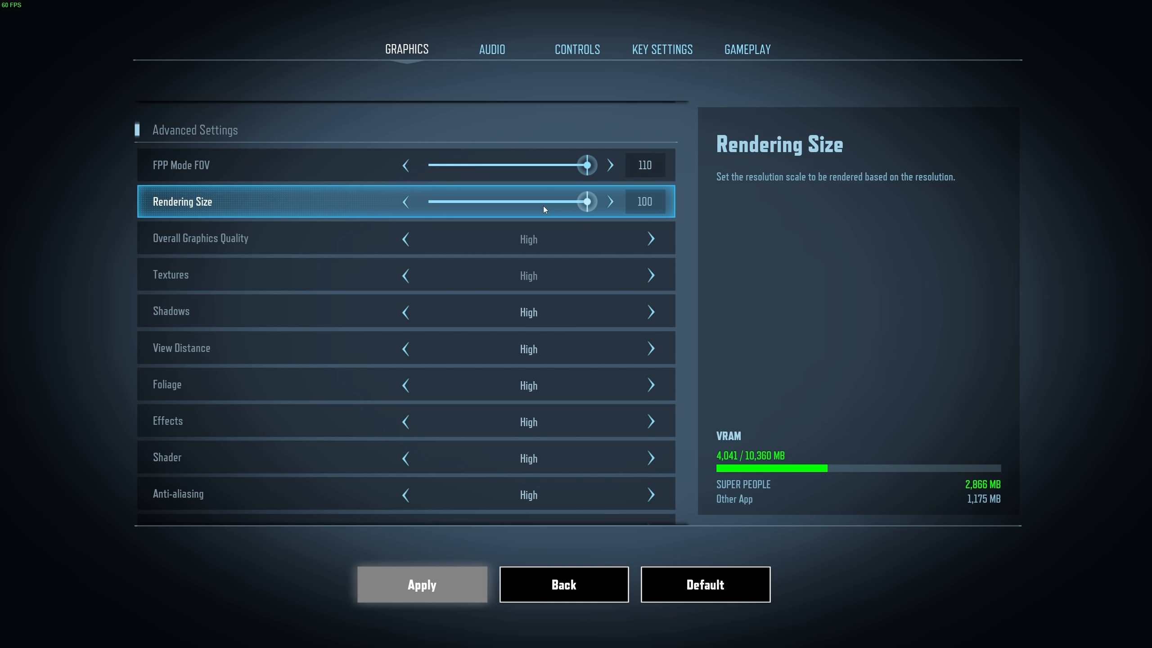
pyautogui.moveTo(595, 207)
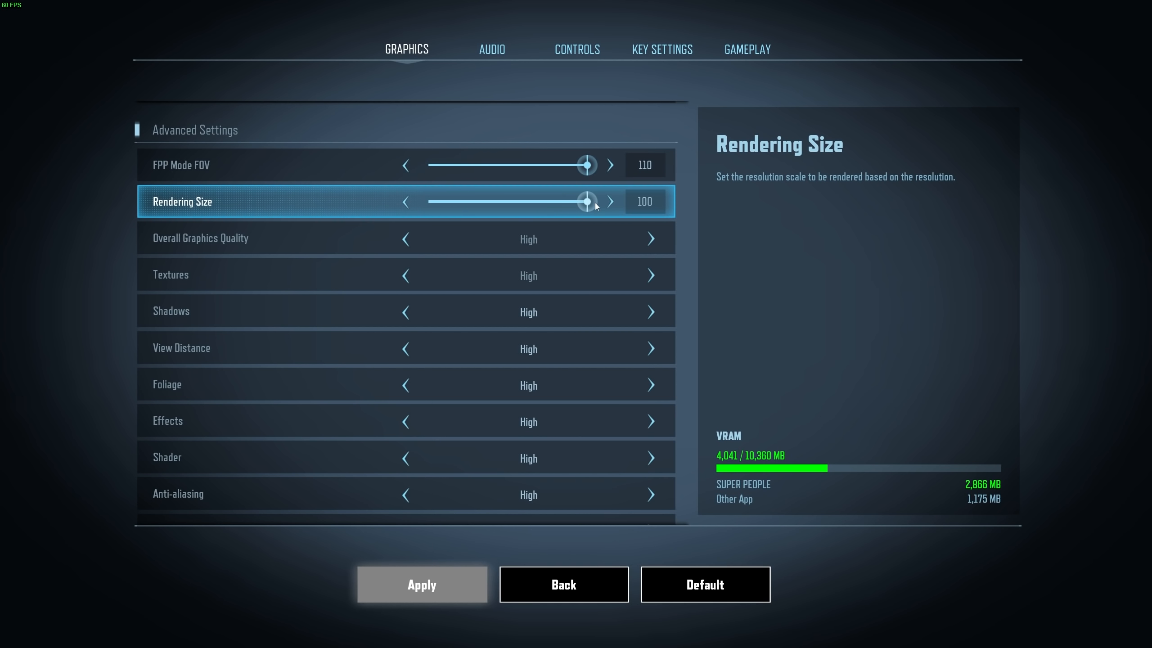
pyautogui.moveTo(586, 201); pyautogui.dragTo(435, 201)
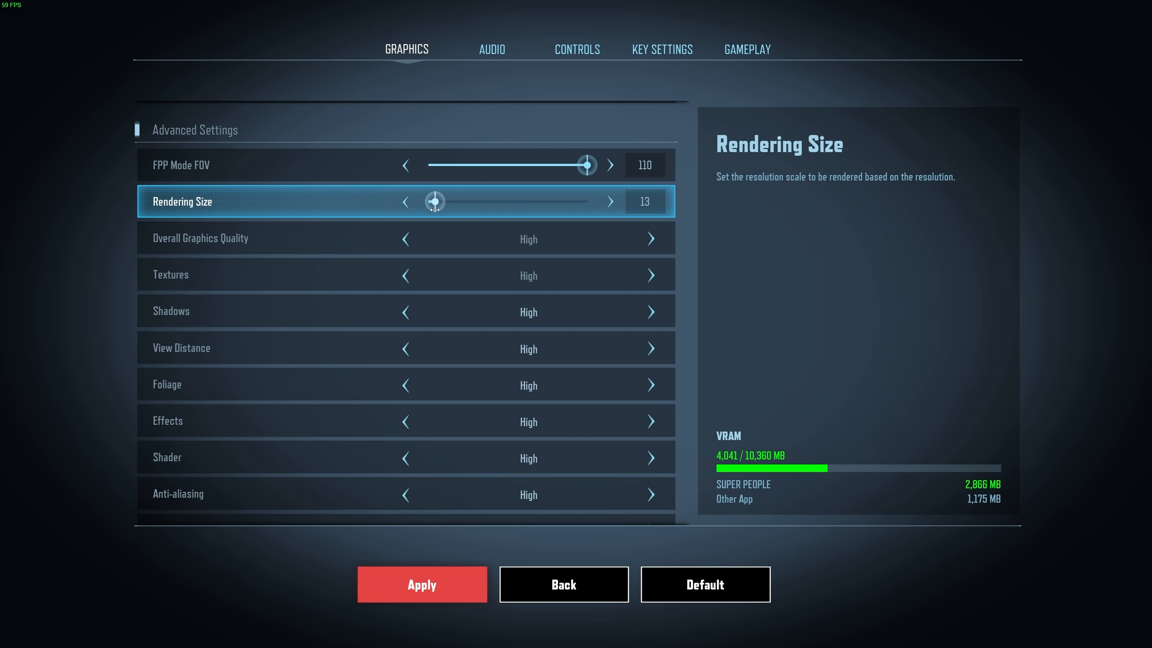
pyautogui.moveTo(434, 200); pyautogui.dragTo(586, 200)
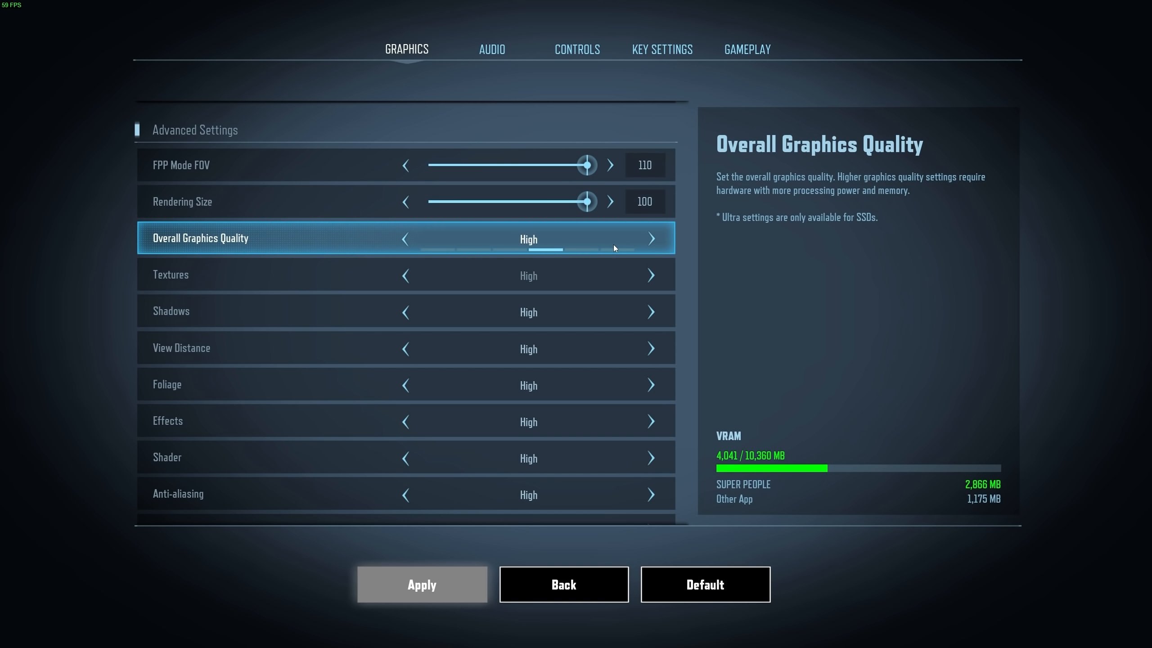
pyautogui.click(405, 240)
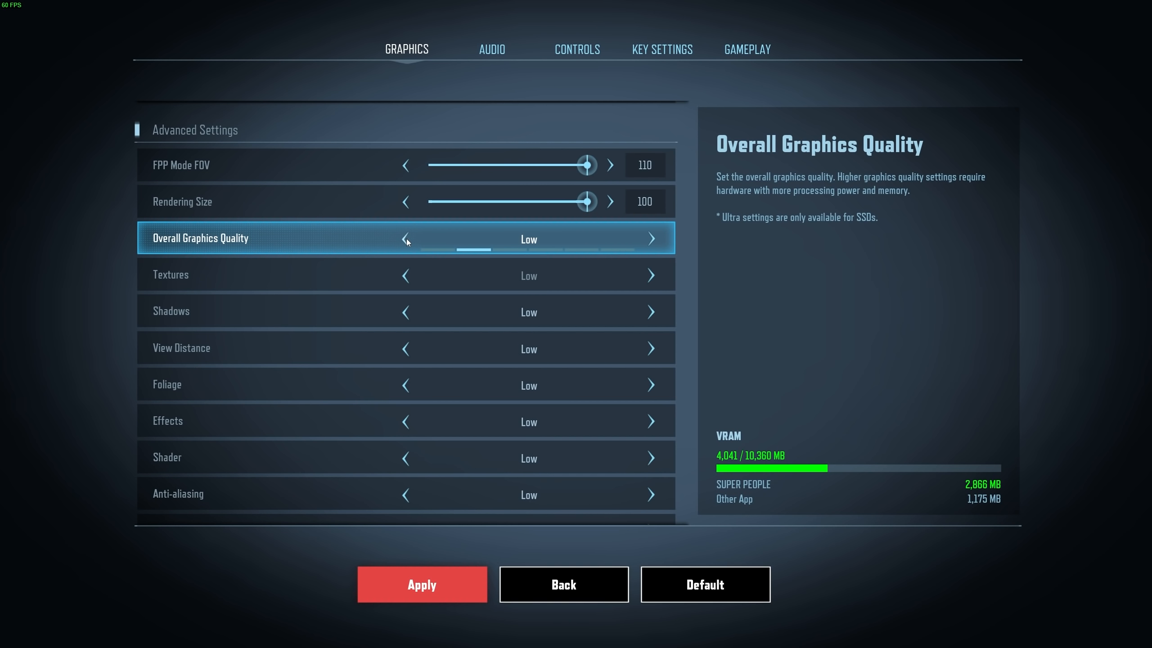
pyautogui.click(405, 240)
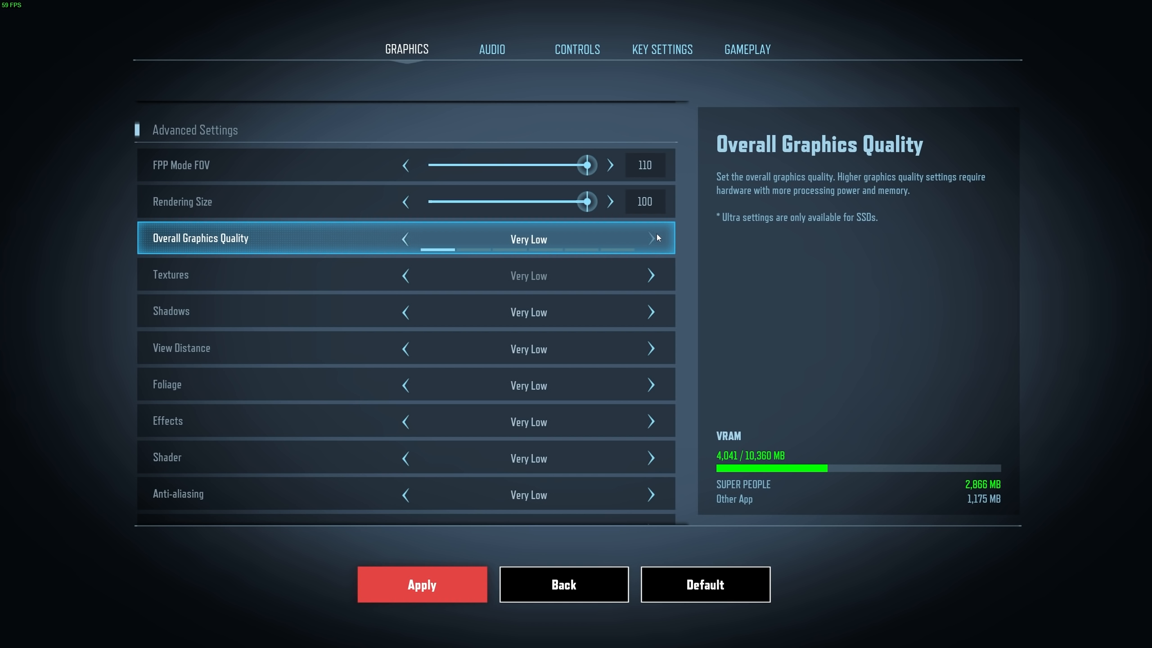
pyautogui.click(649, 238)
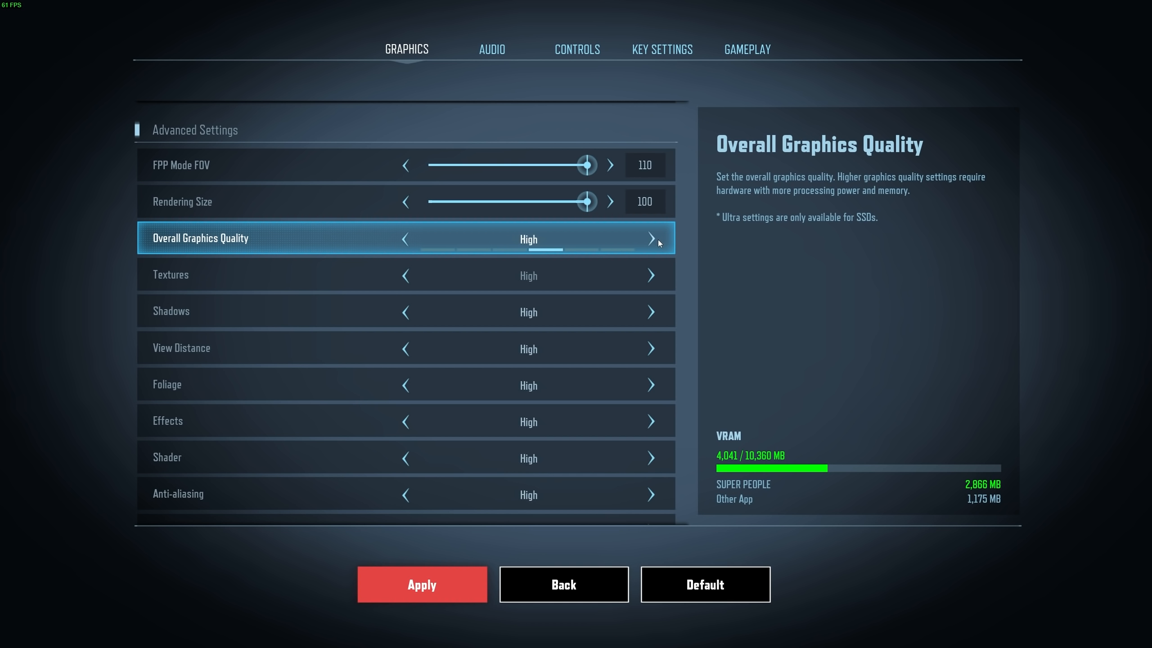
pyautogui.moveTo(653, 242)
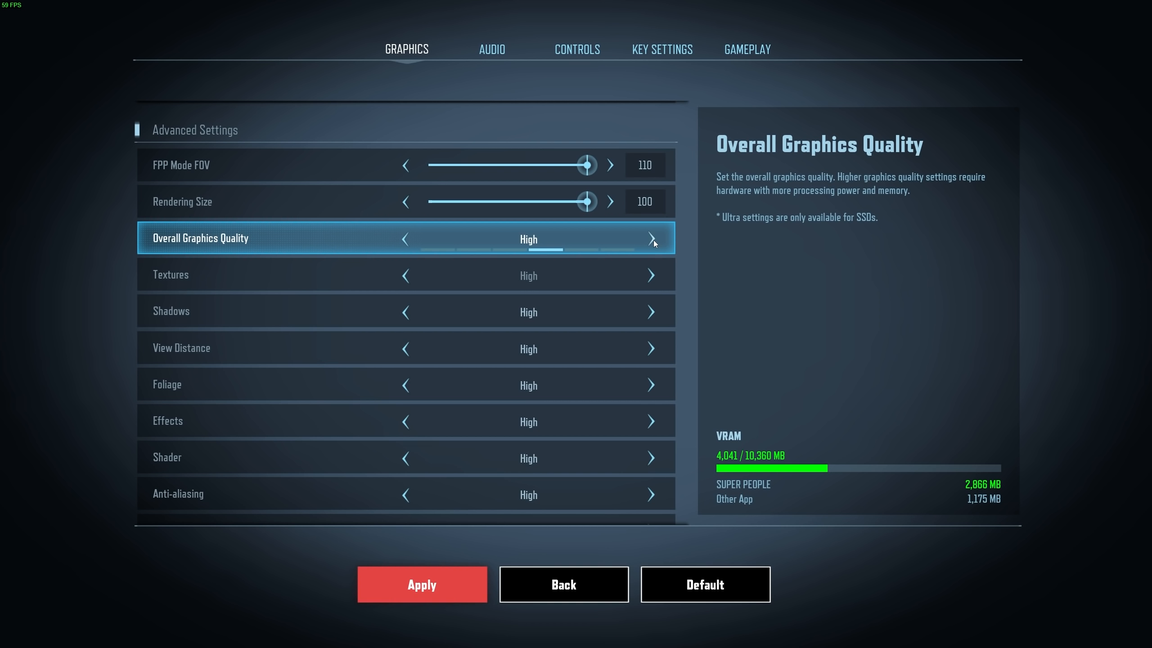
pyautogui.moveTo(406, 237)
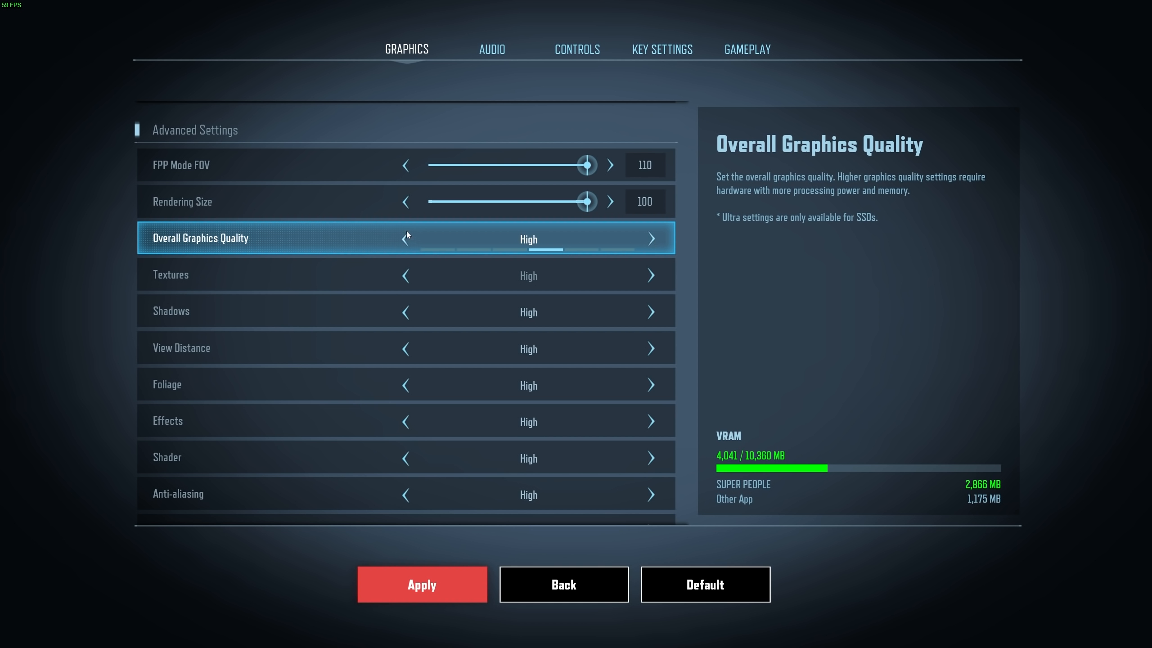
pyautogui.click(405, 238)
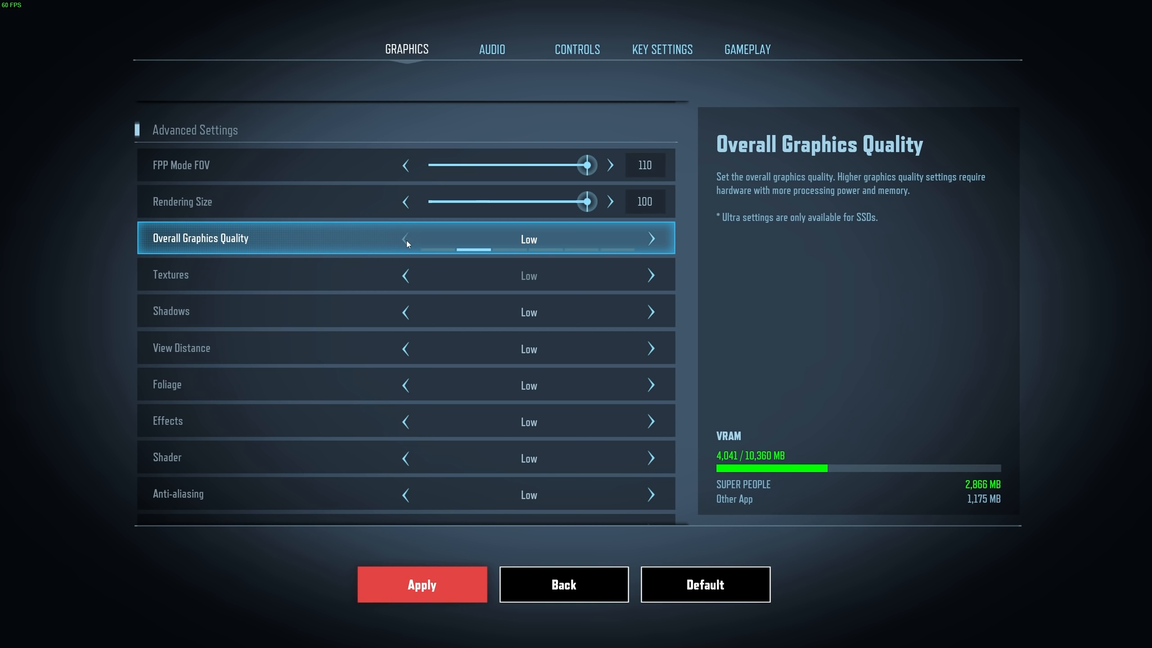
pyautogui.click(404, 238)
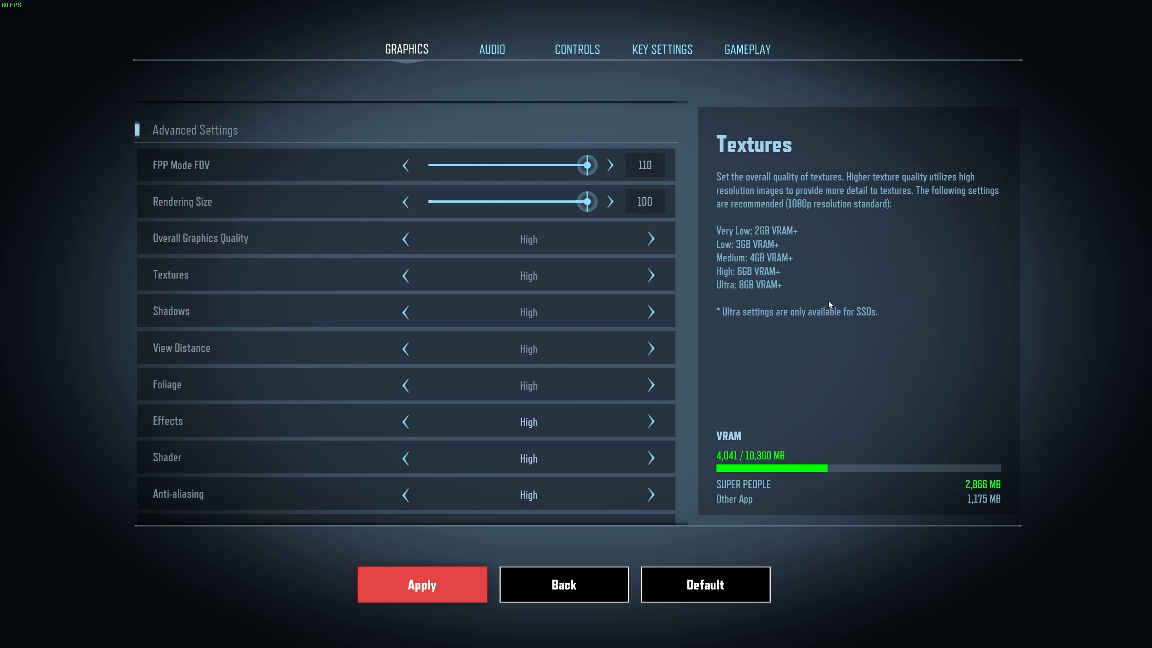
pyautogui.moveTo(835, 287)
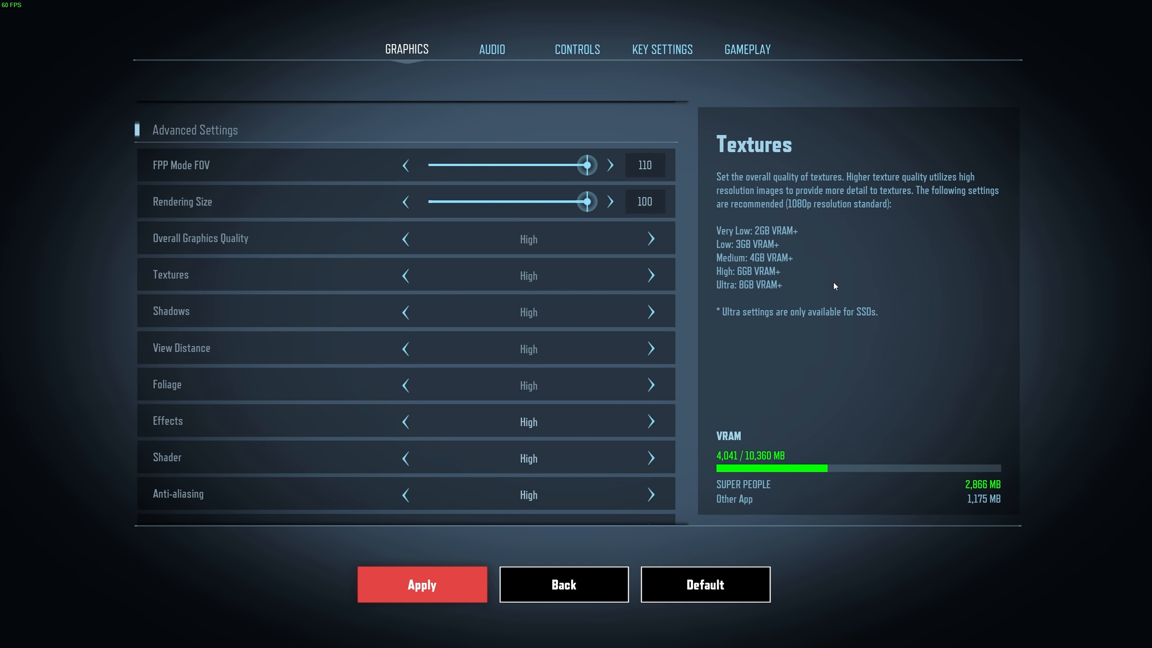
pyautogui.moveTo(752, 201)
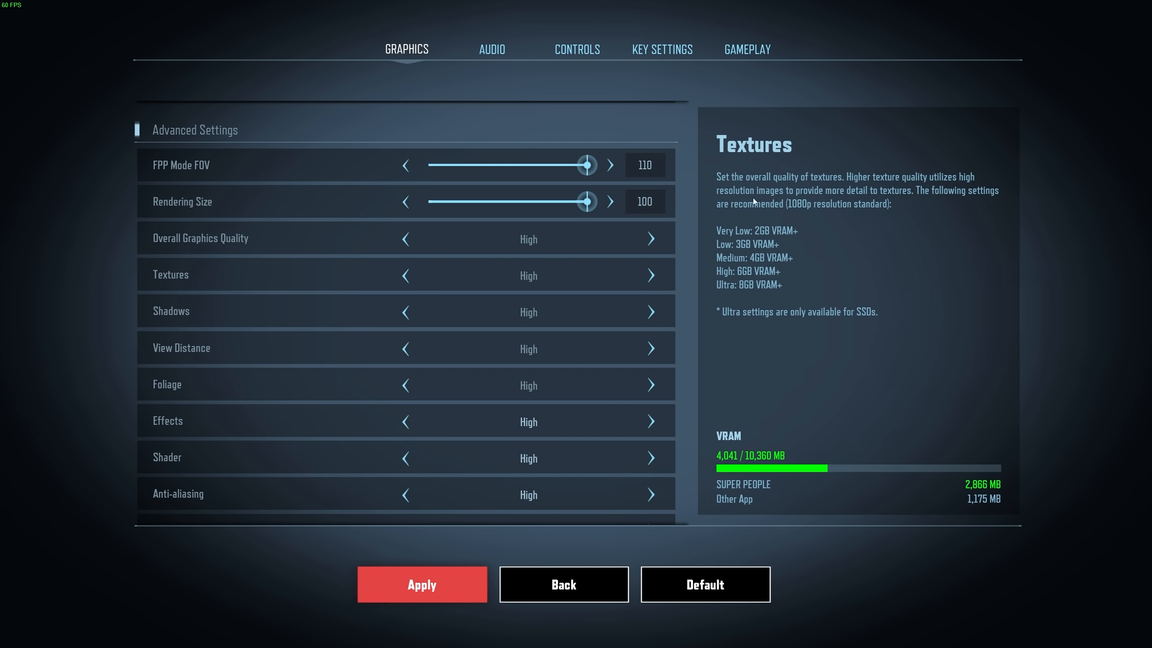
pyautogui.moveTo(804, 232)
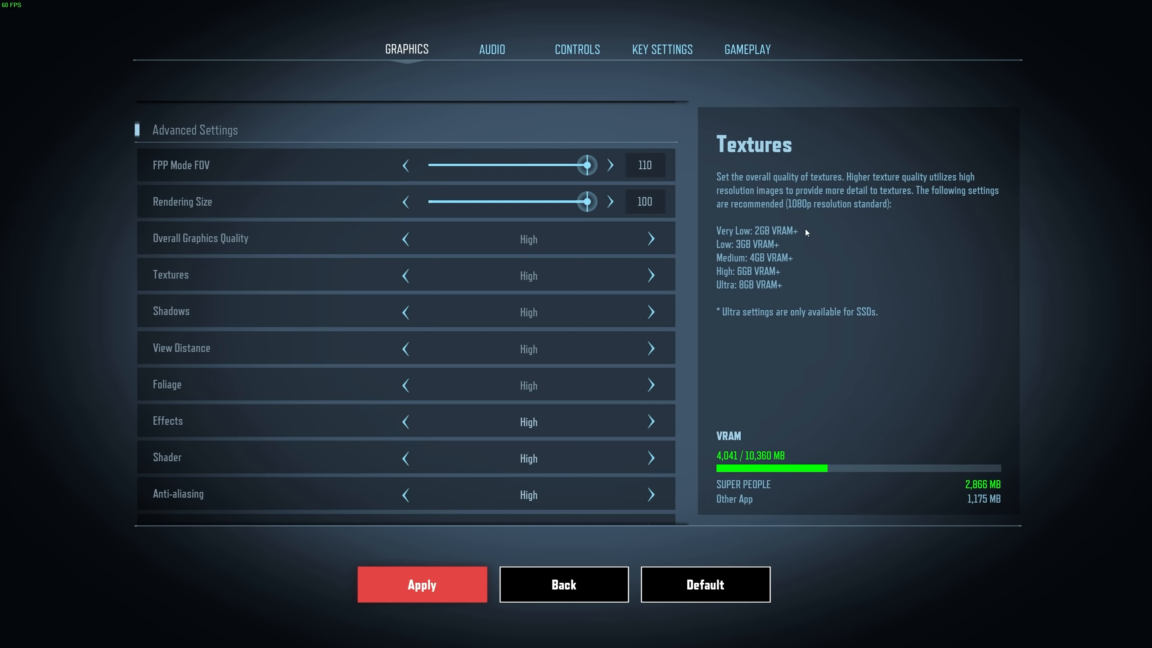
pyautogui.moveTo(765, 265)
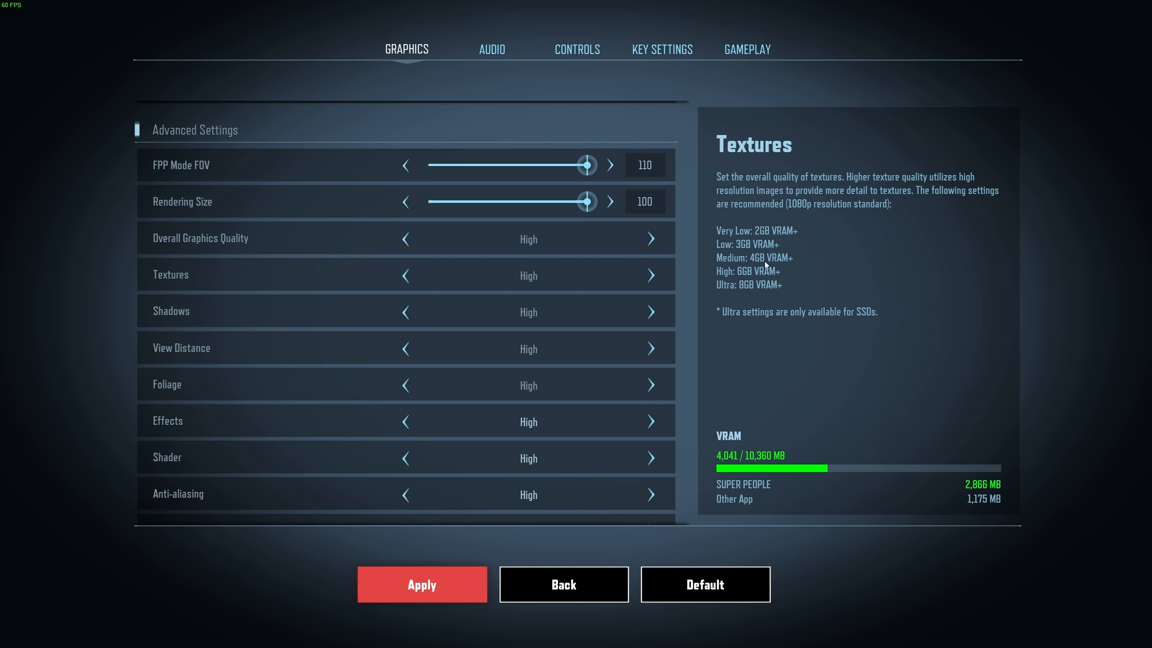
pyautogui.moveTo(799, 223)
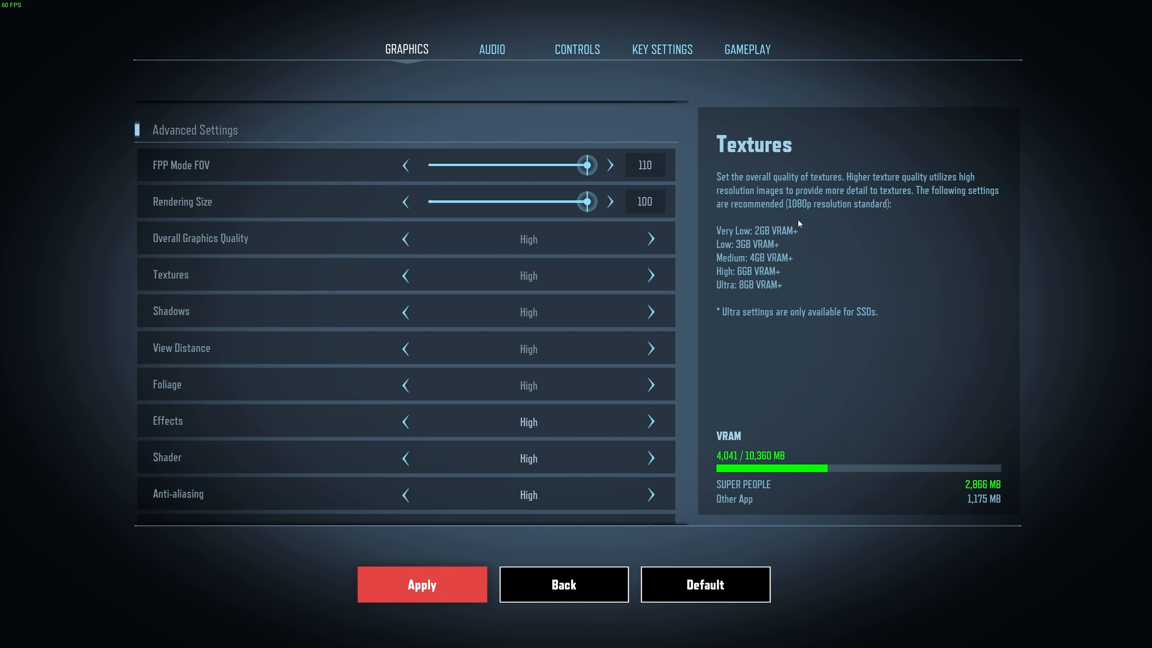
pyautogui.moveTo(639, 274)
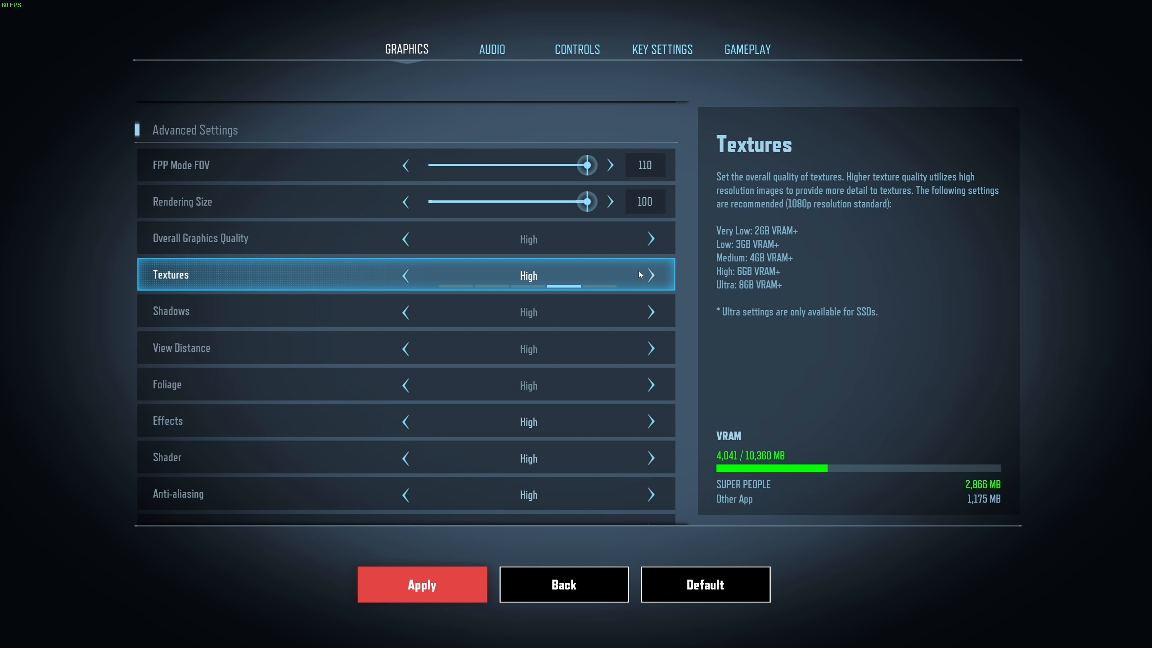
pyautogui.moveTo(557, 279)
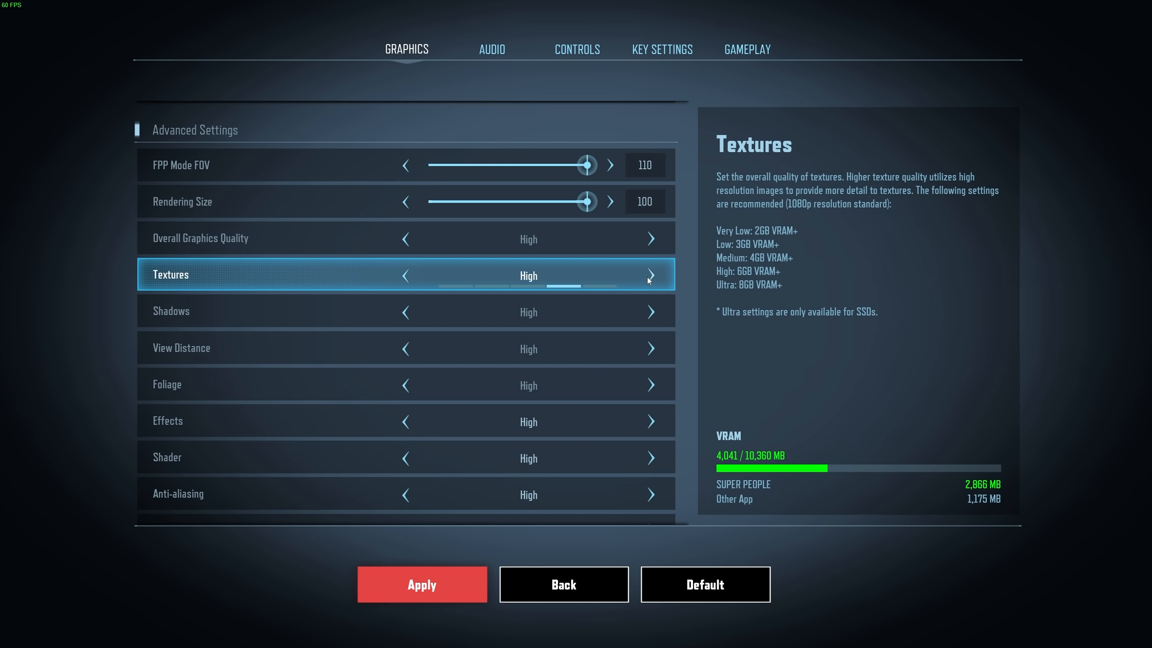
pyautogui.moveTo(646, 278)
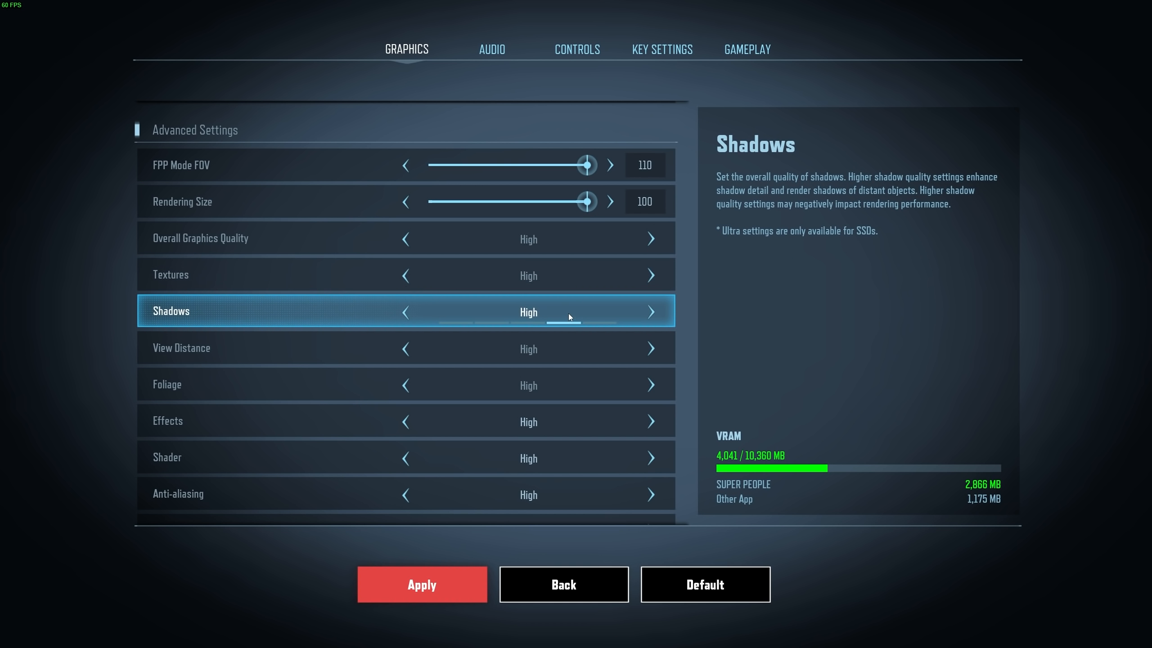
# - Lower Shadows quality to Very Low, making overall quality Custom
pyautogui.click(404, 312)
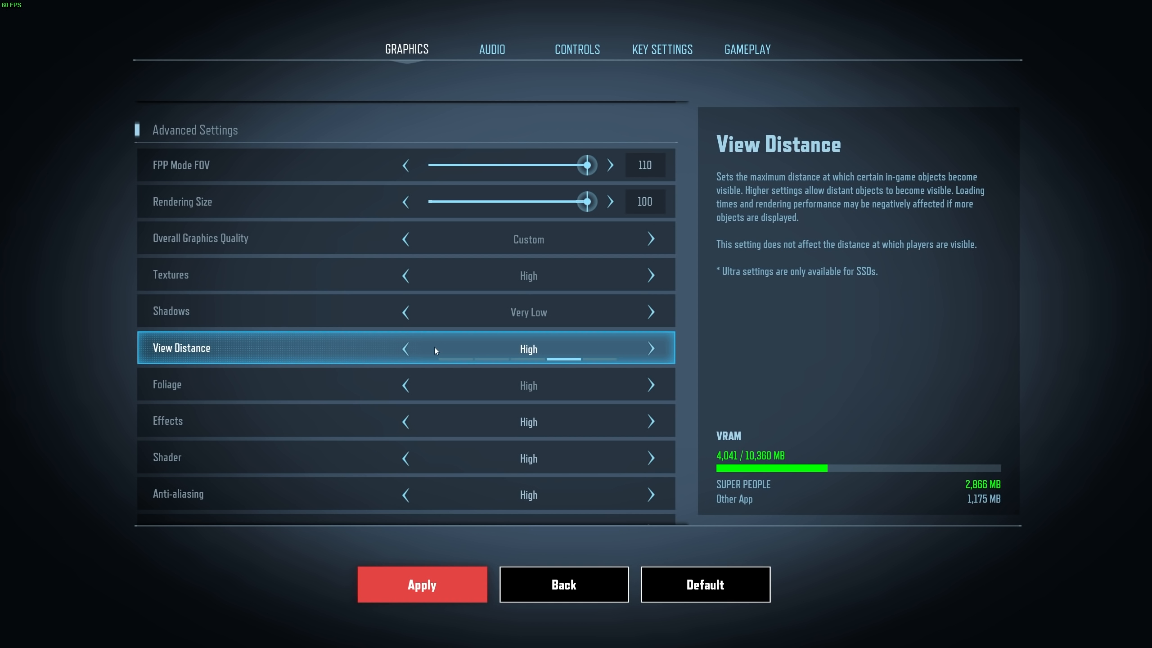
pyautogui.moveTo(791, 242)
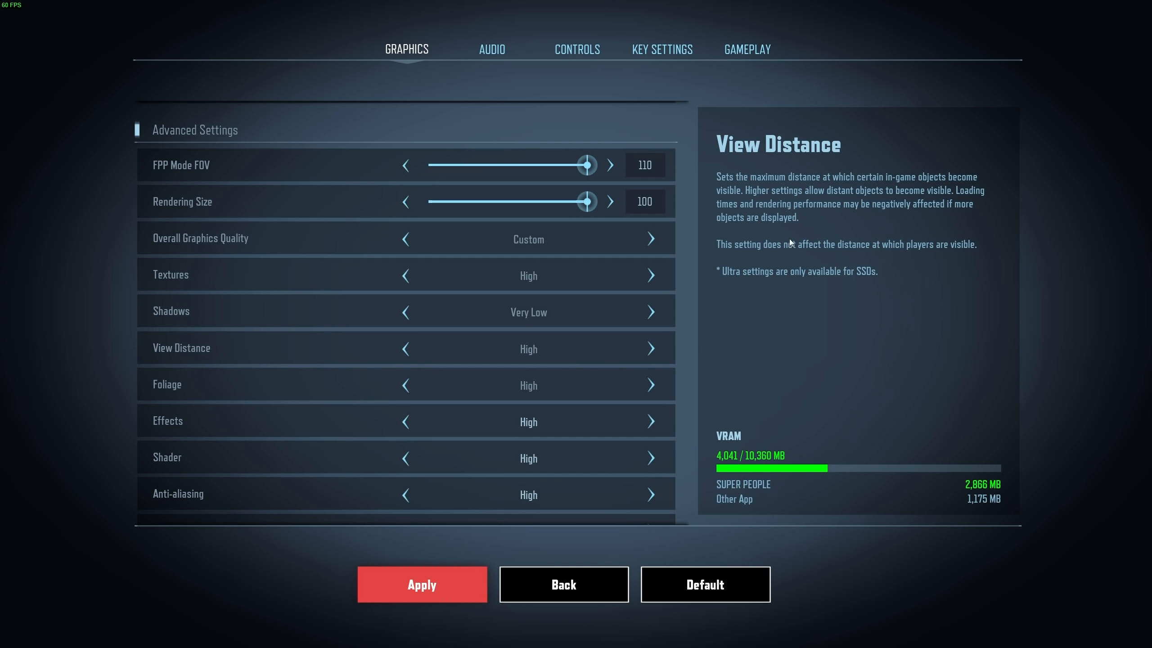
pyautogui.moveTo(887, 254)
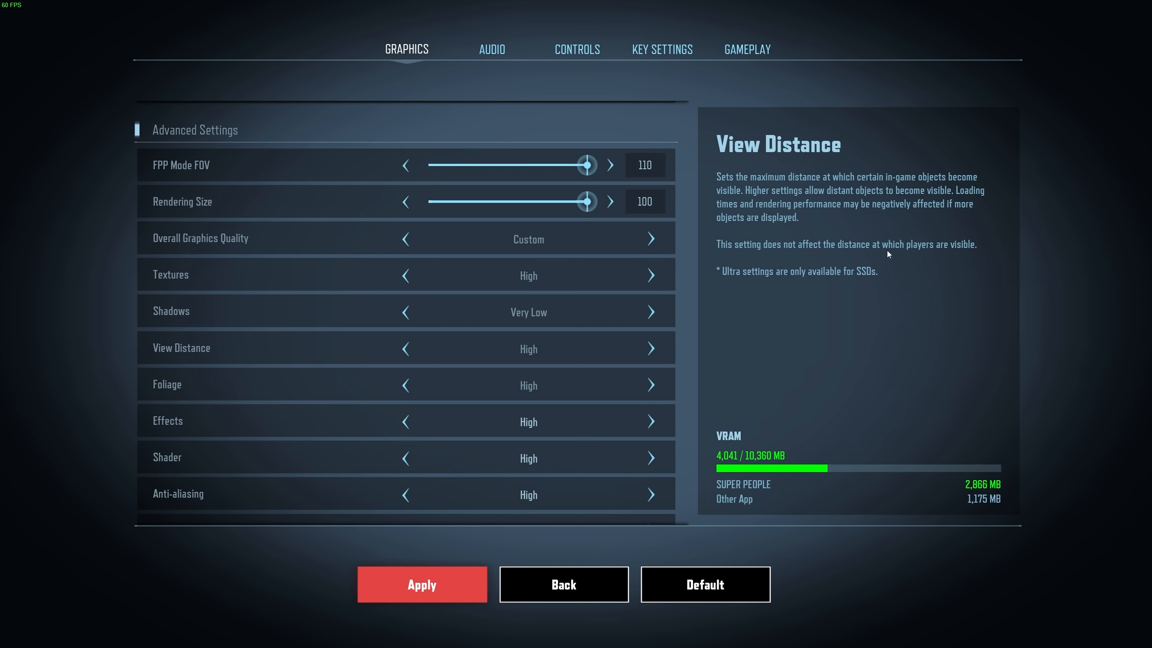
pyautogui.moveTo(799, 293)
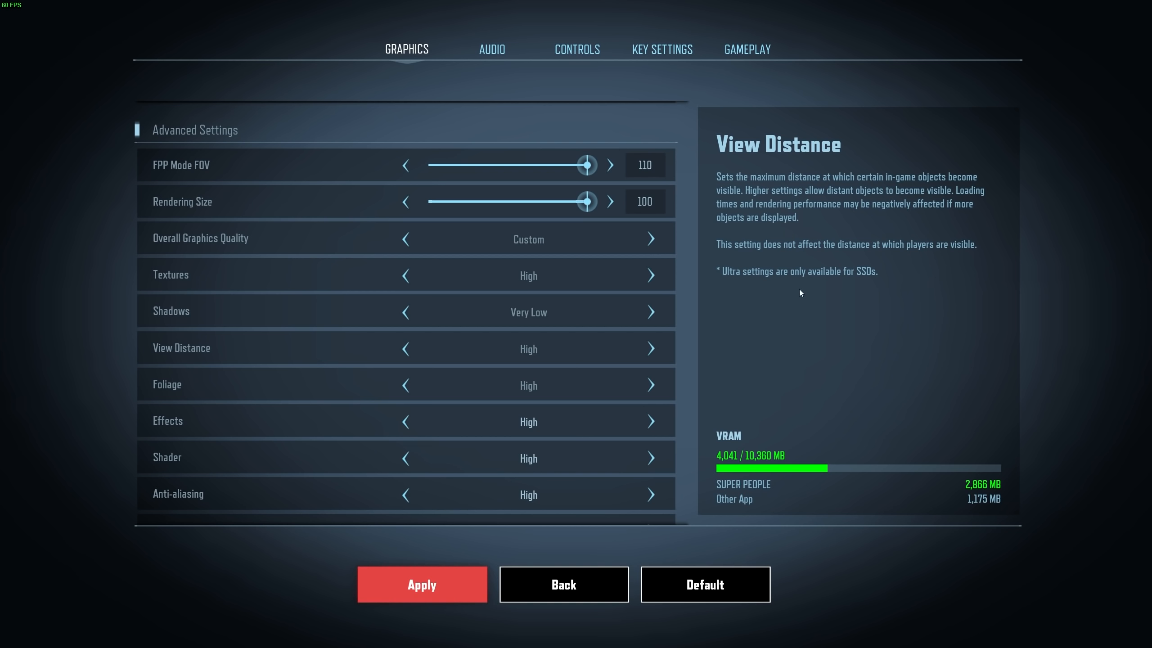
pyautogui.moveTo(643, 352)
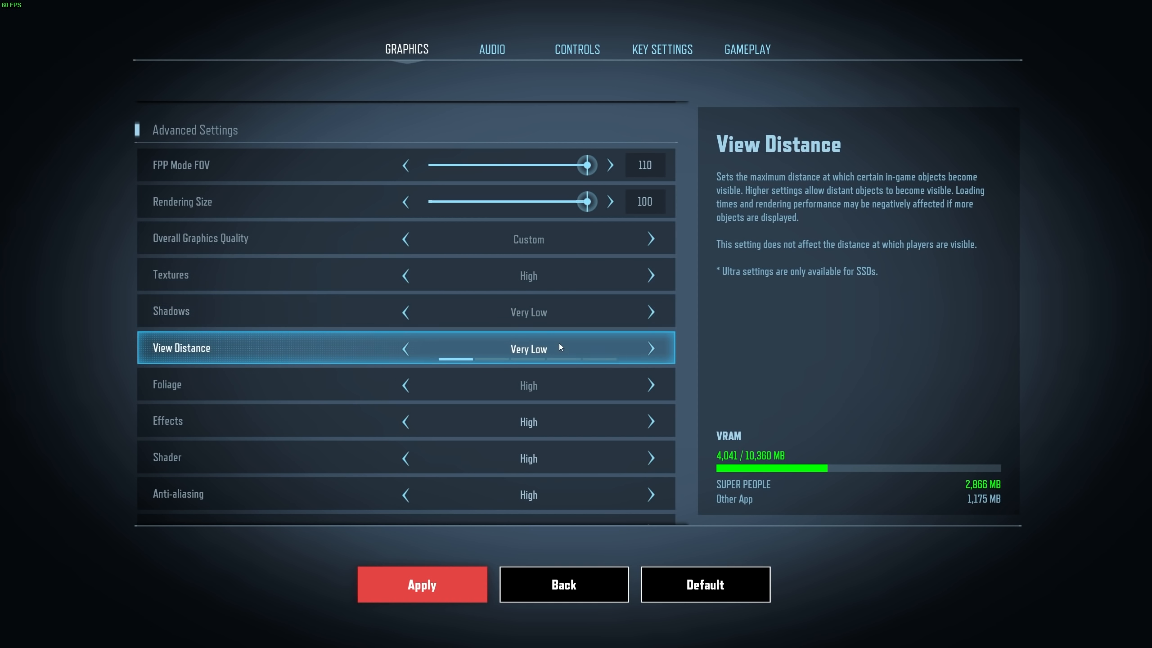
pyautogui.moveTo(526, 349)
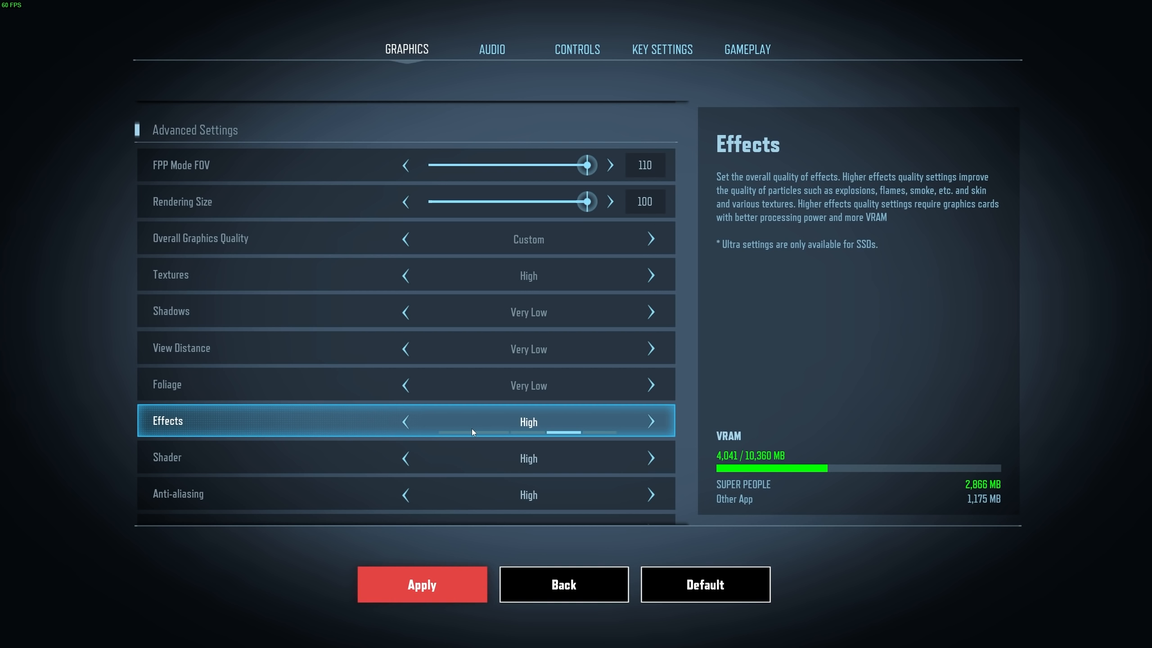
pyautogui.moveTo(471, 433)
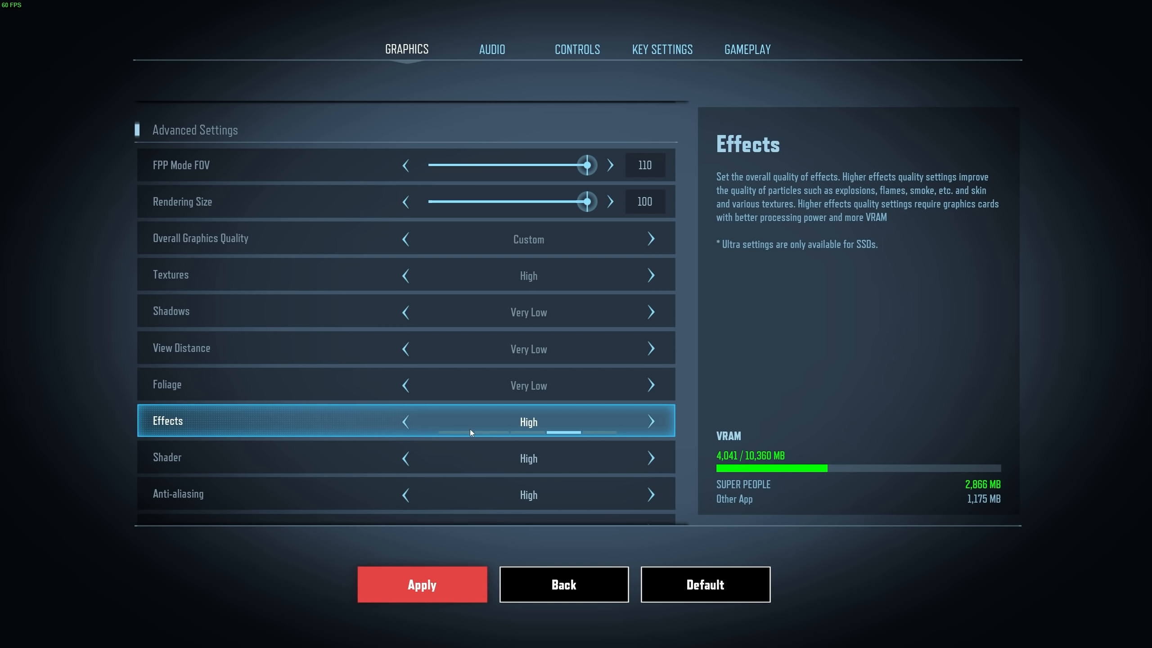
# - Drop Effects from High through Low to Very Low, and Shader quality to Very Low
pyautogui.click(406, 421)
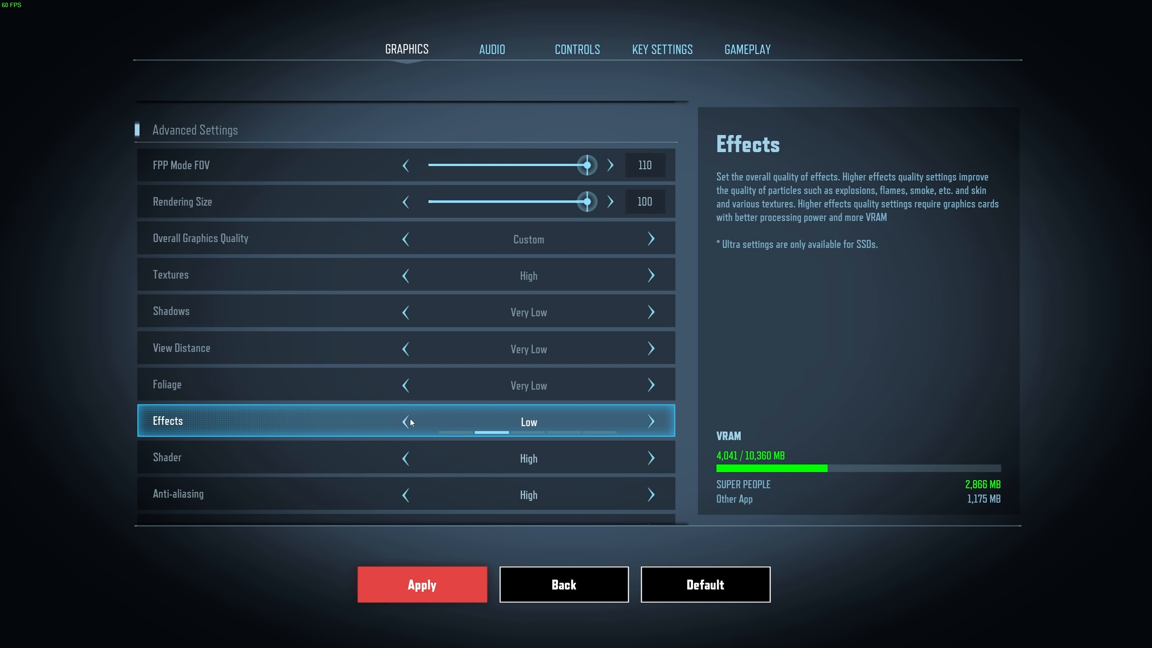
pyautogui.click(405, 421)
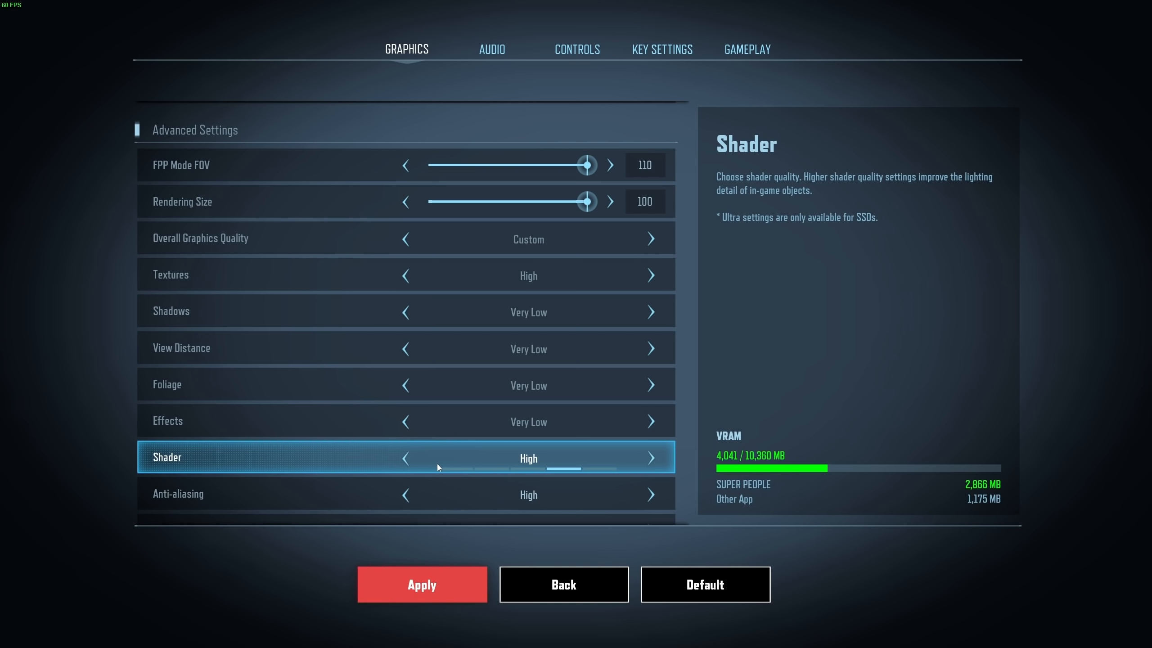
pyautogui.click(404, 458)
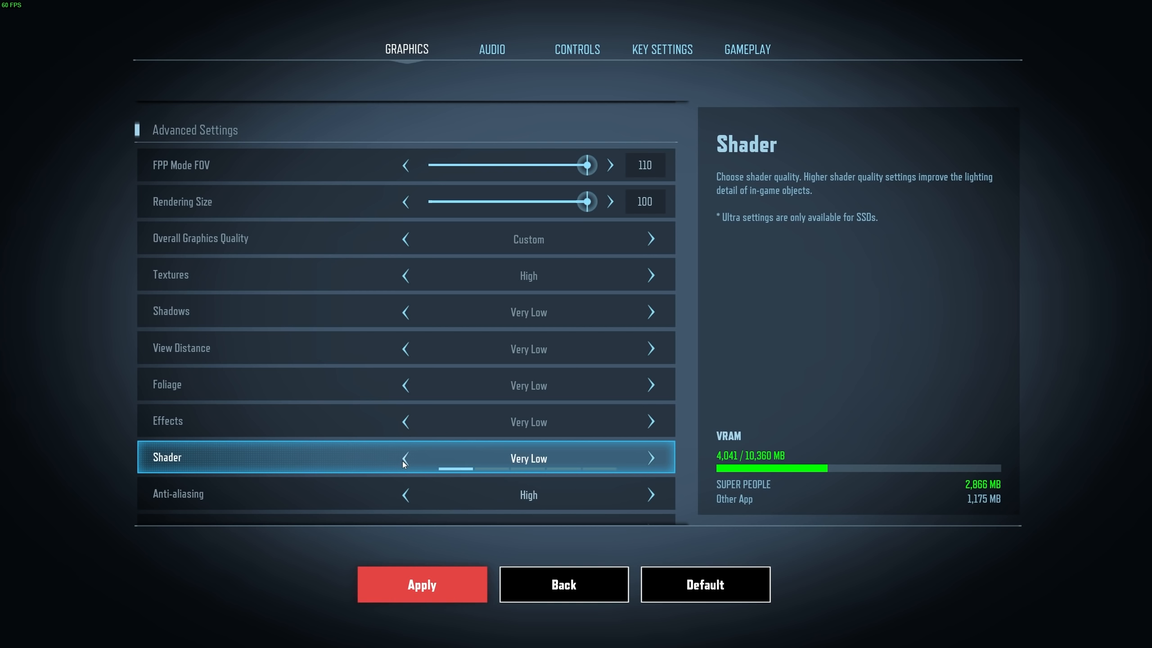
pyautogui.moveTo(414, 461)
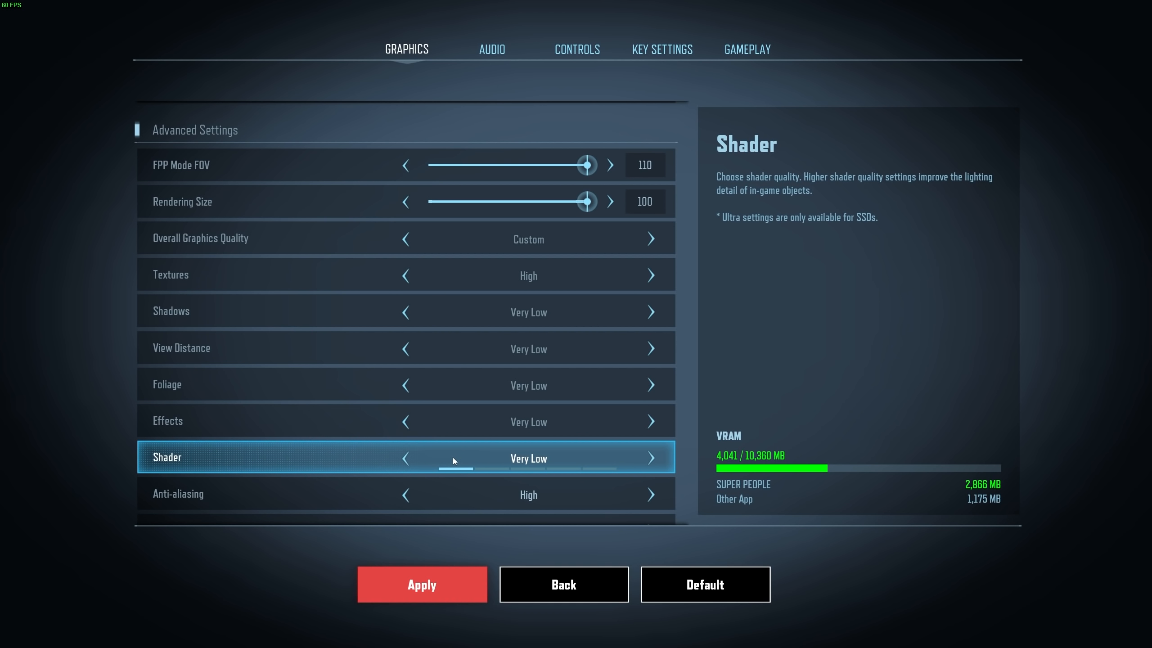
pyautogui.moveTo(562, 466)
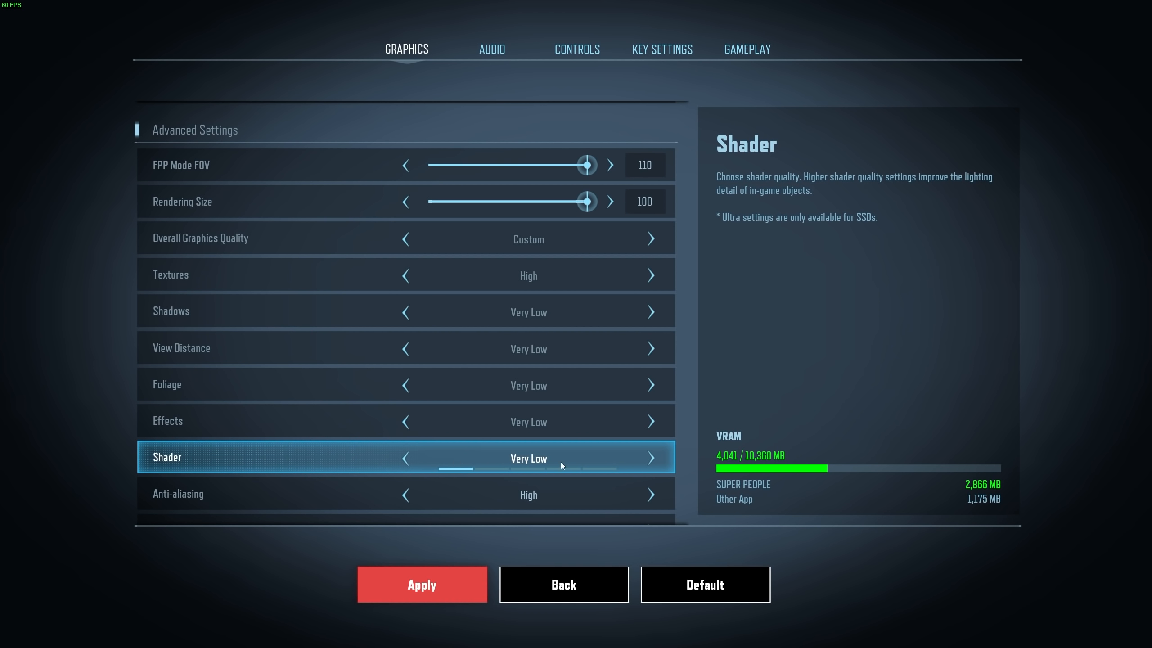
pyautogui.moveTo(493, 464)
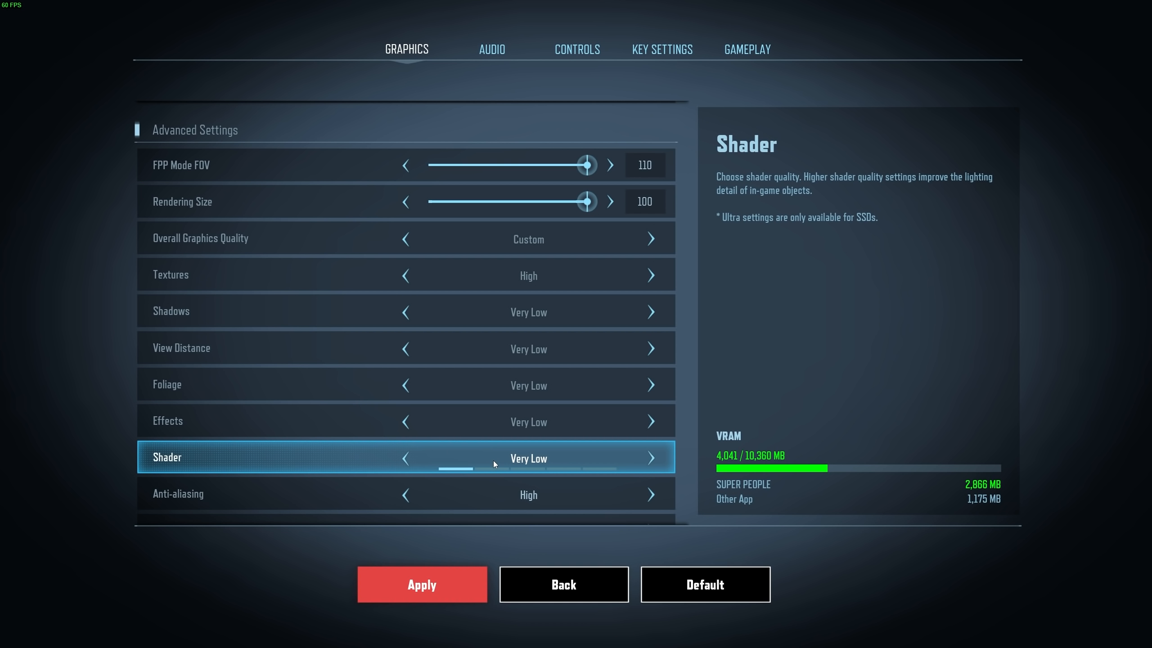
pyautogui.moveTo(575, 310)
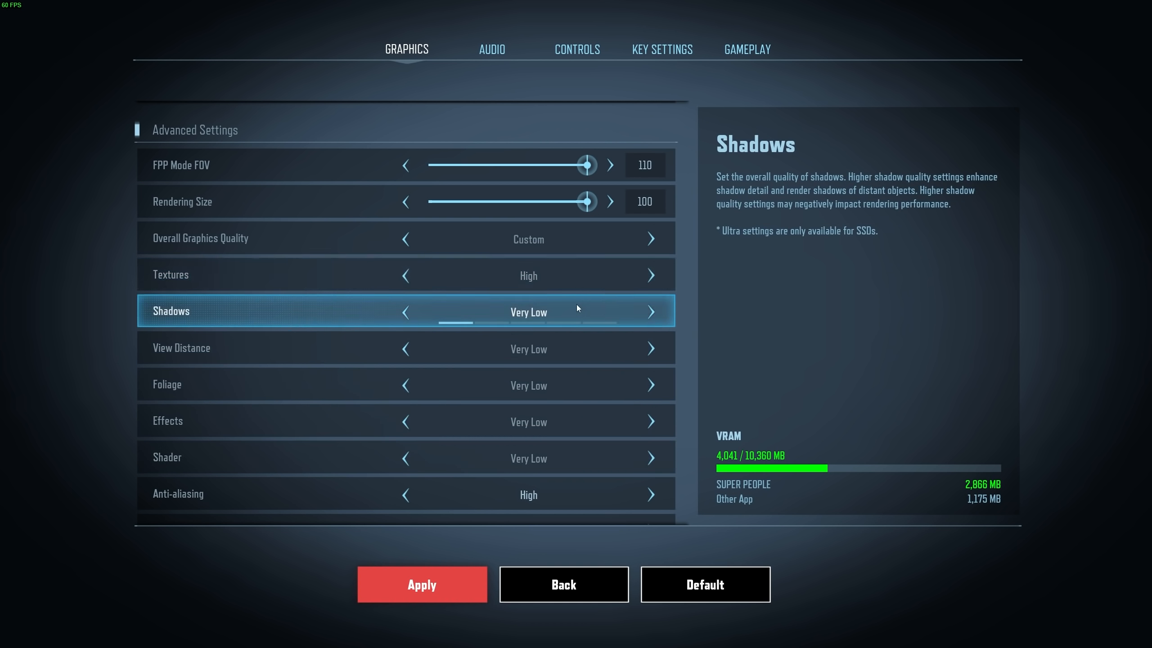
pyautogui.moveTo(549, 316)
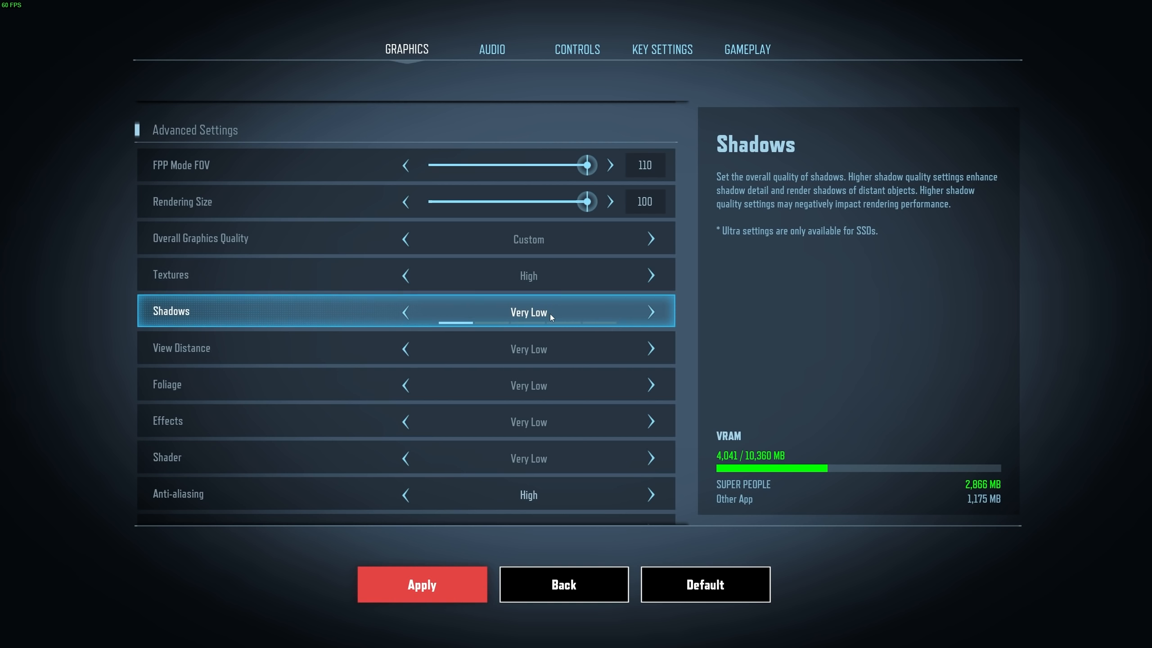
# - Lower Anti-aliasing from High to Very Low and Post Processing to Very Low
pyautogui.scroll(-3)
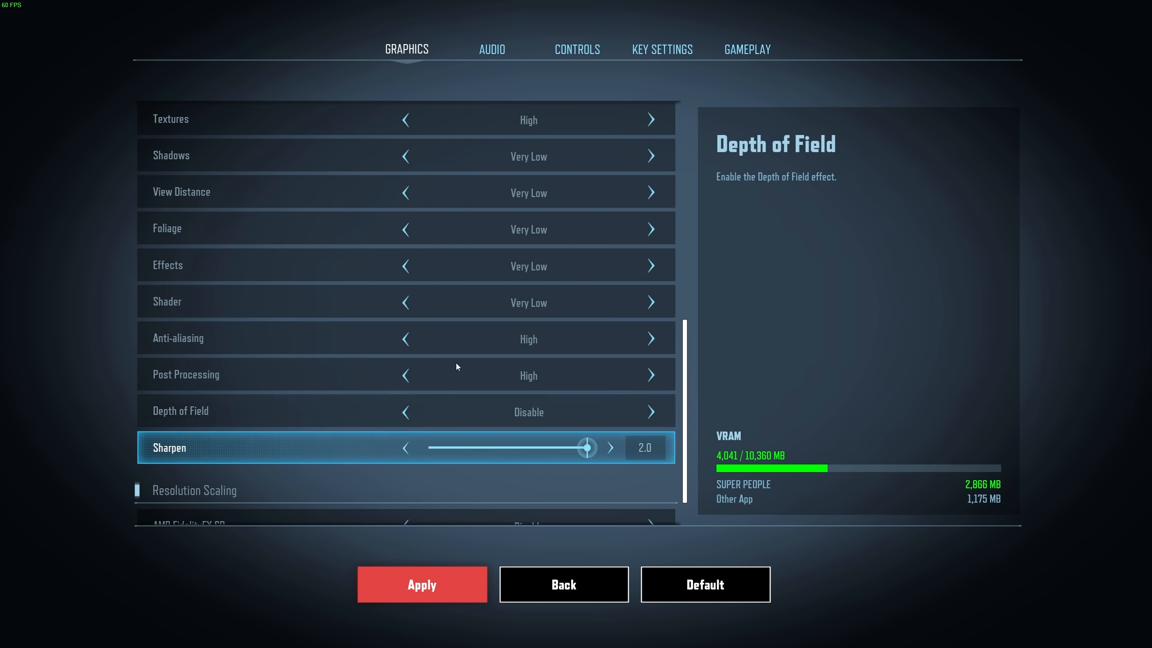
pyautogui.click(405, 339)
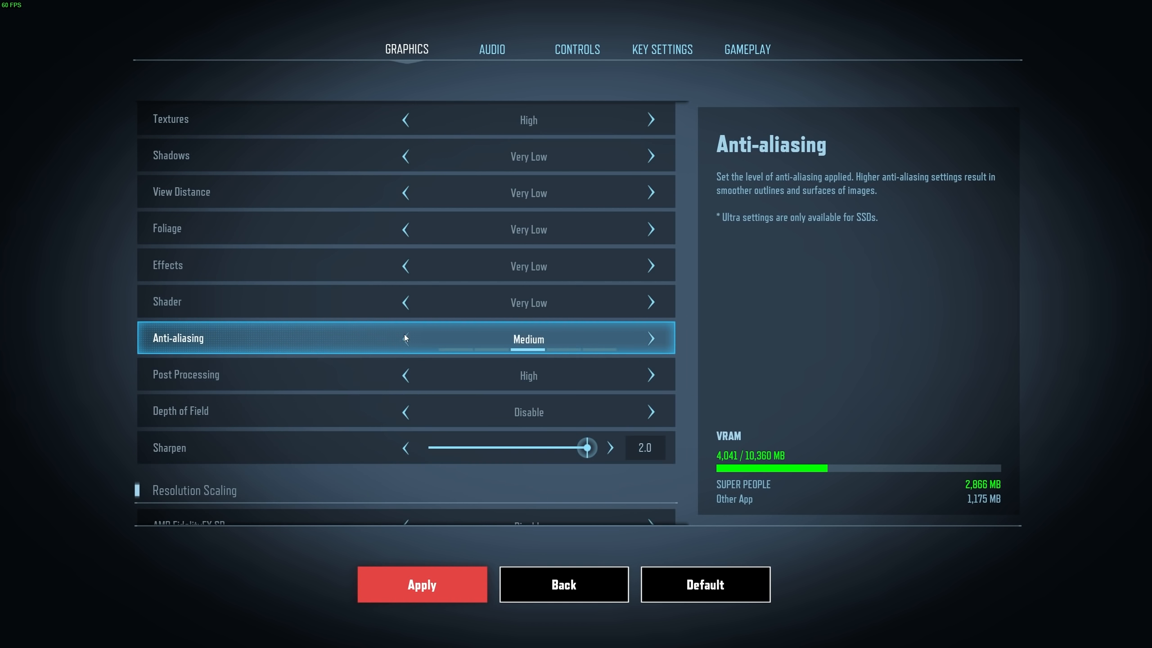
pyautogui.click(405, 338)
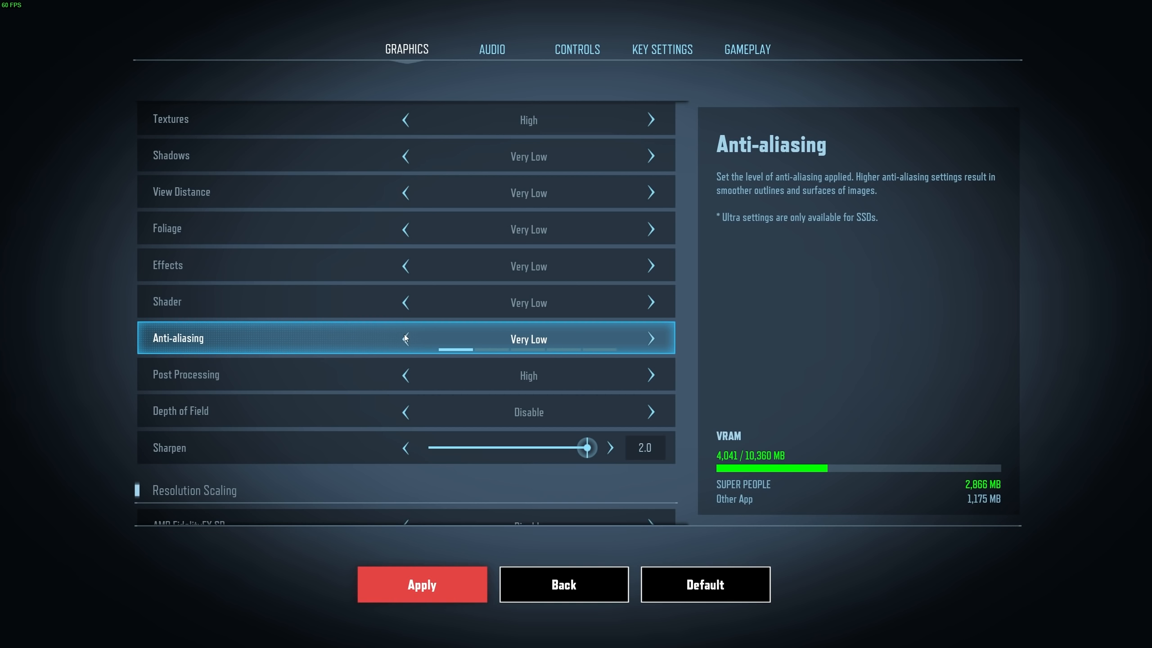
pyautogui.moveTo(406, 374)
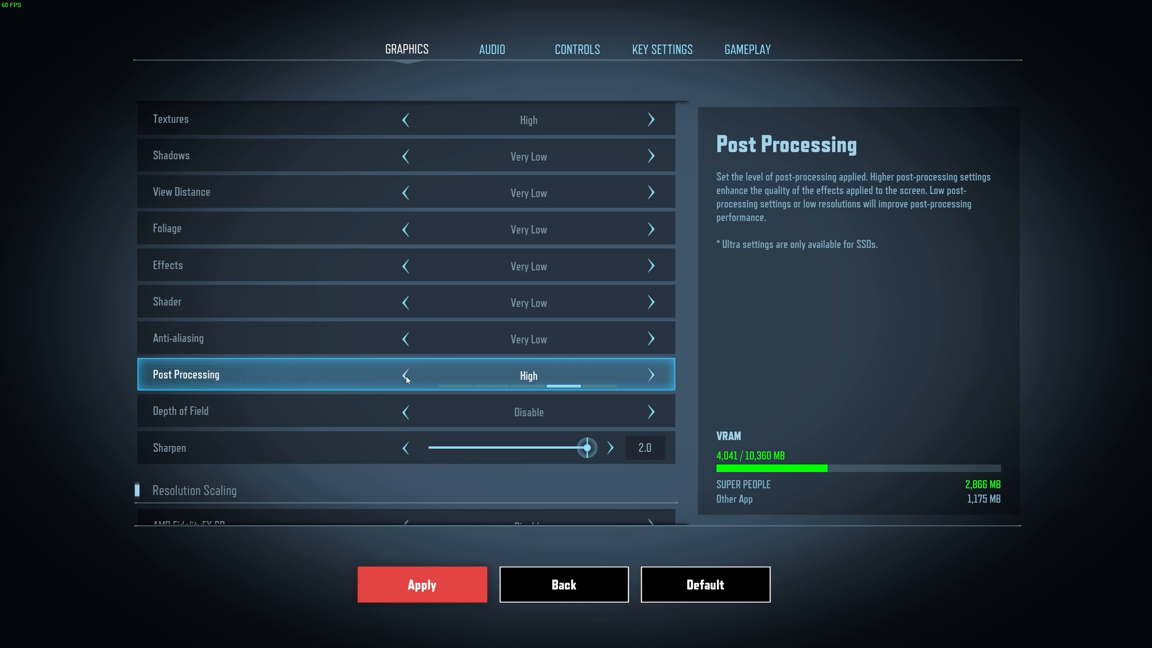
pyautogui.click(405, 375)
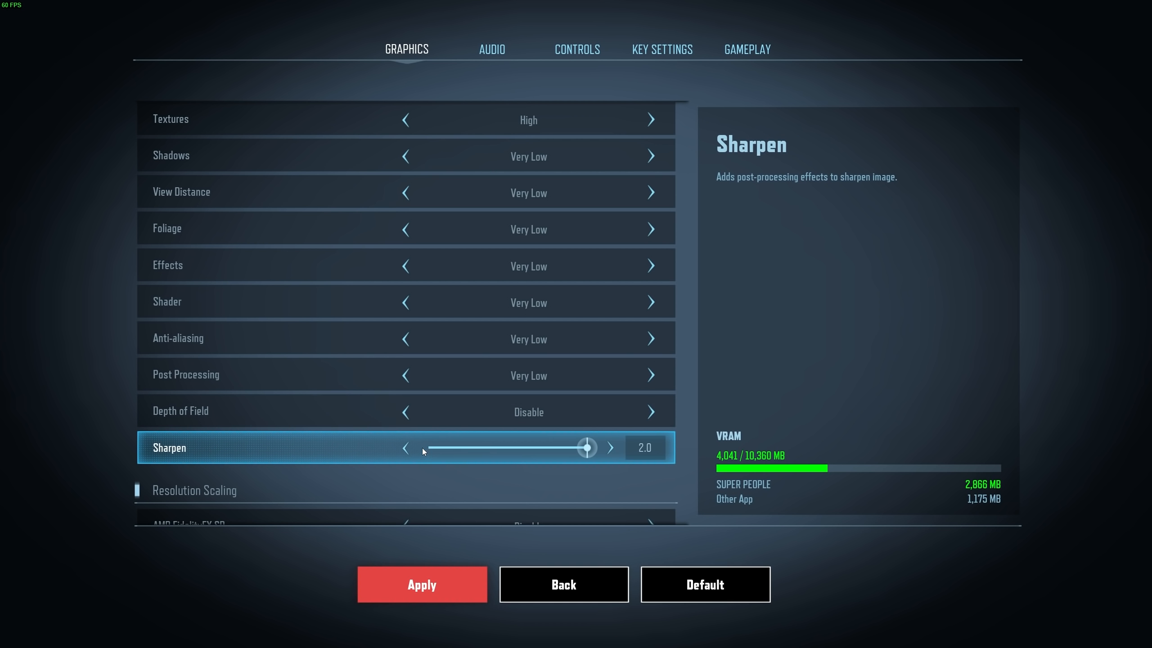
pyautogui.scroll(-3)
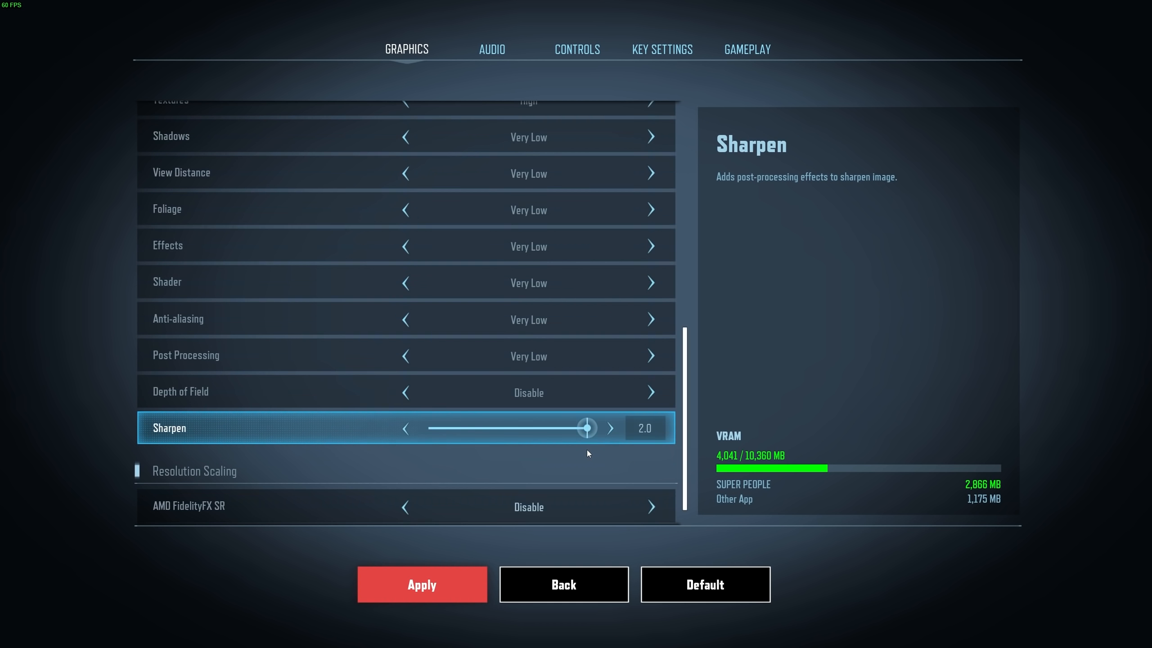
pyautogui.scroll(-3)
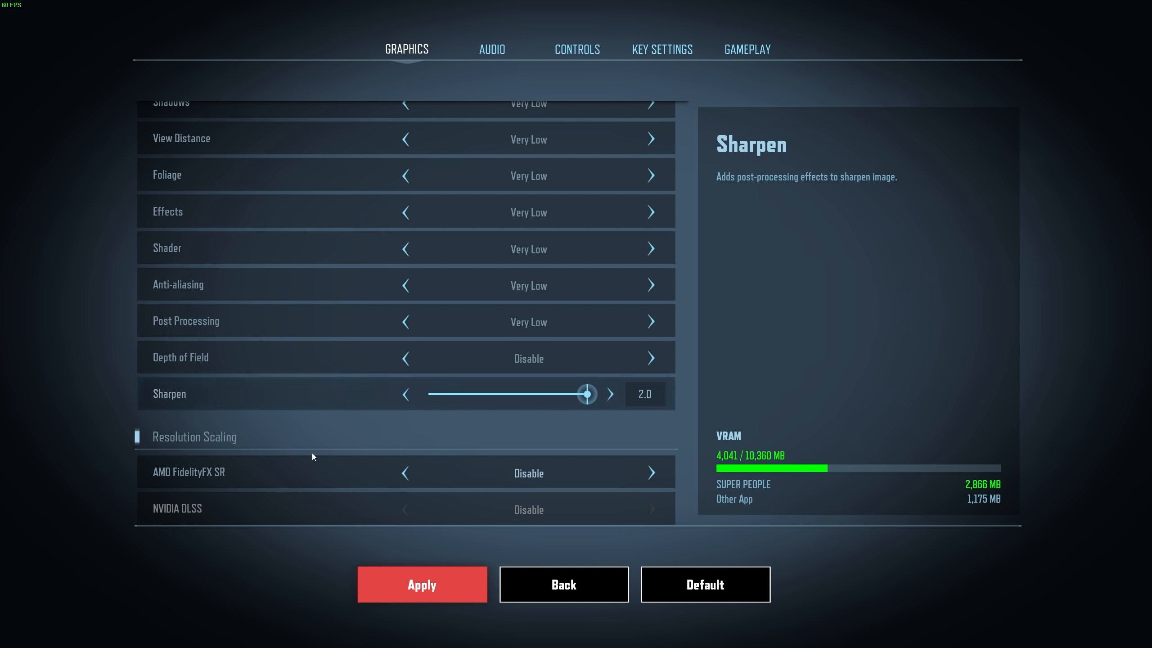
pyautogui.moveTo(442, 464)
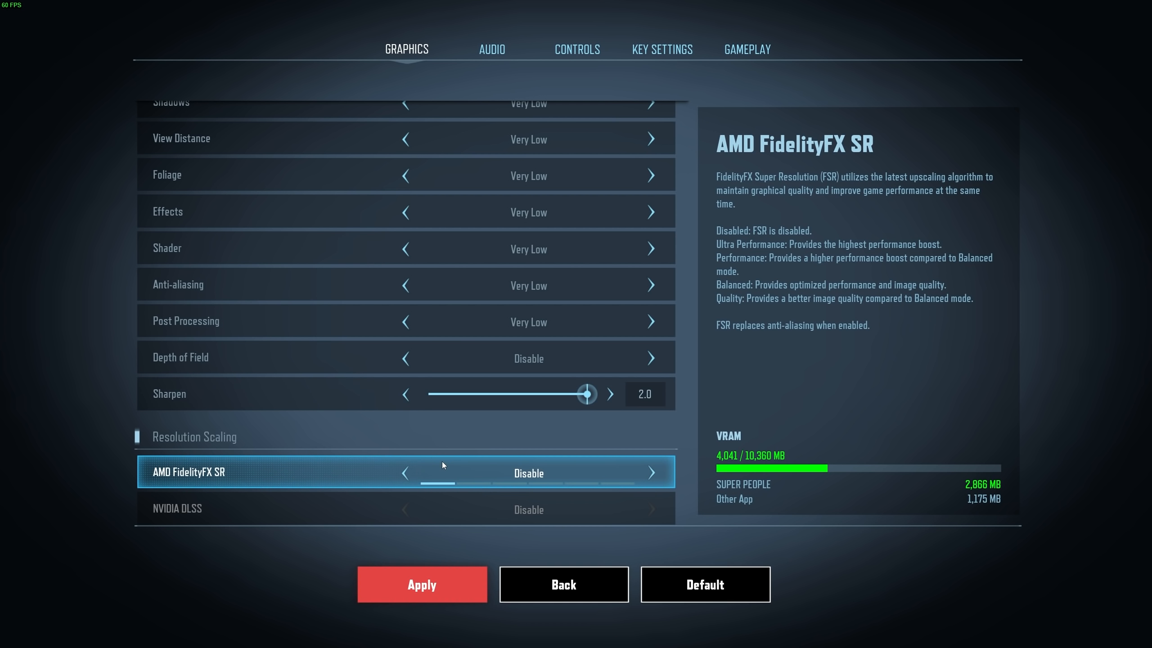
pyautogui.moveTo(273, 509)
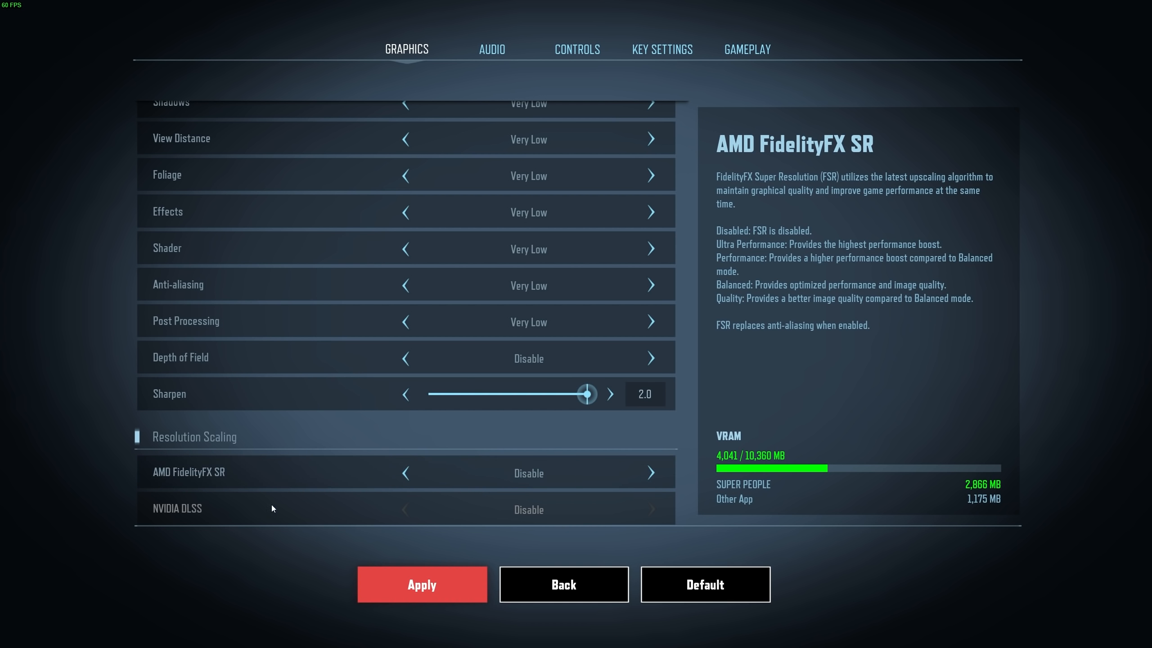
pyautogui.moveTo(388, 503)
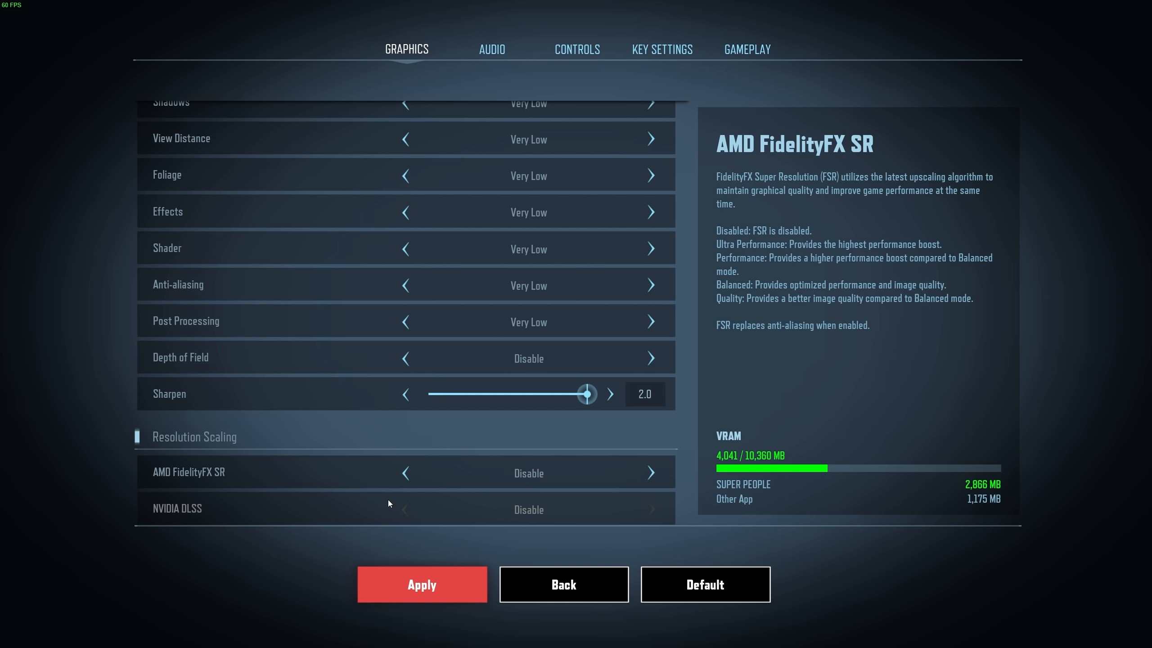
pyautogui.moveTo(599, 467)
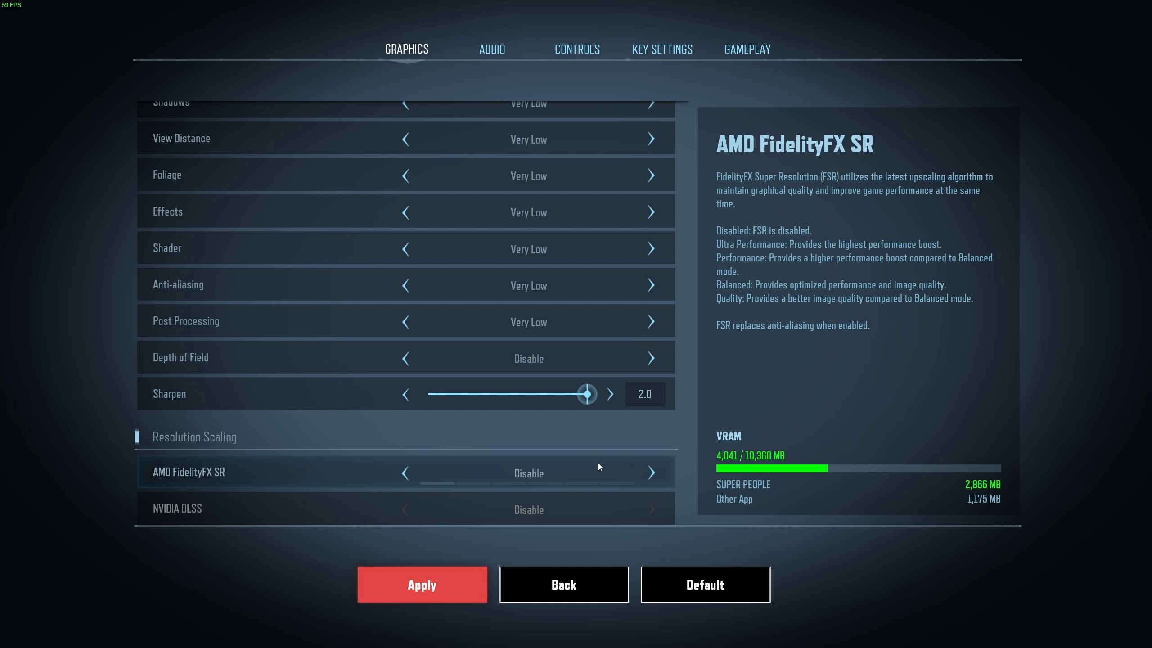
pyautogui.moveTo(599, 467)
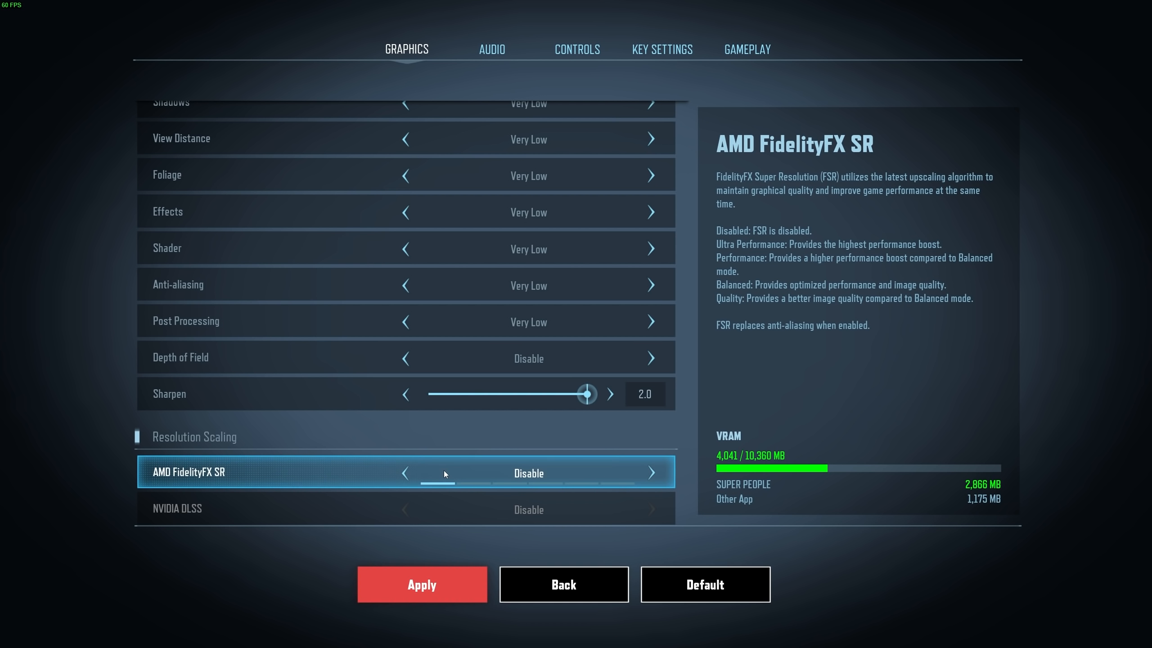
pyautogui.moveTo(628, 481)
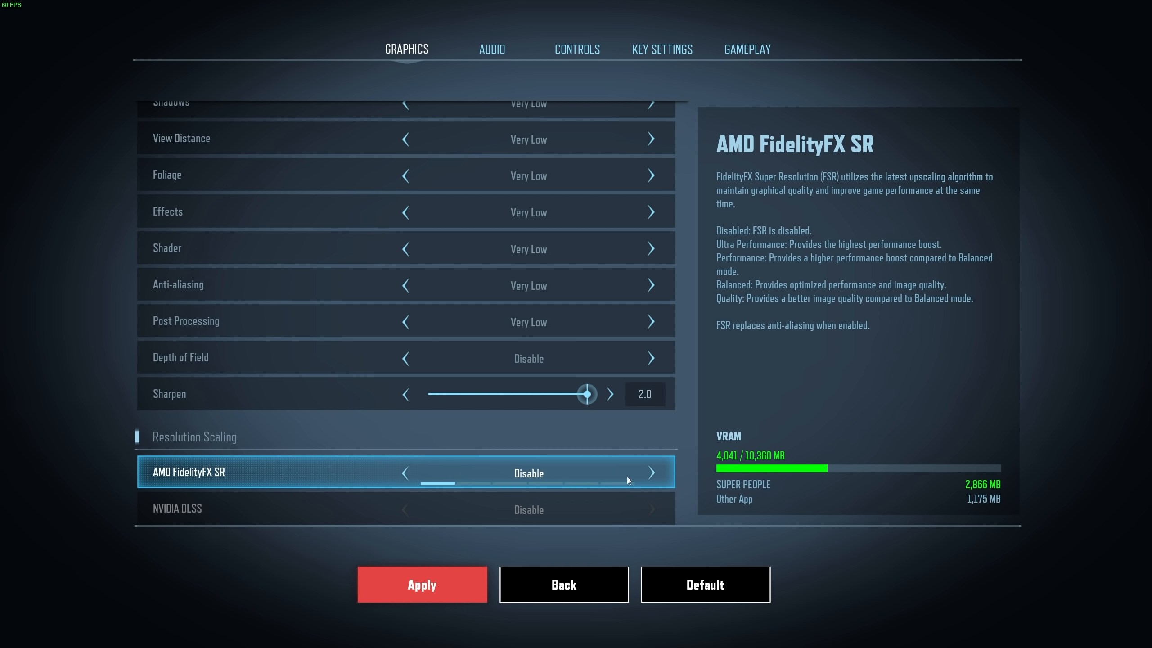
pyautogui.click(651, 473)
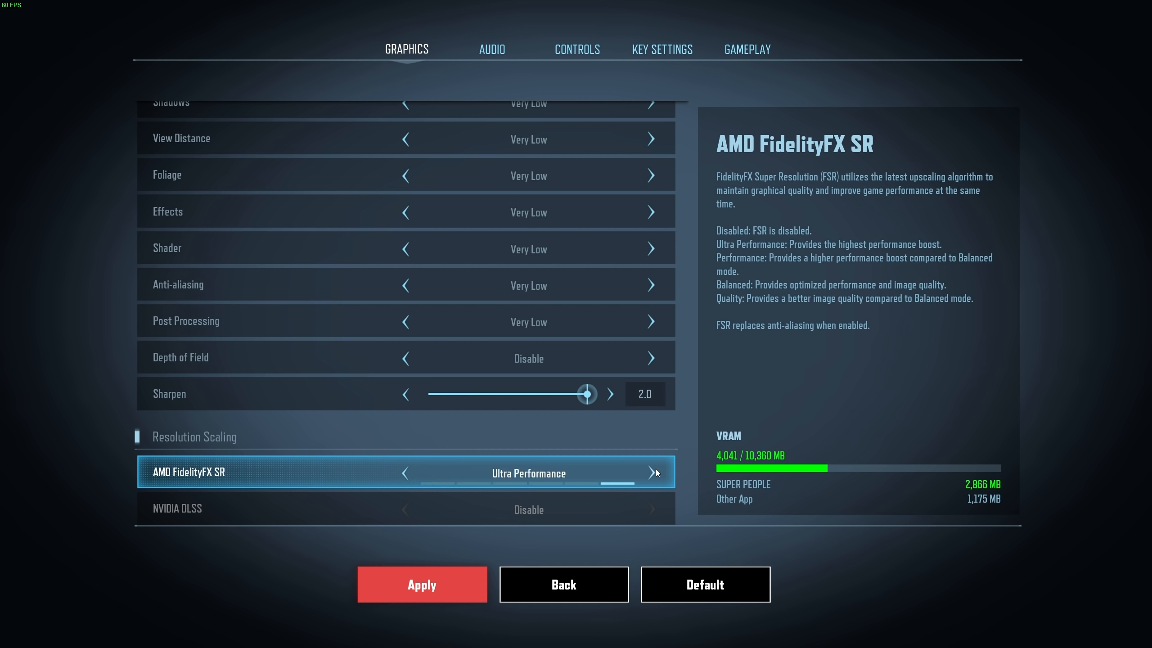
pyautogui.moveTo(590, 475)
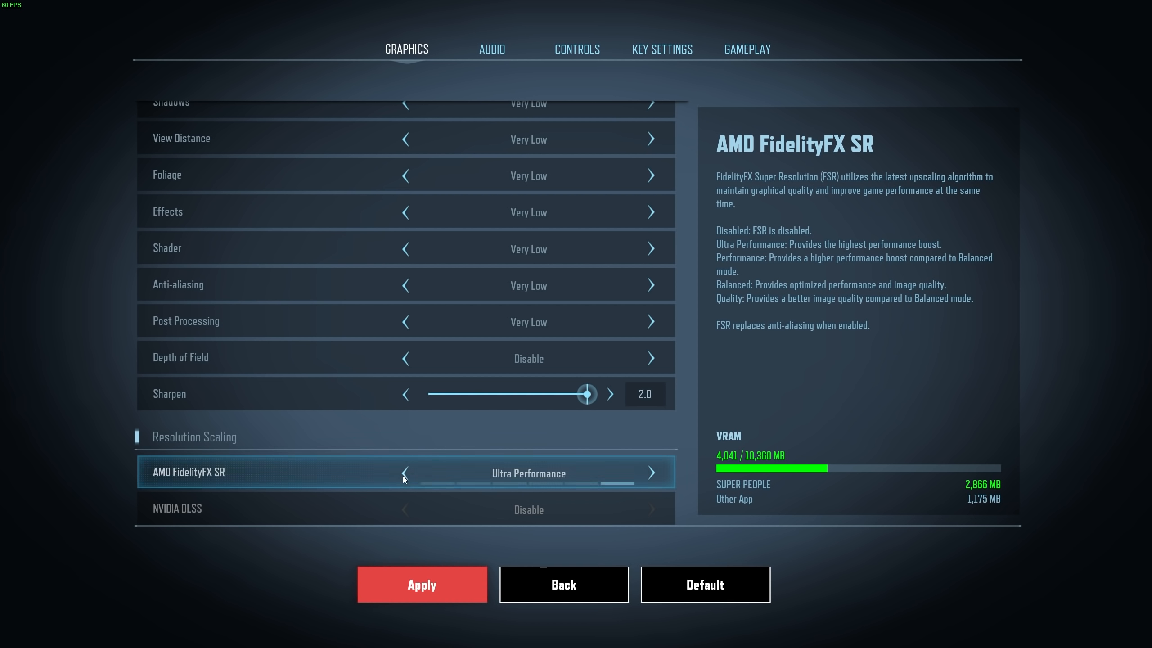
pyautogui.click(649, 472)
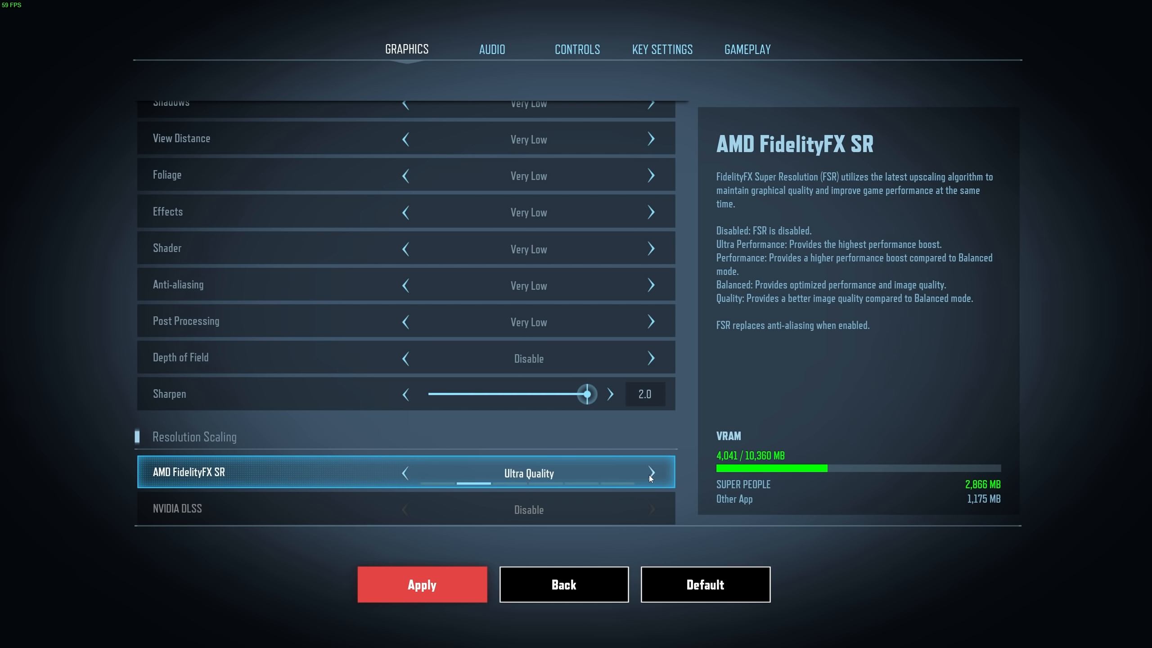
pyautogui.click(649, 472)
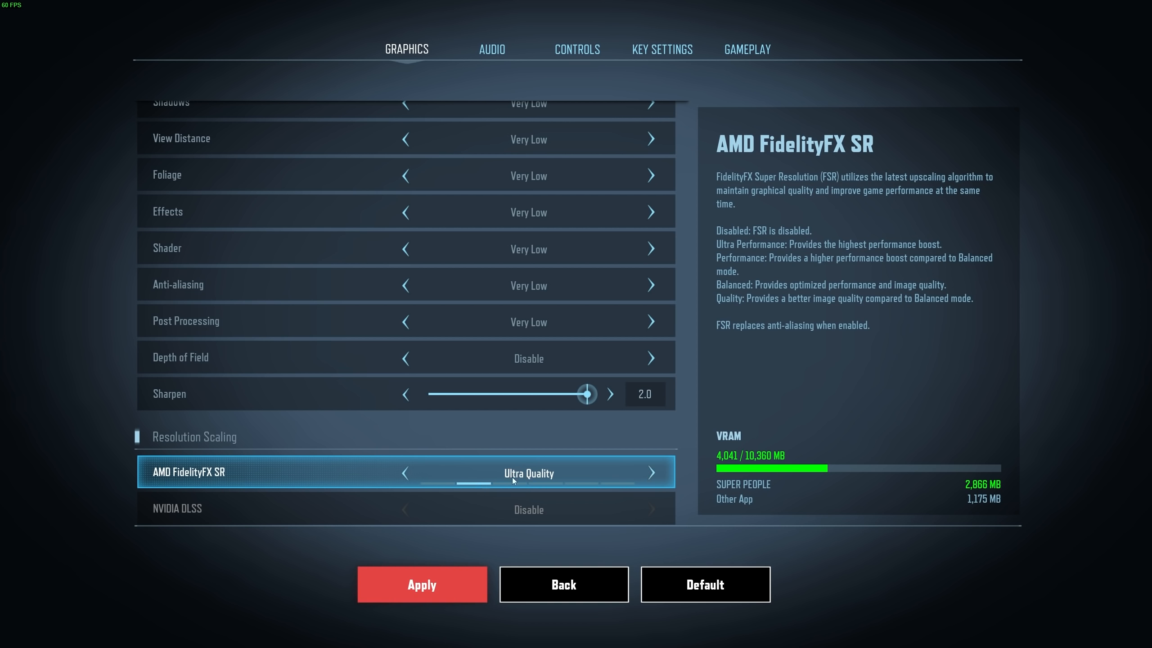
pyautogui.click(404, 473)
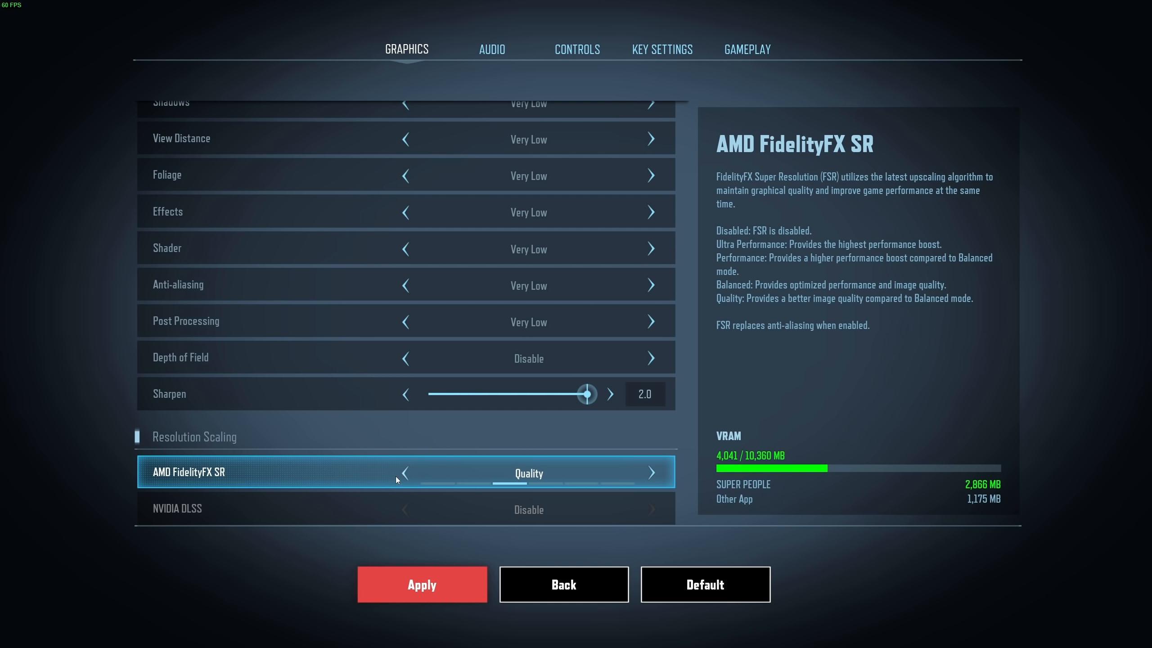
pyautogui.click(405, 473)
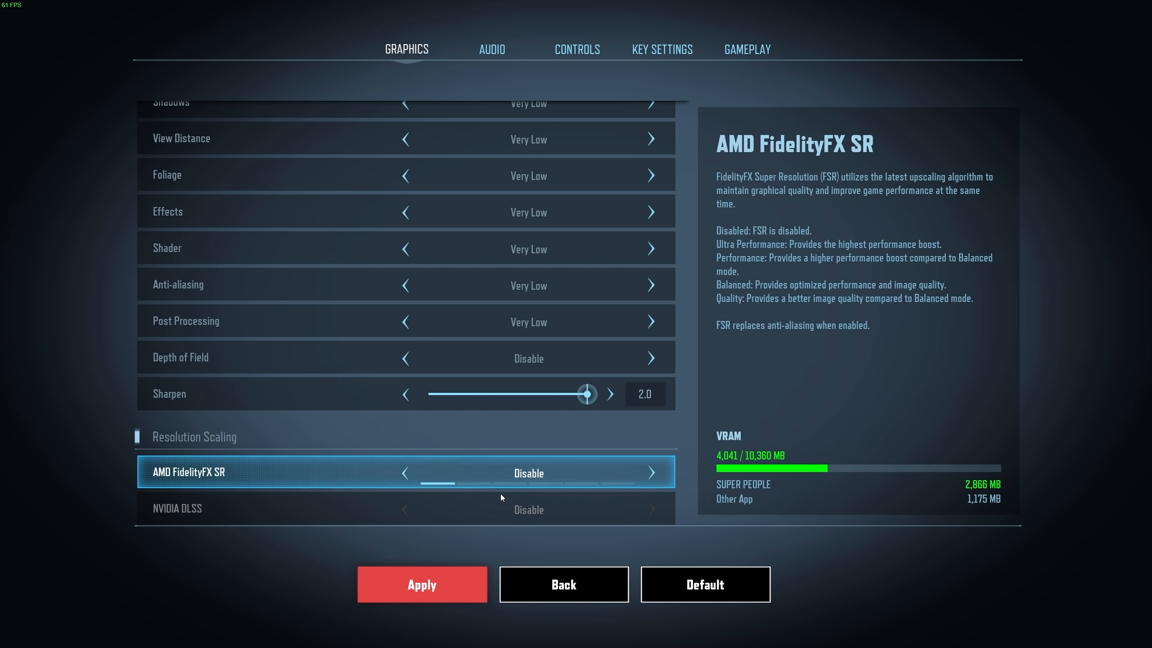
pyautogui.scroll(3)
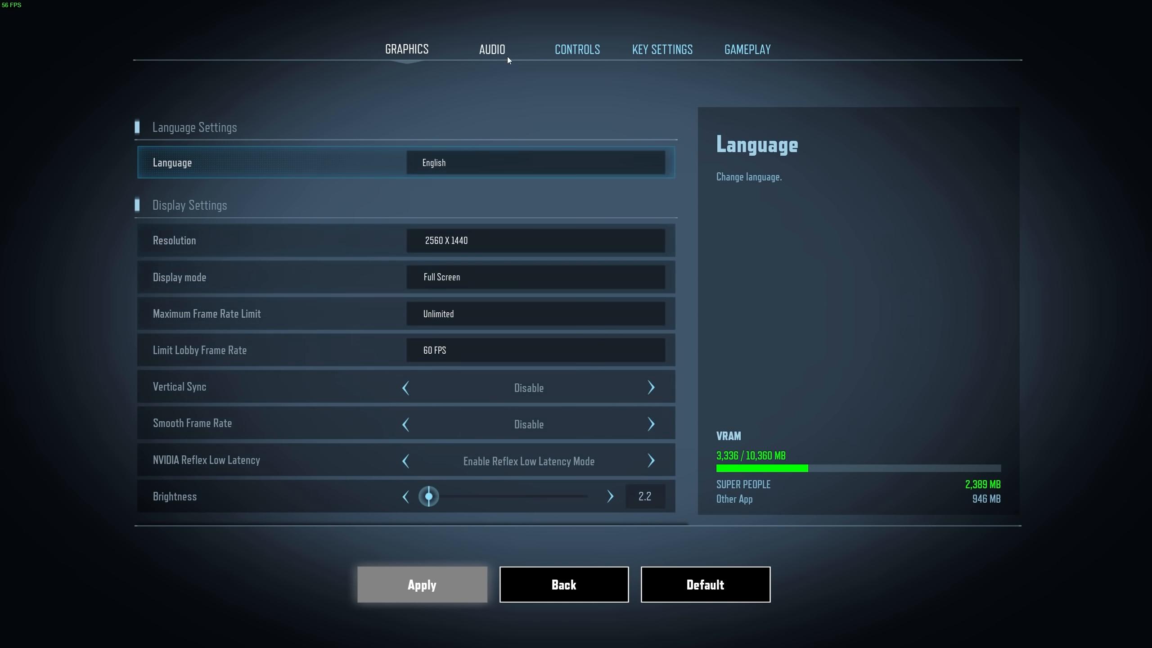
# - Set Music volume to 23, browse Key Settings and Gameplay, then close settings
pyautogui.click(491, 49)
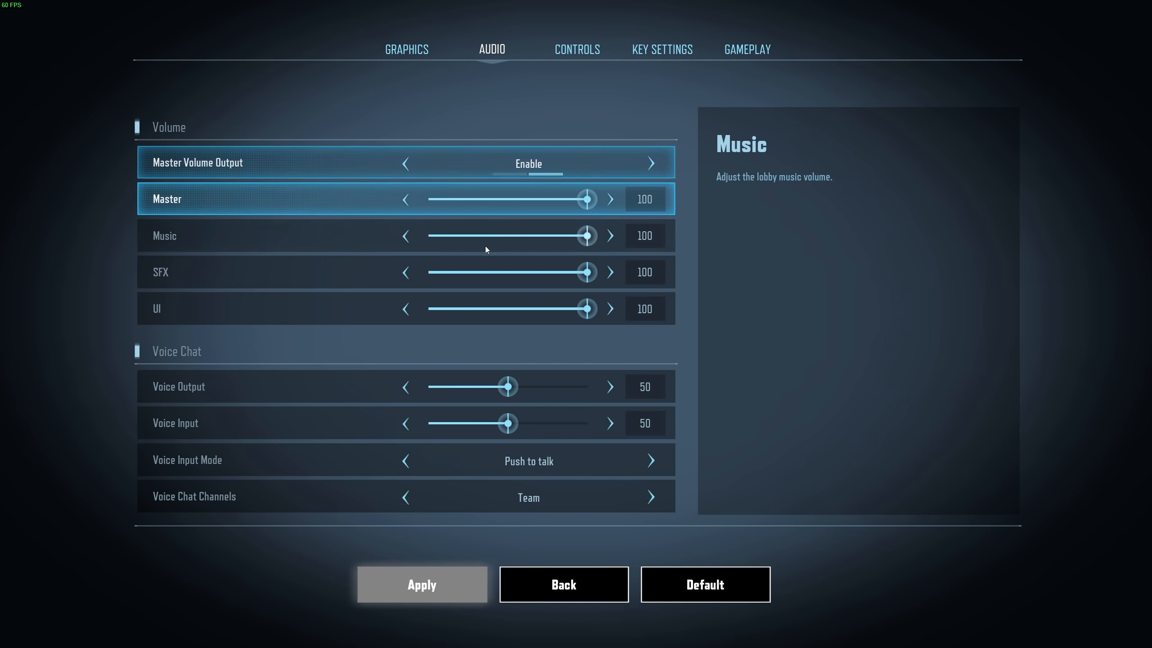
pyautogui.moveTo(586, 235); pyautogui.dragTo(463, 235)
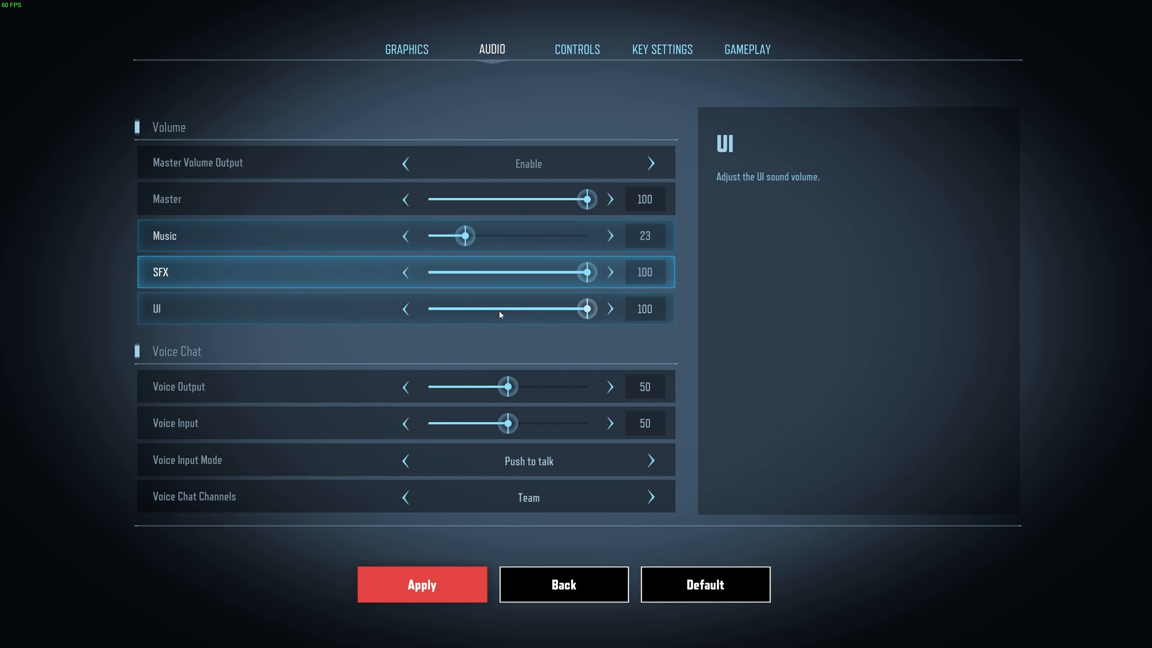
pyautogui.moveTo(565, 423)
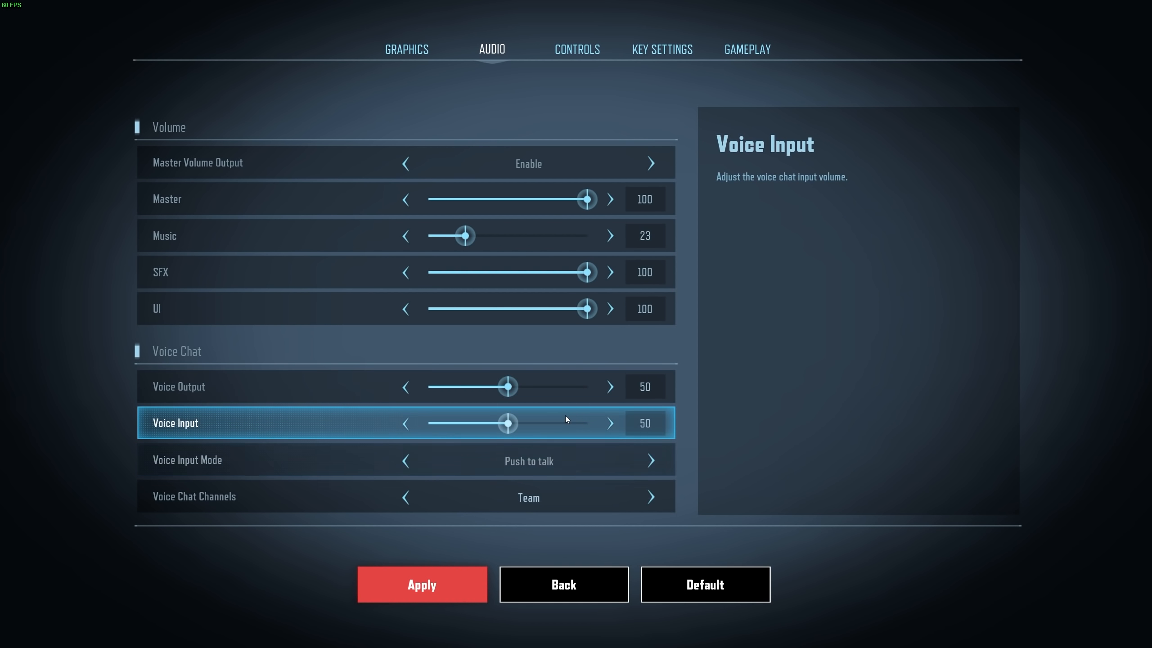
pyautogui.click(577, 49)
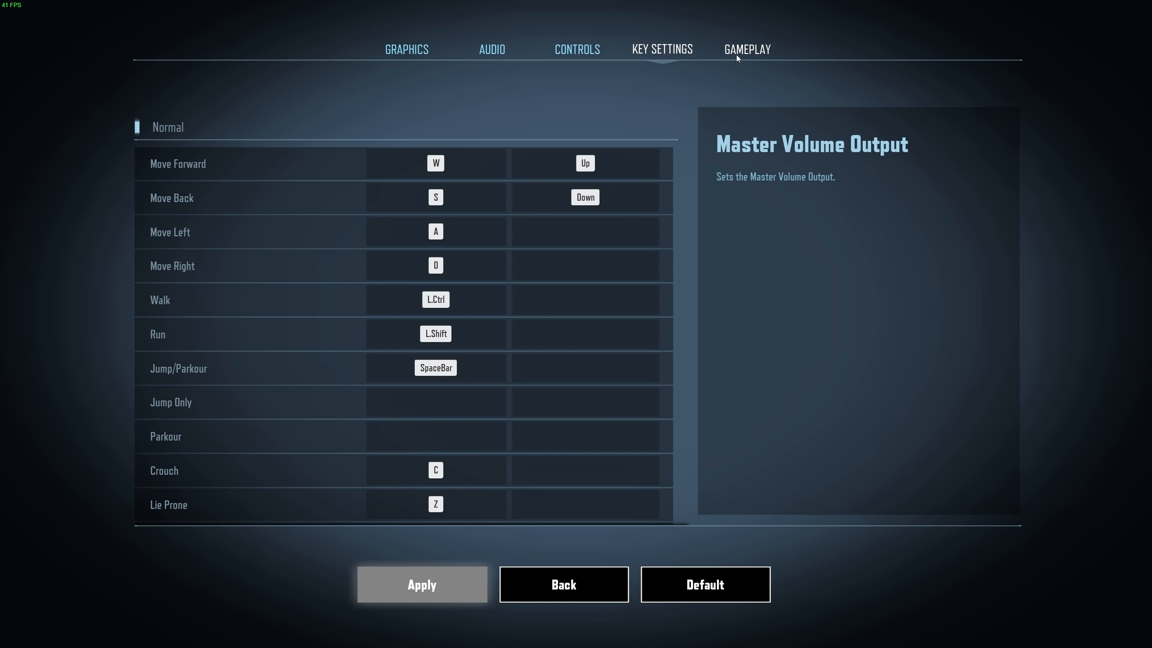
pyautogui.click(746, 49)
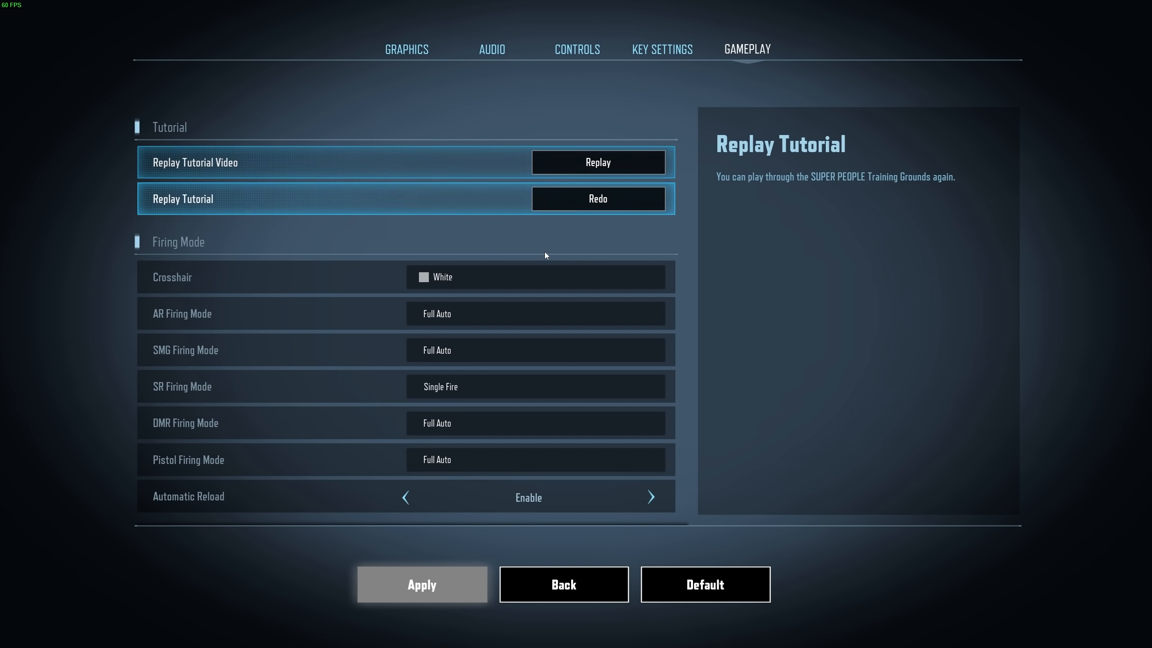
pyautogui.click(562, 583)
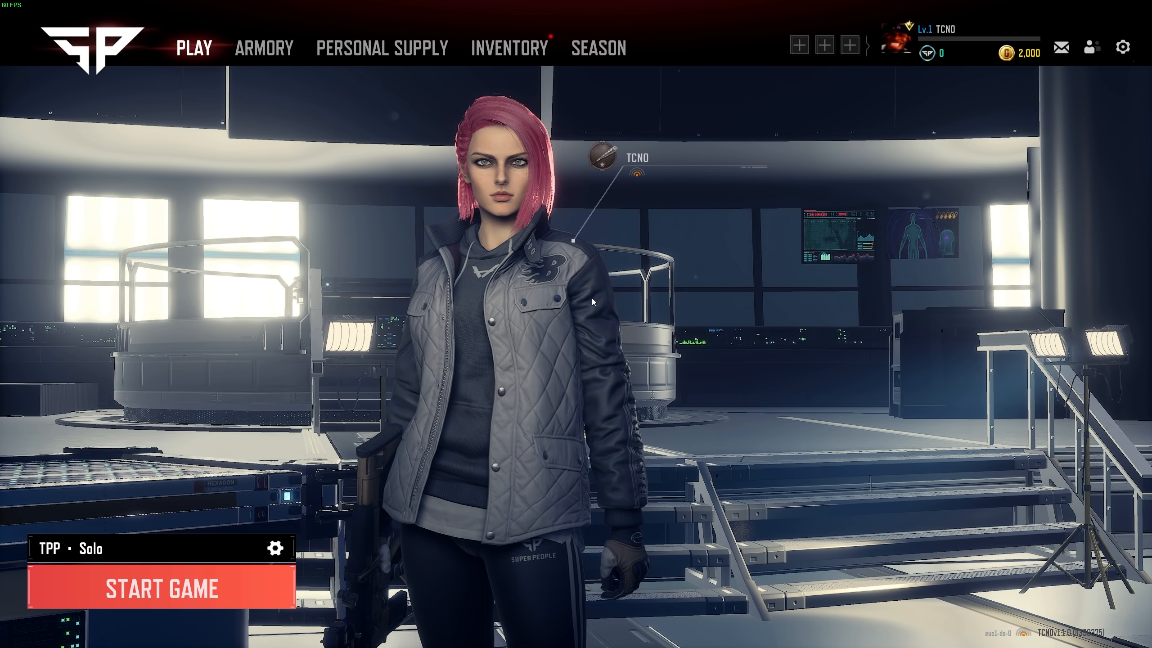
# - Start a solo match from the lobby and confirm the Gas Soldier class
pyautogui.click(161, 588)
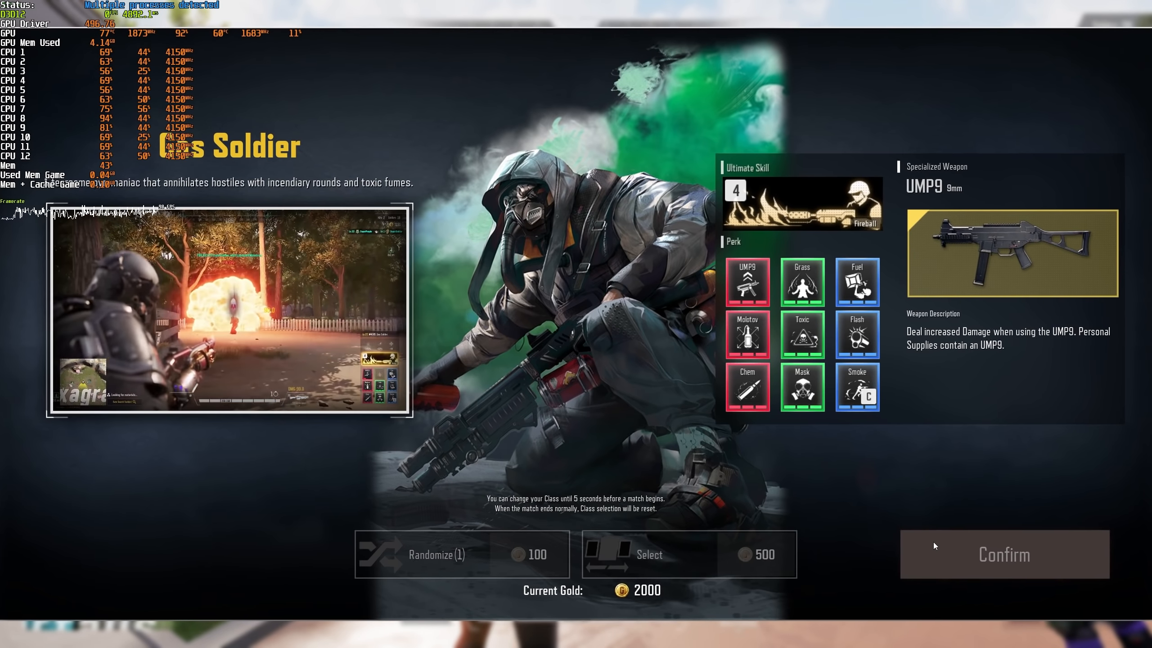
pyautogui.click(1004, 554)
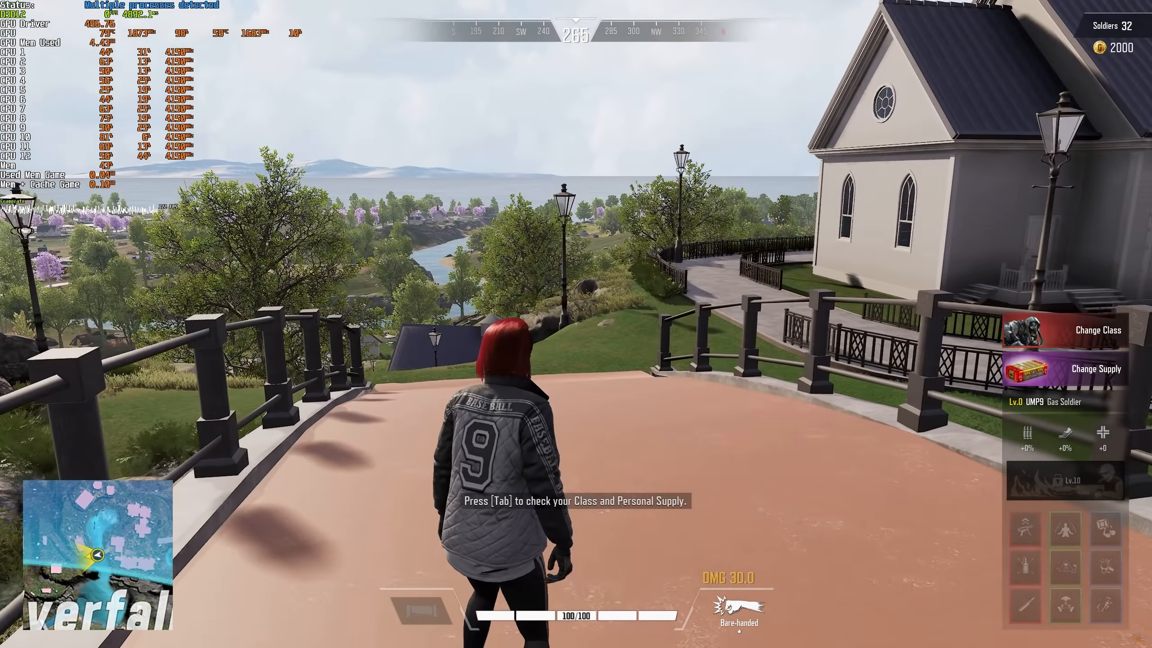
pyautogui.moveTo(576, 293)
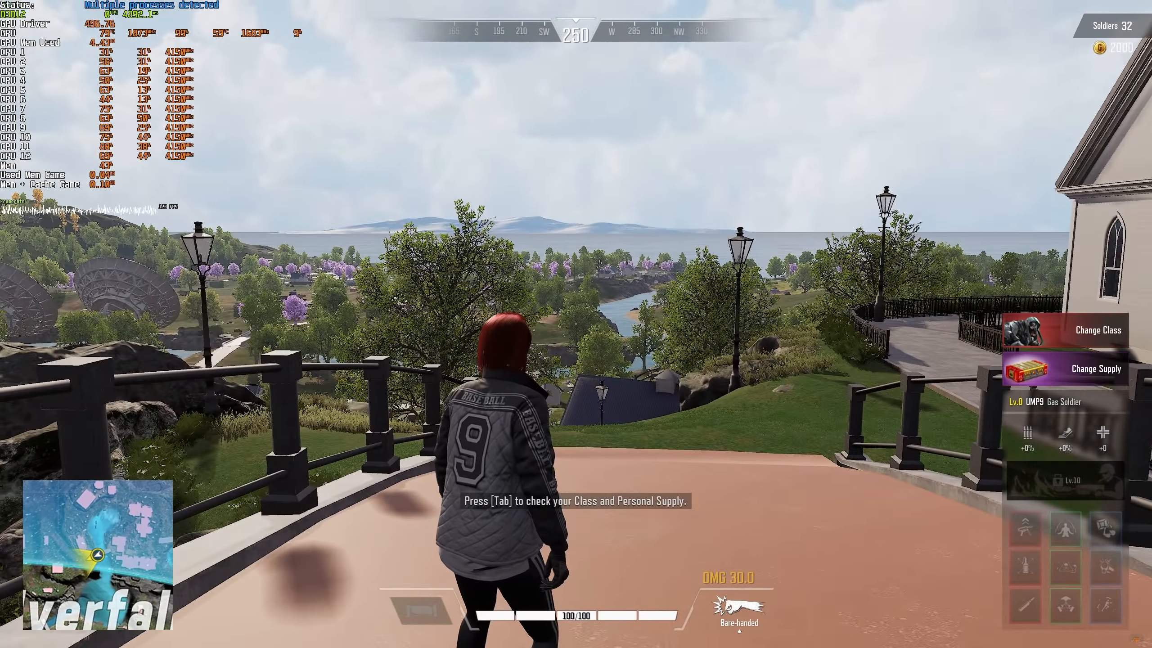